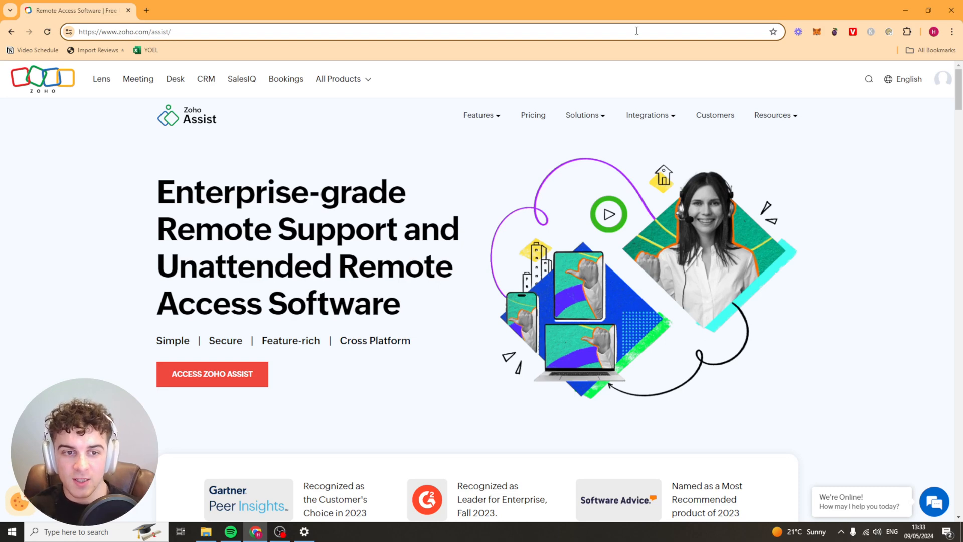
Launch the Zoho Assist app from its product page via Access Zoho Assist
{"action": "scroll", "scroll_direction": "down", "scroll_amount": 3}
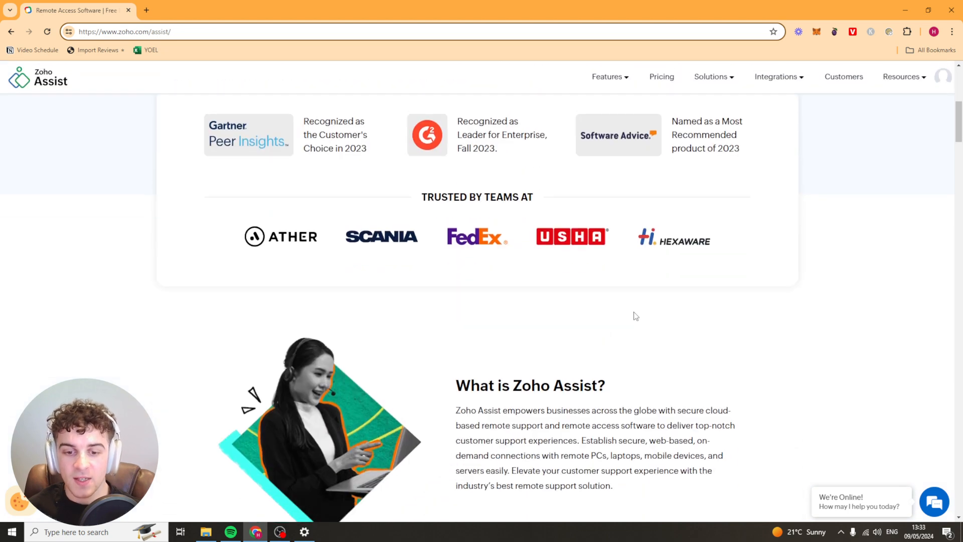
{"action": "scroll", "scroll_direction": "down", "scroll_amount": 3}
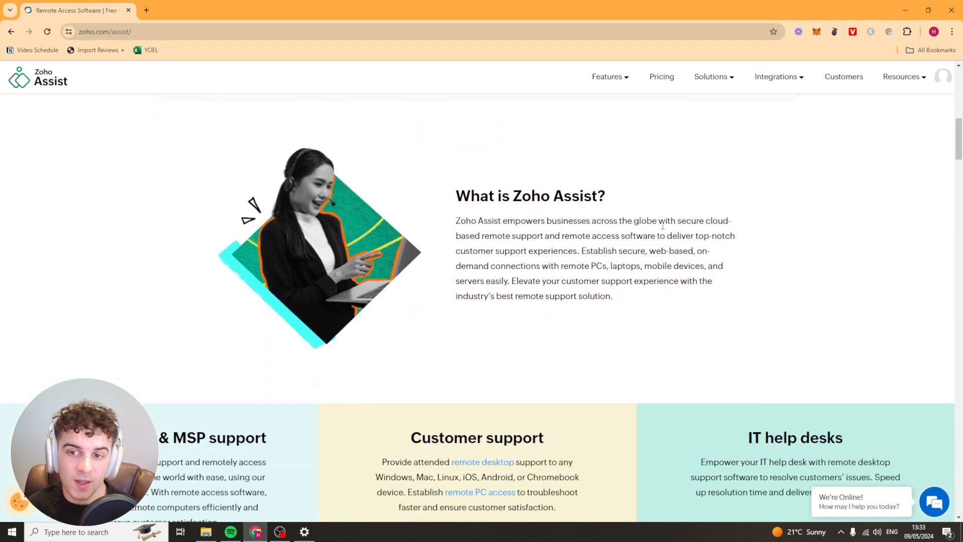
{"action": "mouse_move", "coordinate": [551, 265]}
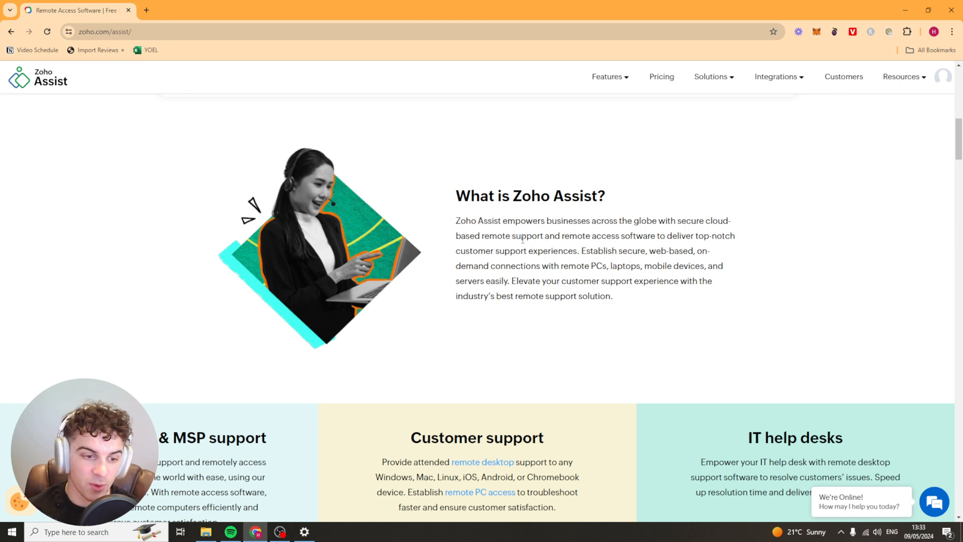
{"action": "mouse_move", "coordinate": [508, 407]}
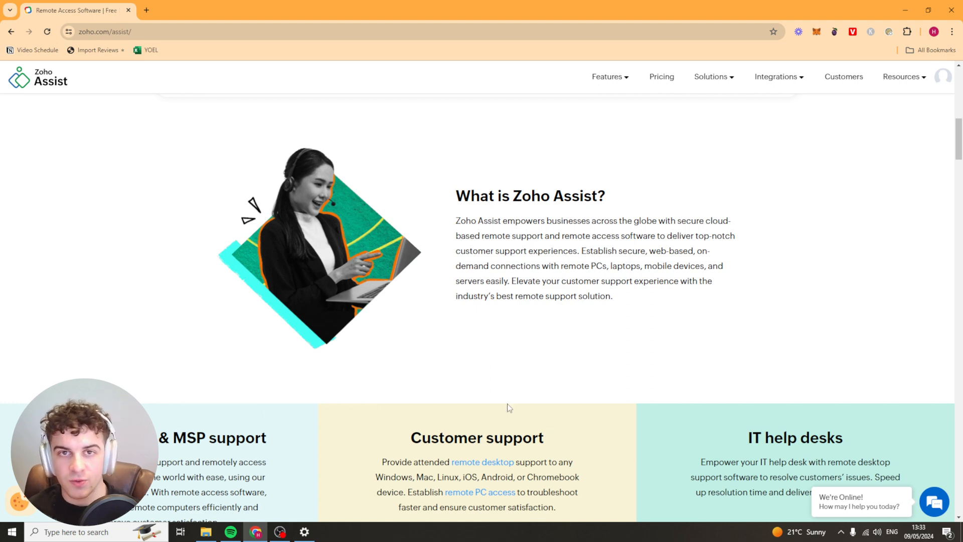
{"action": "scroll", "scroll_direction": "down", "scroll_amount": 3}
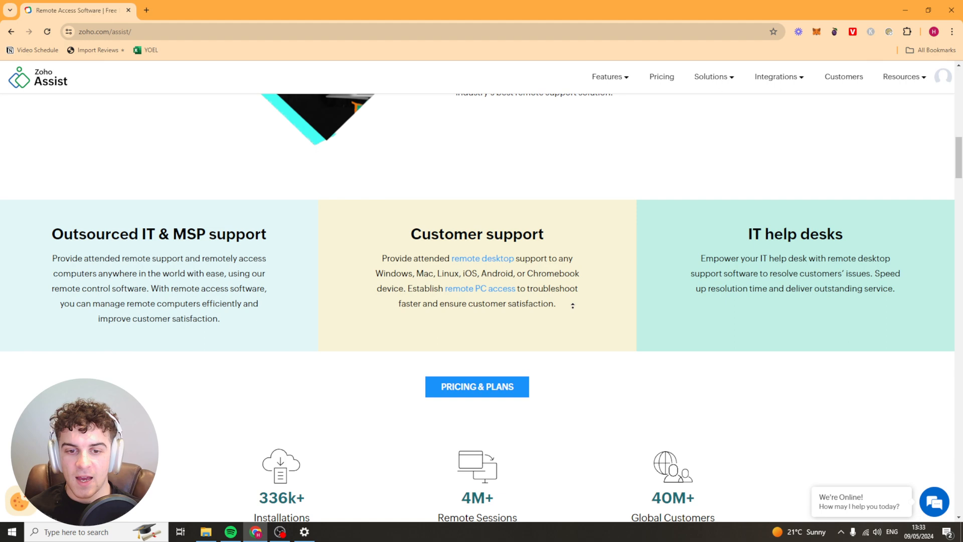
{"action": "scroll", "scroll_direction": "up", "scroll_amount": 3}
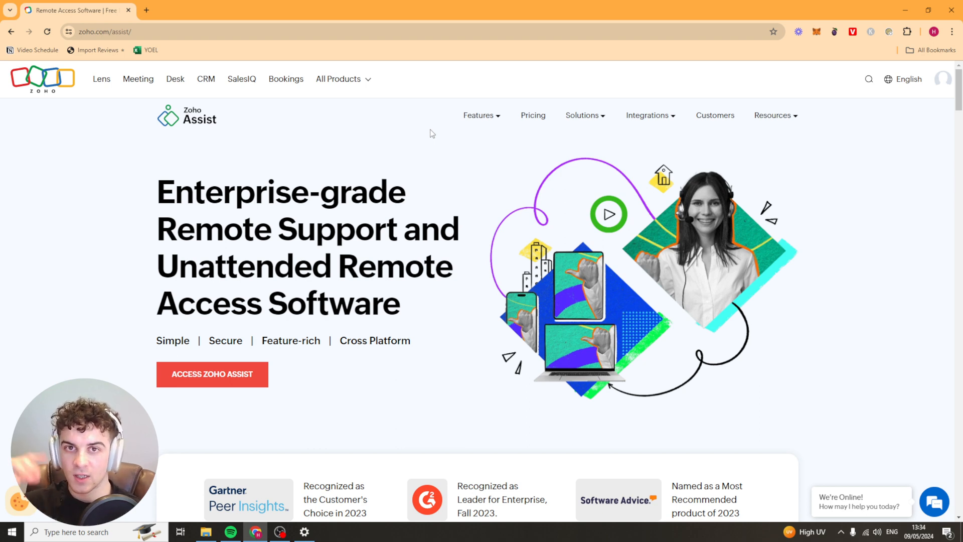
{"action": "mouse_move", "coordinate": [237, 394]}
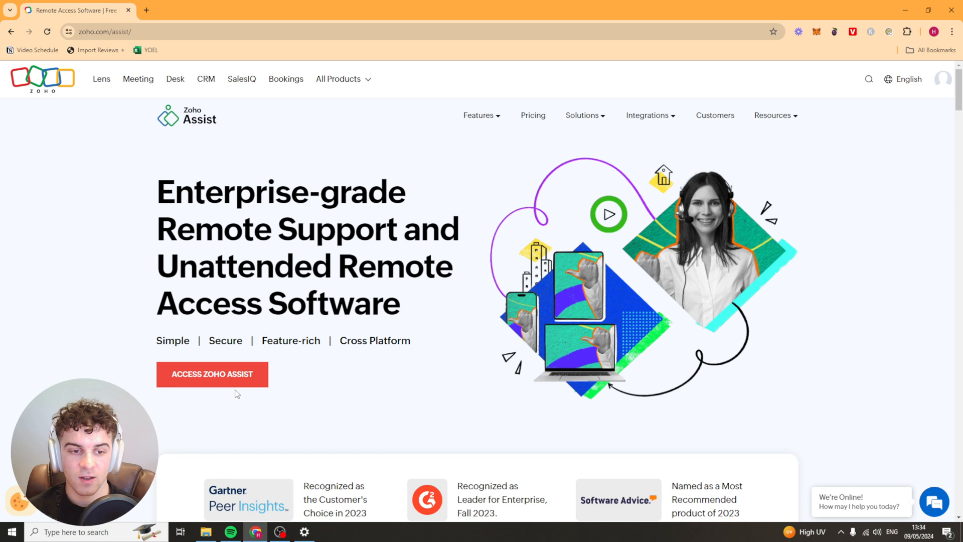
{"action": "mouse_move", "coordinate": [234, 380]}
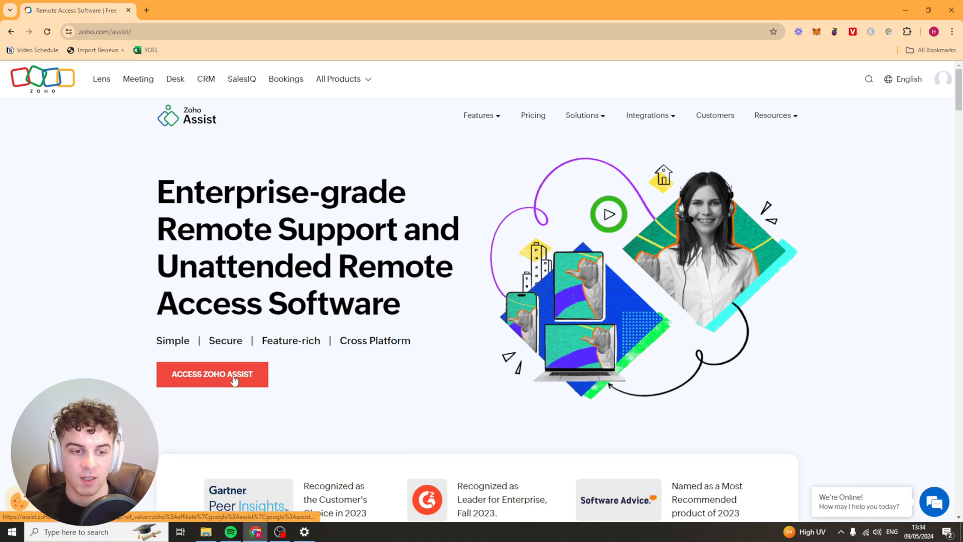
{"action": "left_click", "coordinate": [212, 374]}
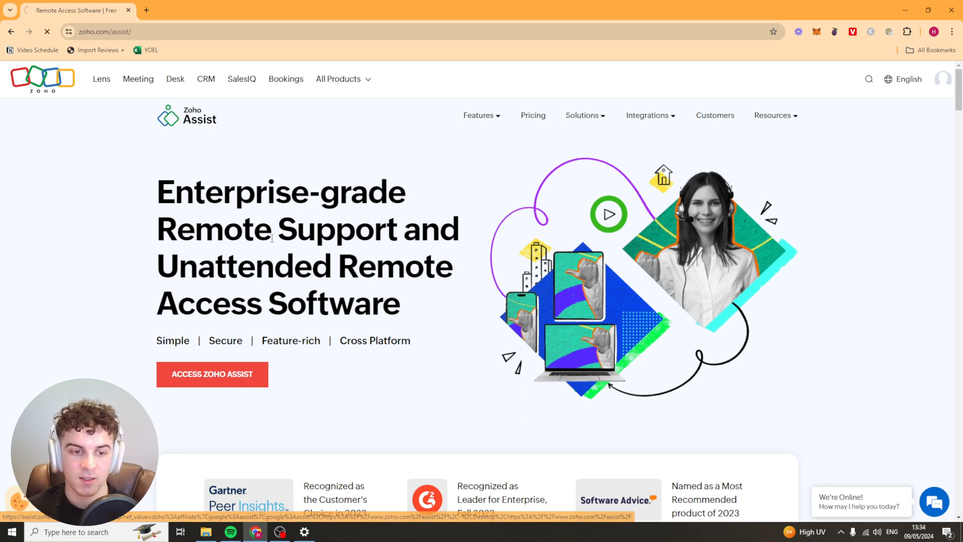
{"action": "left_click", "coordinate": [212, 374]}
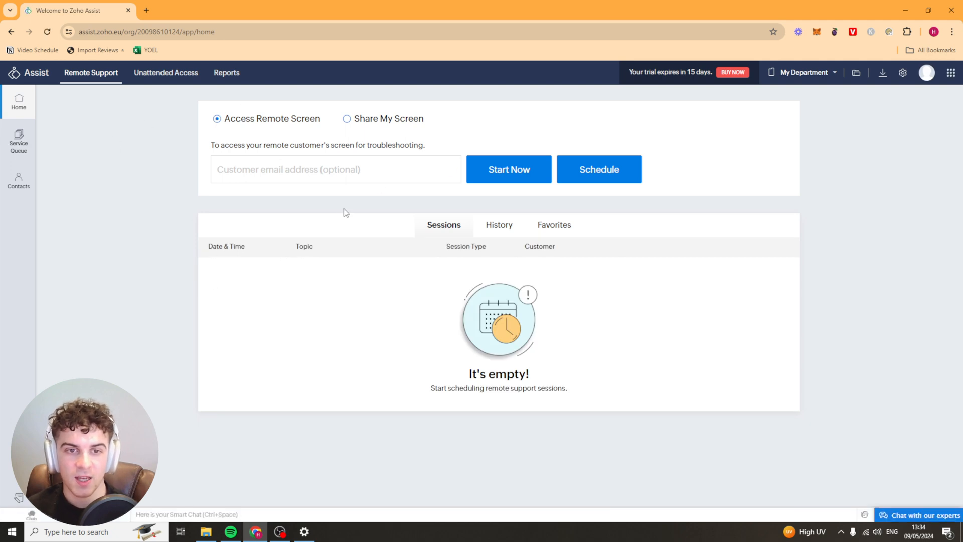
{"action": "mouse_move", "coordinate": [508, 81]}
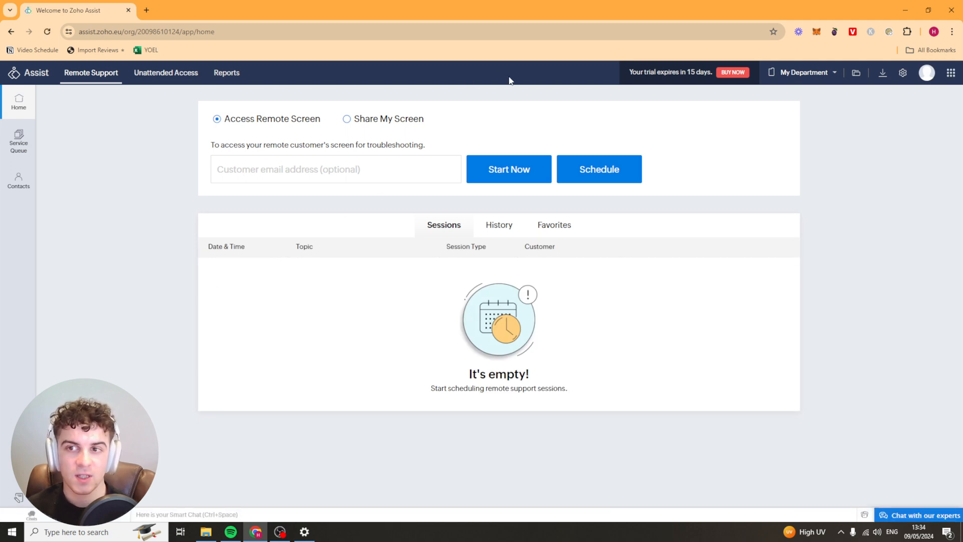
{"action": "mouse_move", "coordinate": [18, 103]}
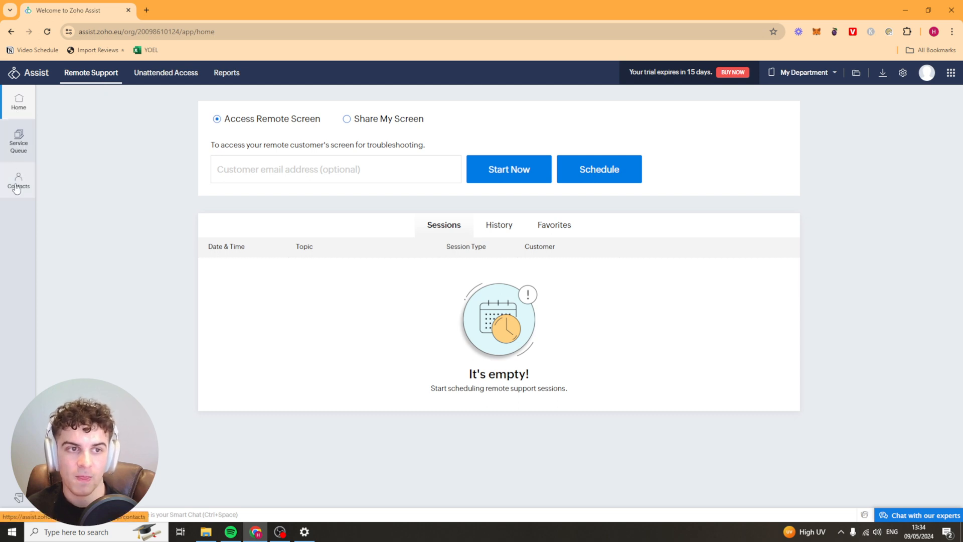
{"action": "mouse_move", "coordinate": [166, 73]}
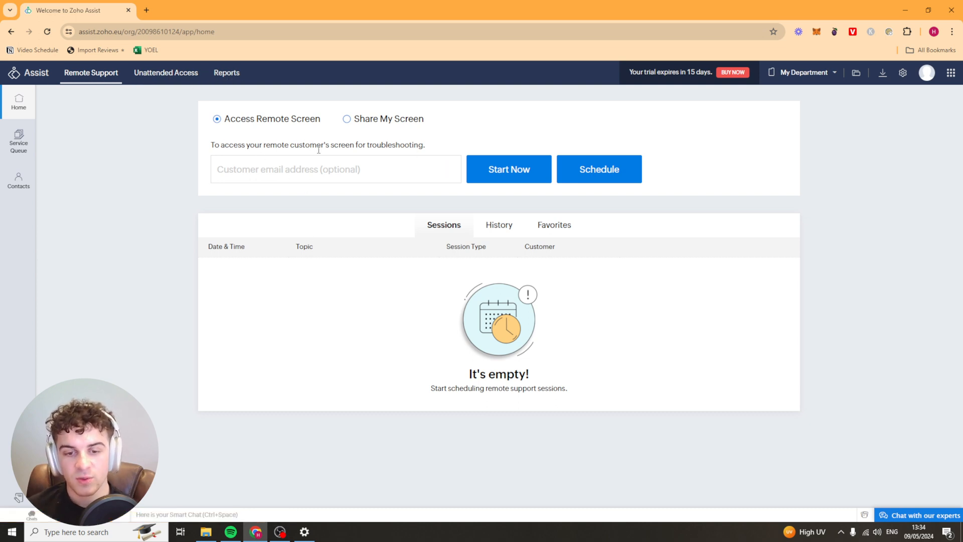
{"action": "mouse_move", "coordinate": [228, 130]}
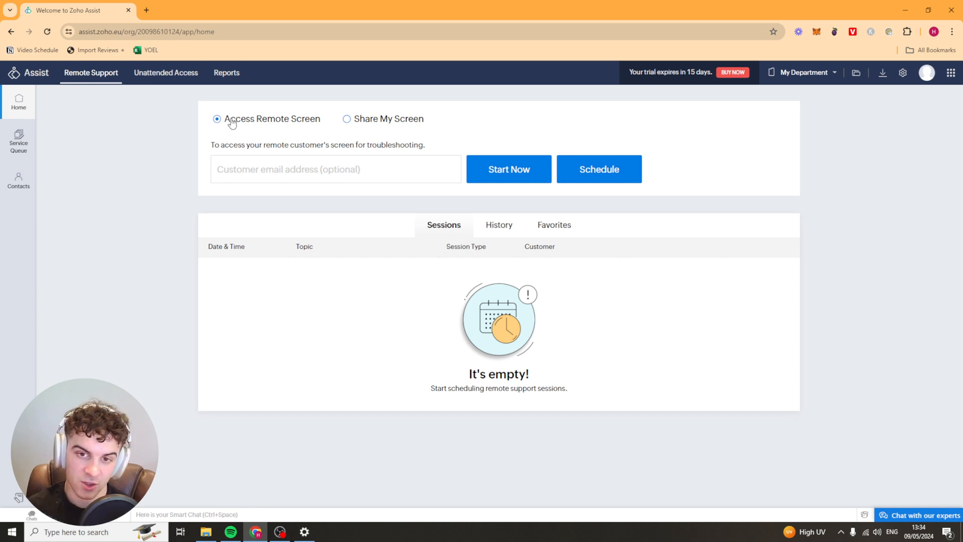
{"action": "mouse_move", "coordinate": [209, 149]}
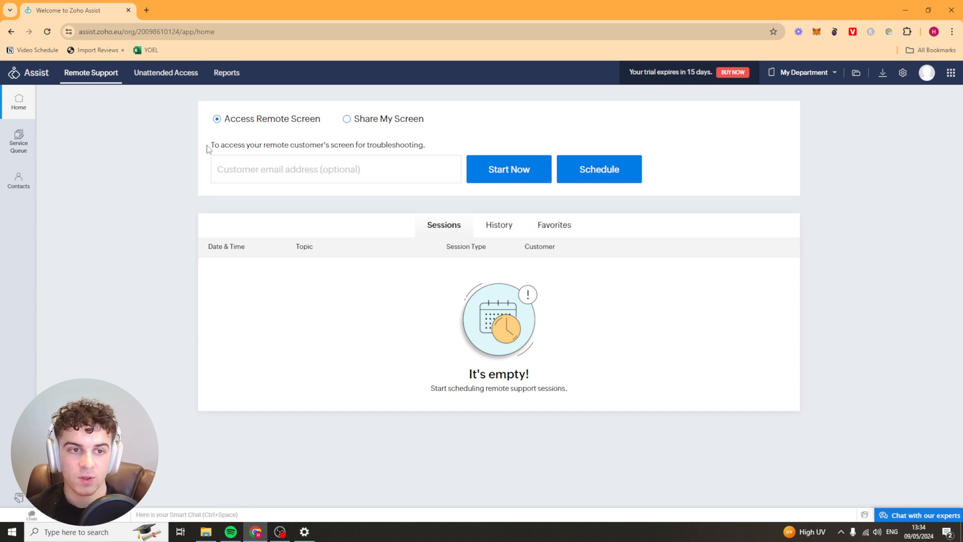
{"action": "mouse_move", "coordinate": [271, 145]}
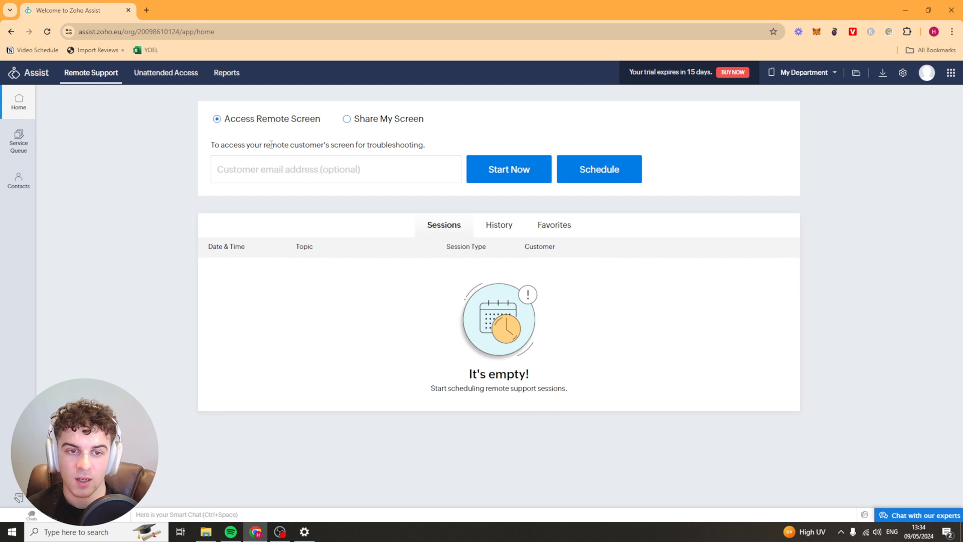
{"action": "mouse_move", "coordinate": [504, 180]}
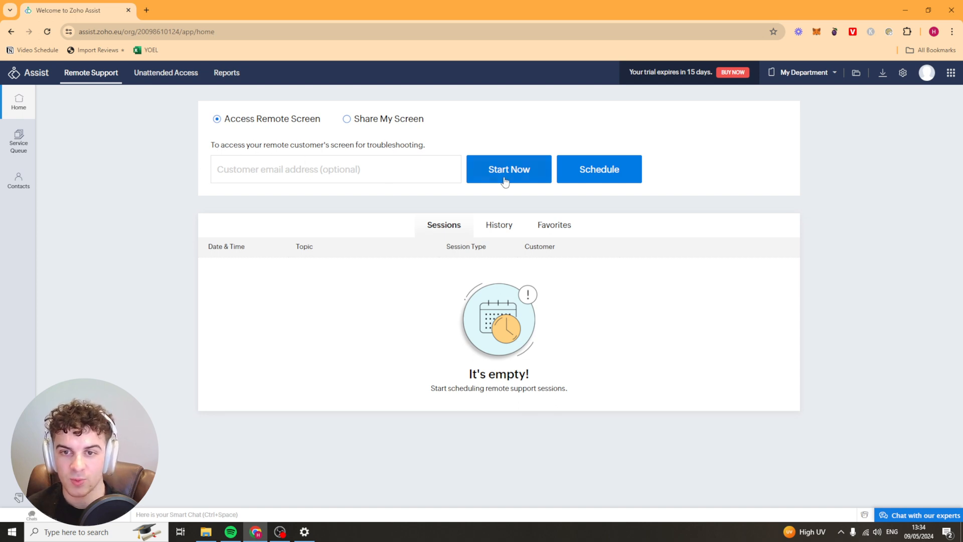
{"action": "left_click", "coordinate": [508, 169]}
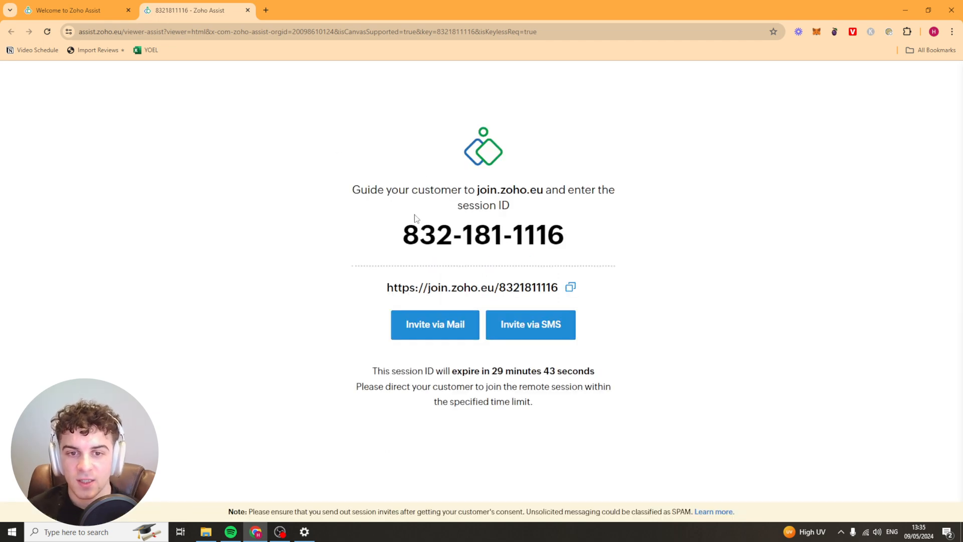
{"action": "double_click", "coordinate": [483, 235]}
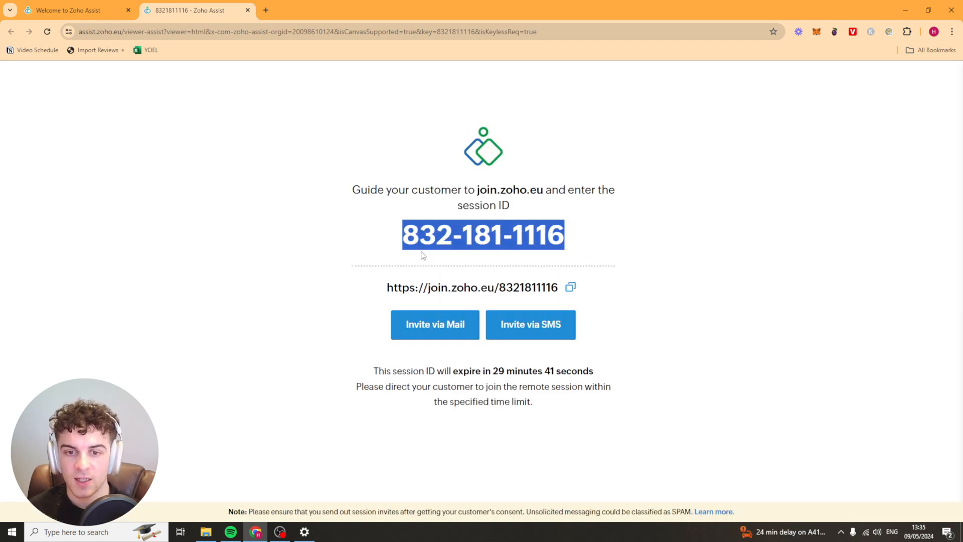
{"action": "left_click", "coordinate": [570, 287]}
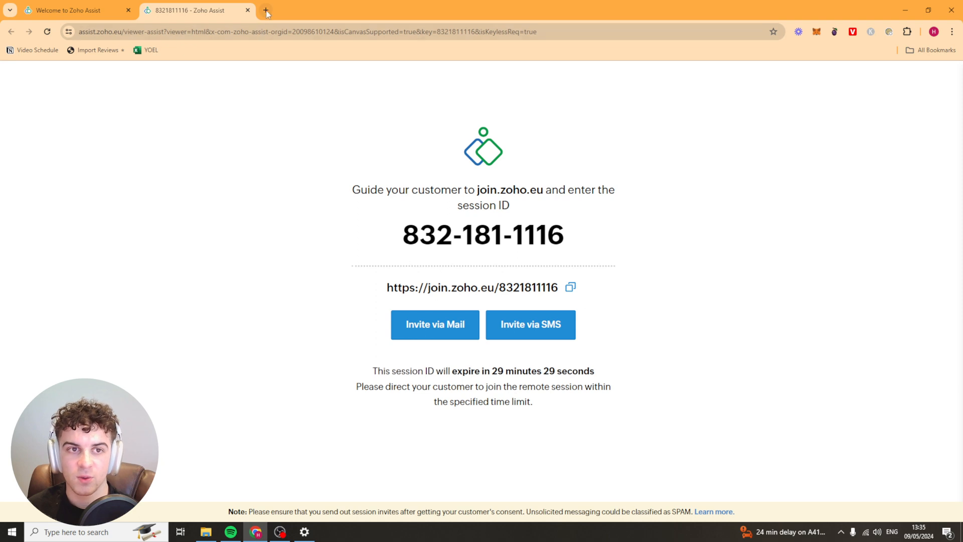
{"action": "left_click", "coordinate": [265, 10]}
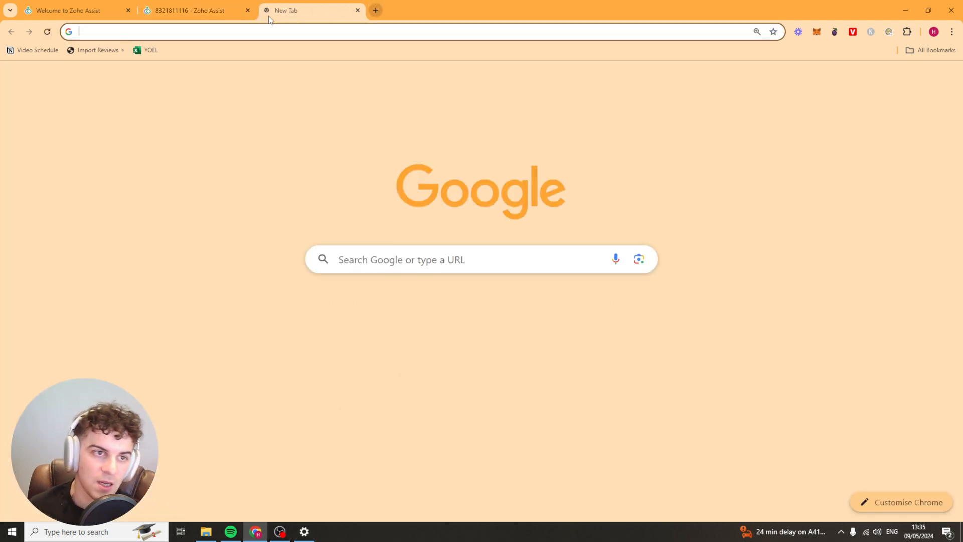
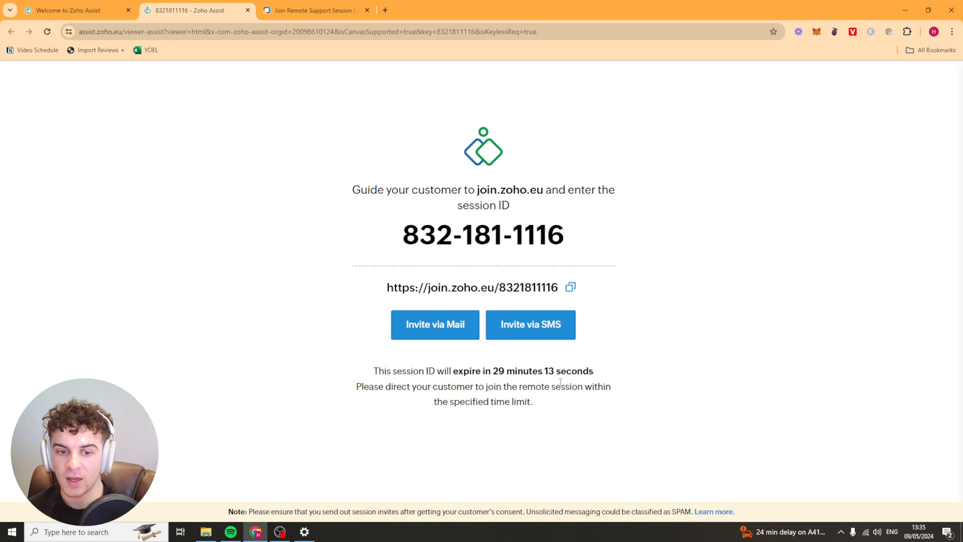
{"action": "mouse_move", "coordinate": [327, 215]}
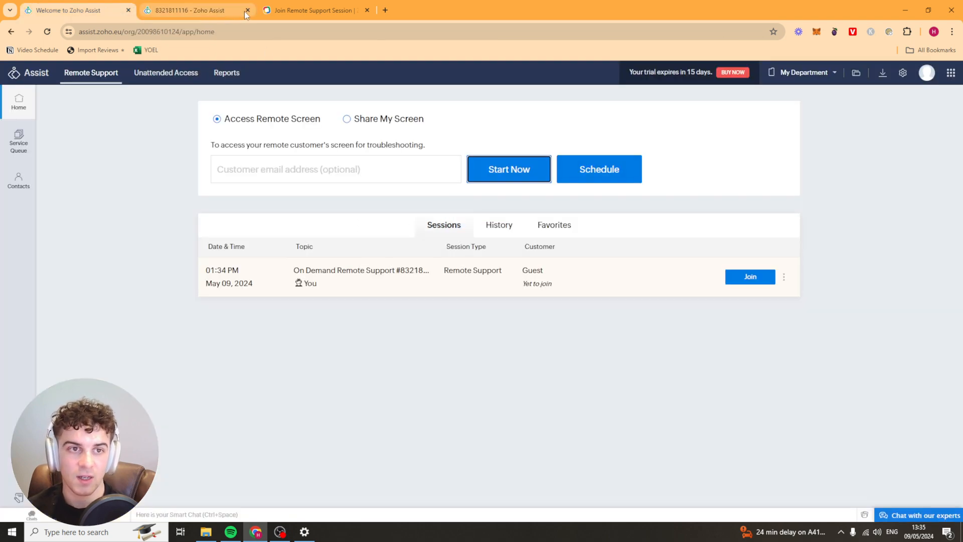
Bring up the Schedule a Session form and keep its duration at 30 Minutes
{"action": "left_click", "coordinate": [598, 168]}
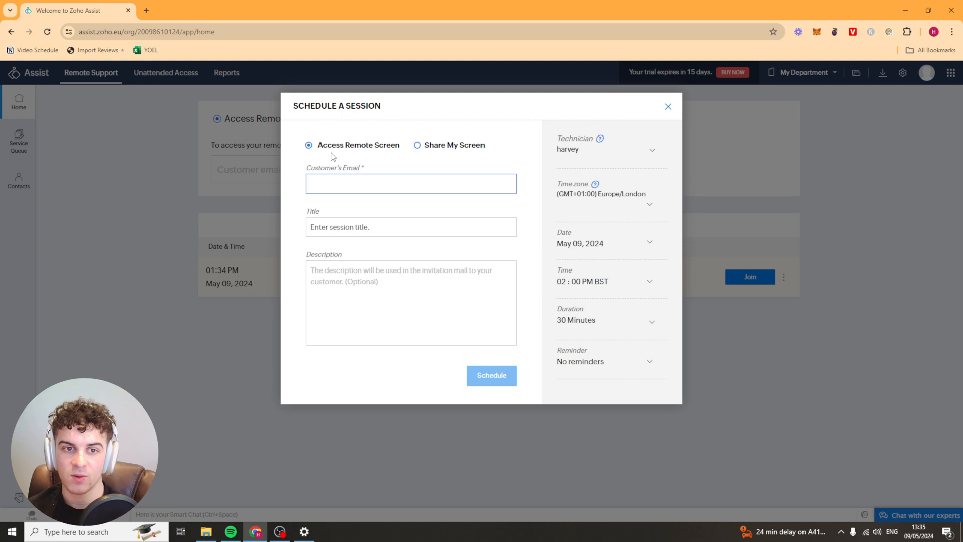
{"action": "mouse_move", "coordinate": [426, 155]}
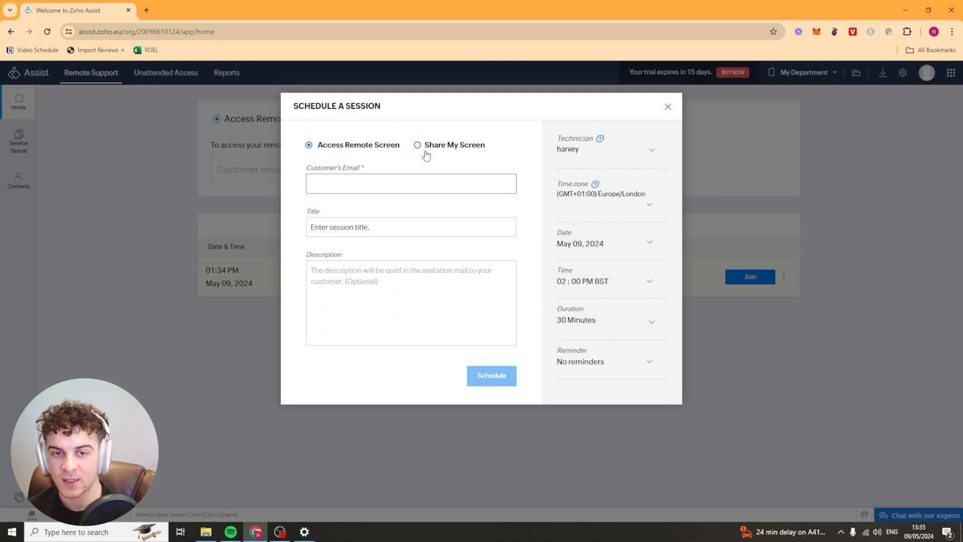
{"action": "mouse_move", "coordinate": [431, 154]}
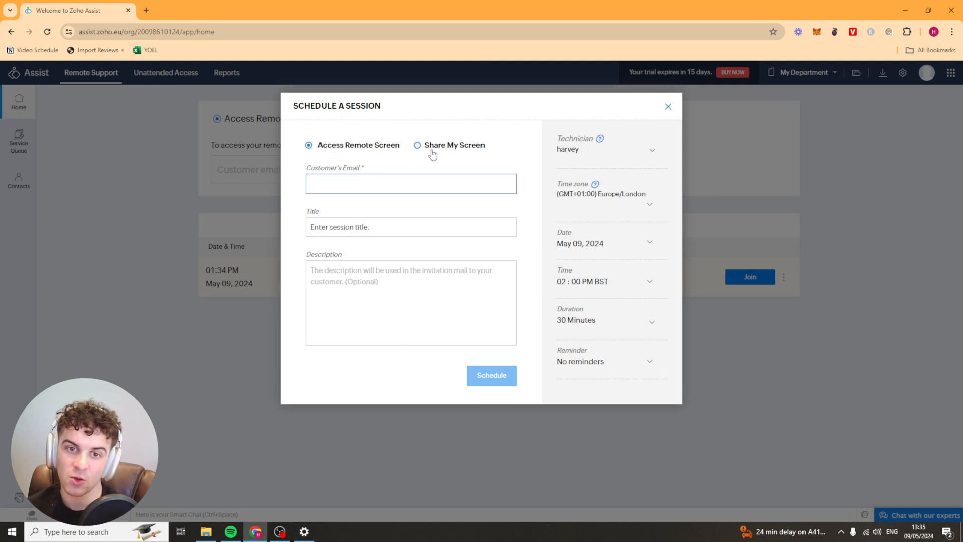
{"action": "mouse_move", "coordinate": [502, 171]}
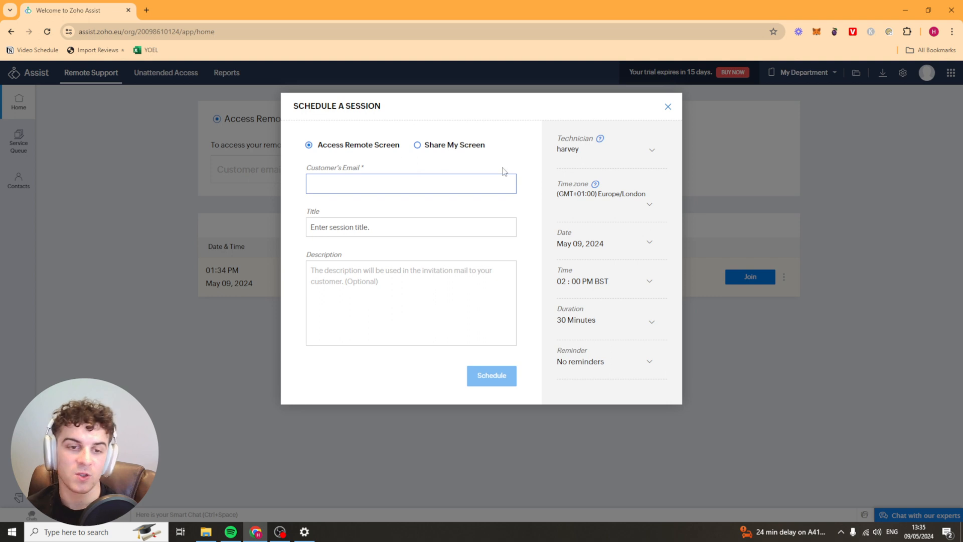
{"action": "left_click", "coordinate": [410, 183]}
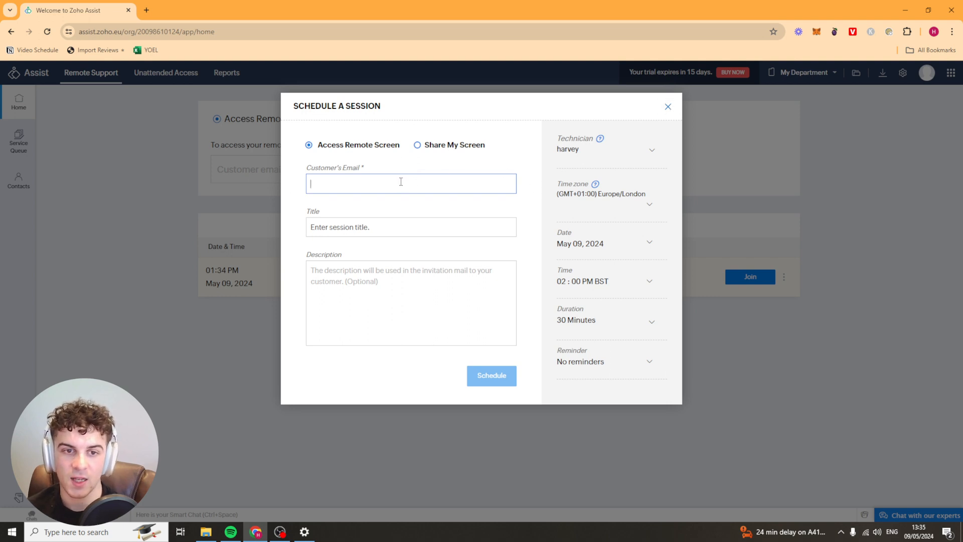
{"action": "mouse_move", "coordinate": [603, 150]}
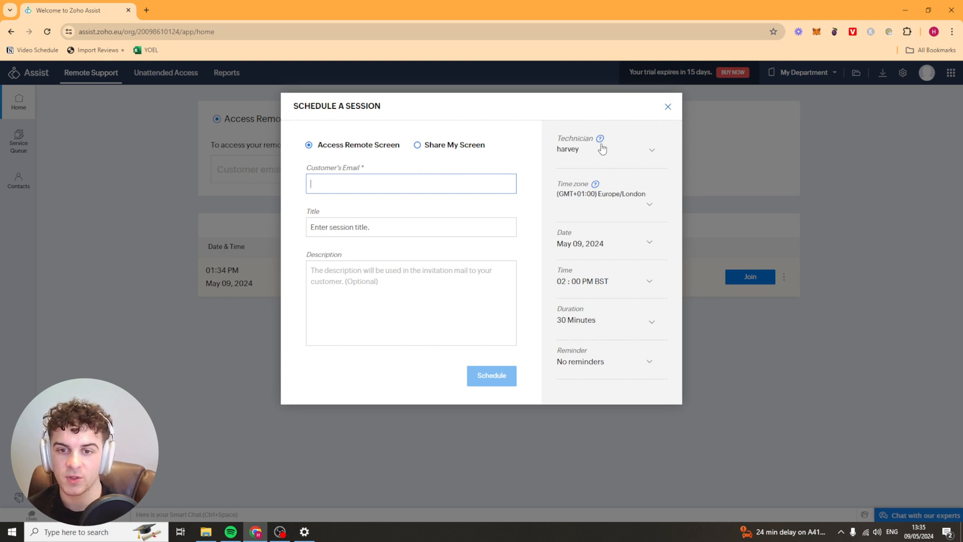
{"action": "left_click", "coordinate": [605, 320]}
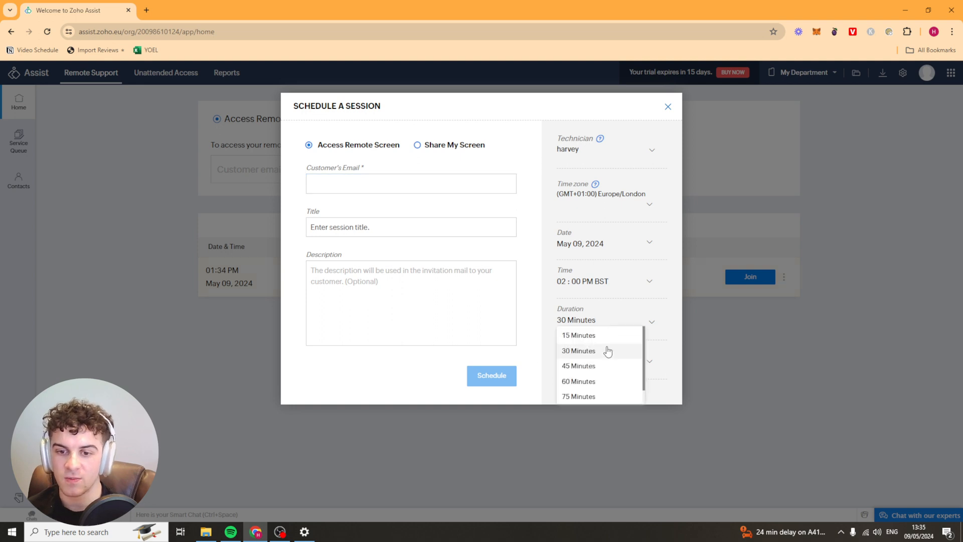
{"action": "left_click", "coordinate": [611, 361]}
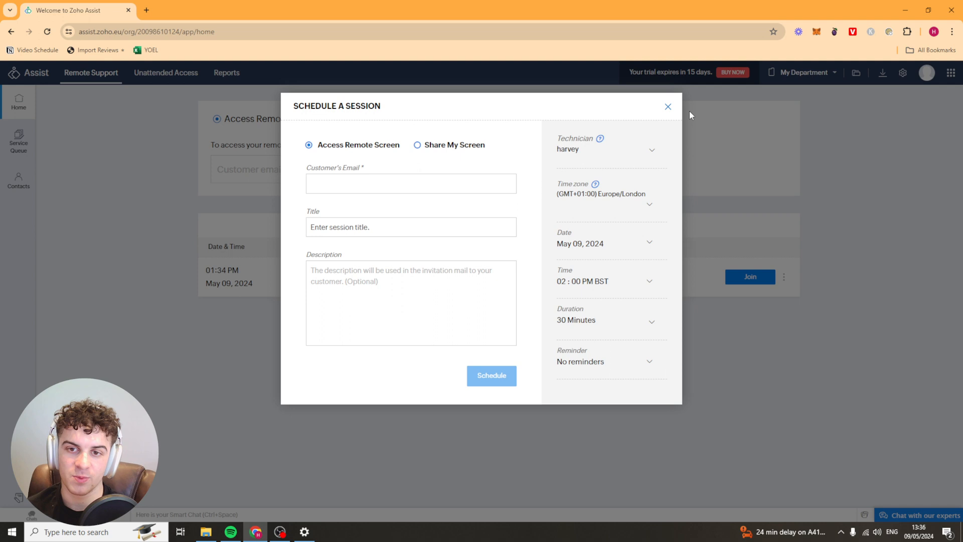
{"action": "mouse_move", "coordinate": [668, 108]}
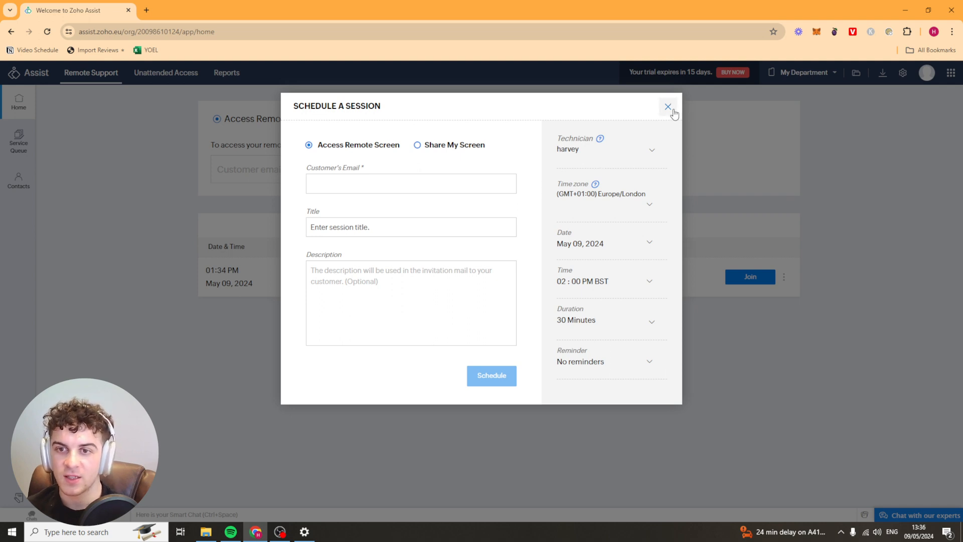
Dismiss the scheduling form, check the Favorites list, then go to Service Queue
{"action": "left_click", "coordinate": [668, 108]}
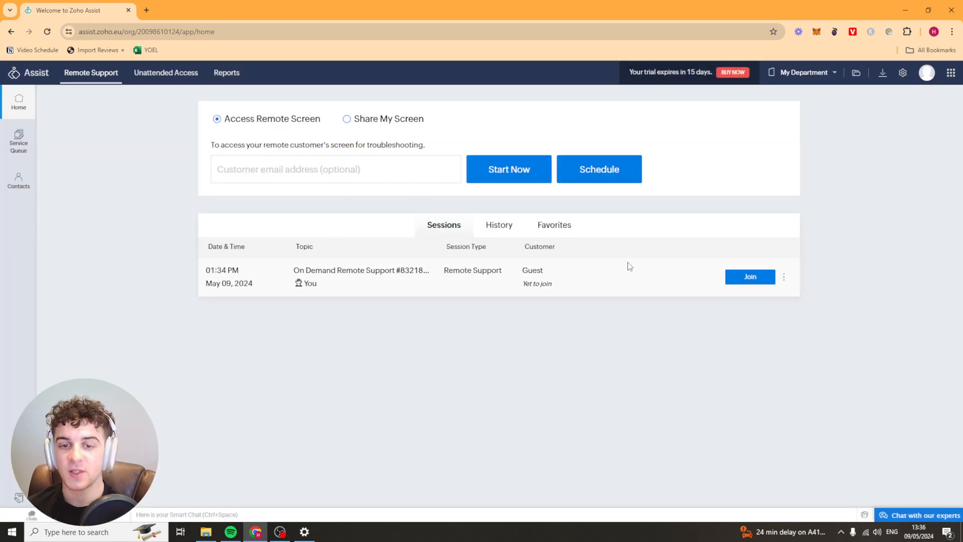
{"action": "mouse_move", "coordinate": [339, 299]}
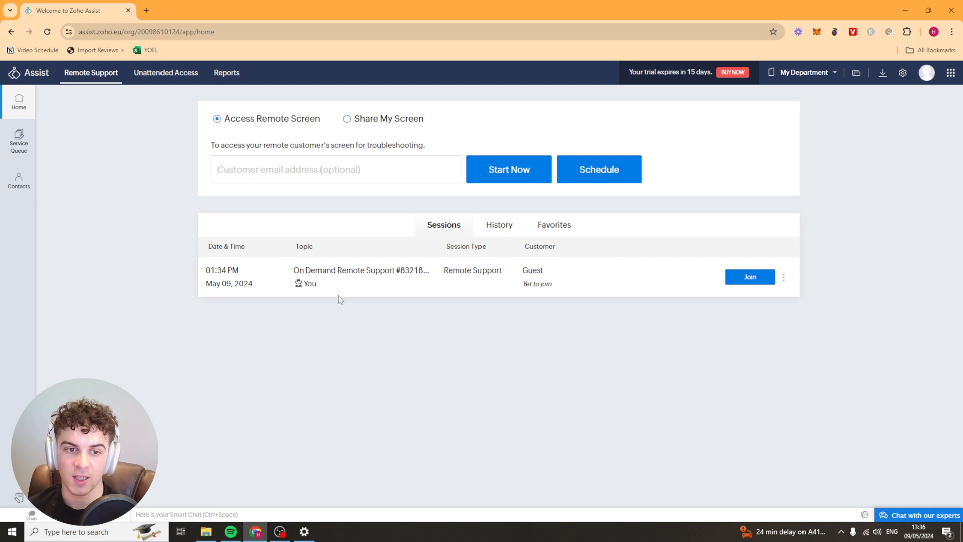
{"action": "mouse_move", "coordinate": [312, 118]}
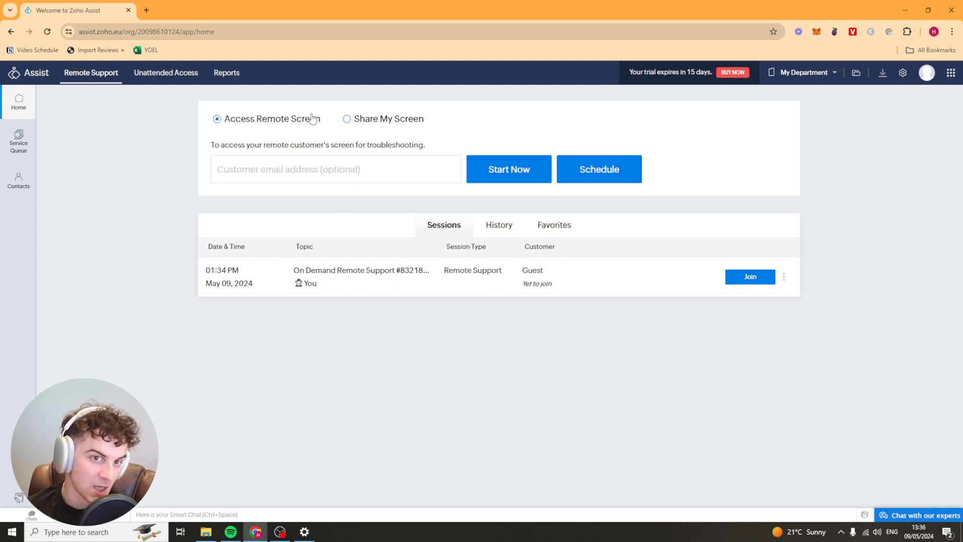
{"action": "mouse_move", "coordinate": [500, 232]}
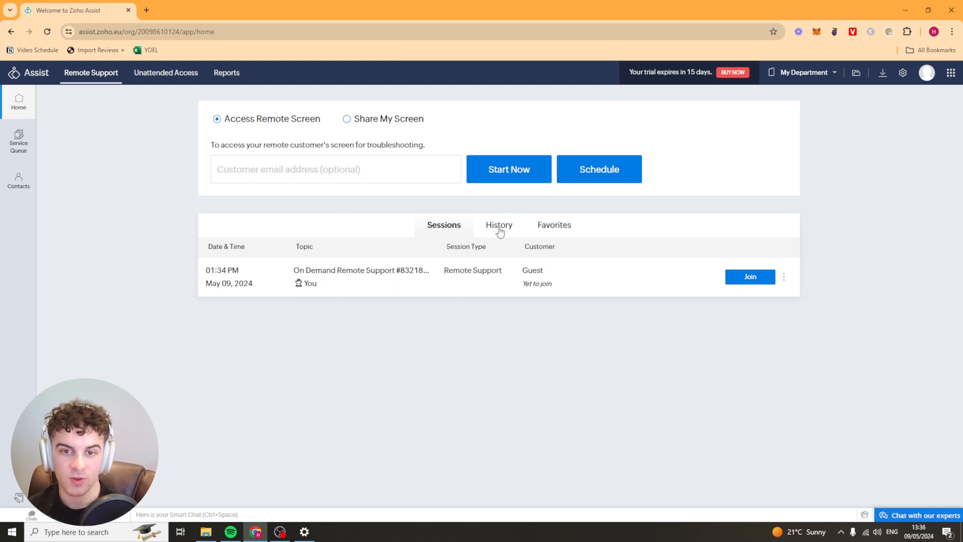
{"action": "mouse_move", "coordinate": [513, 245]}
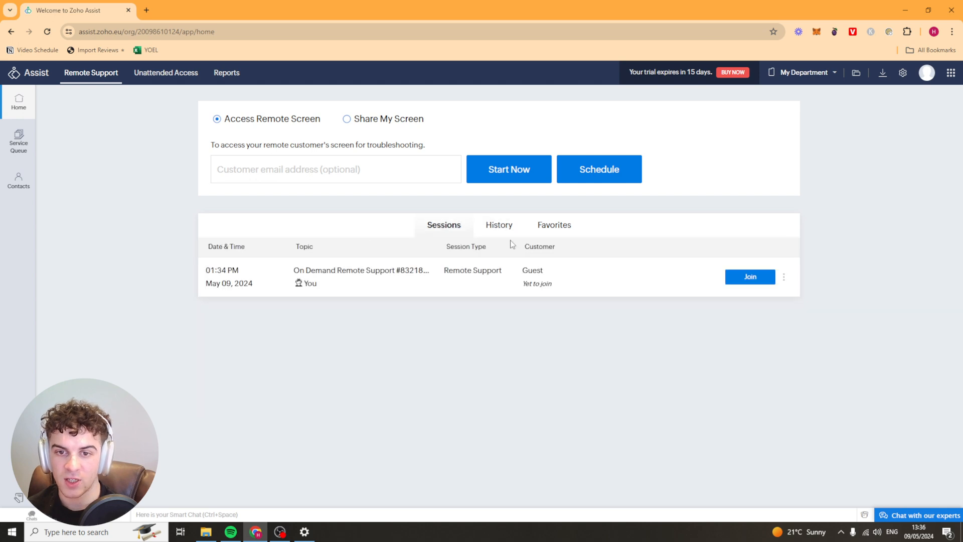
{"action": "left_click", "coordinate": [552, 225]}
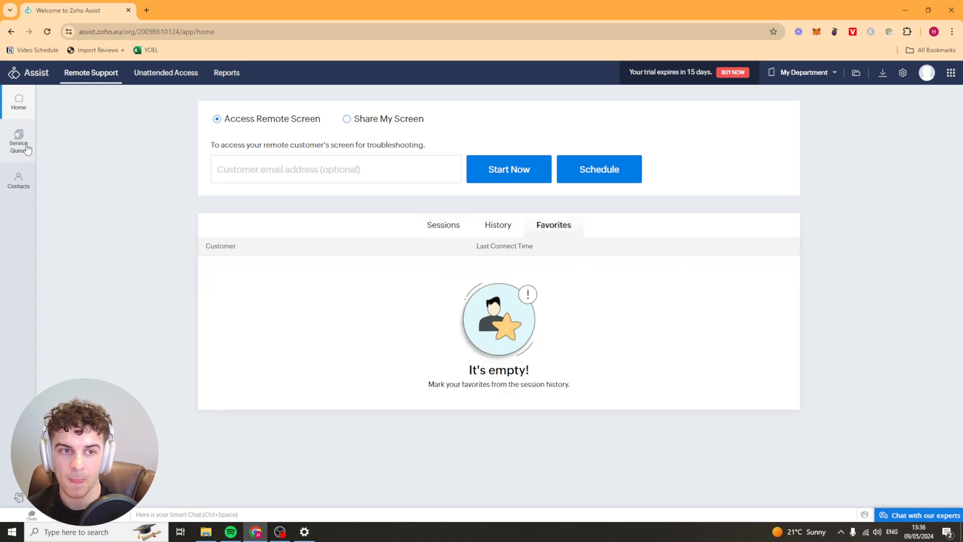
{"action": "left_click", "coordinate": [18, 141]}
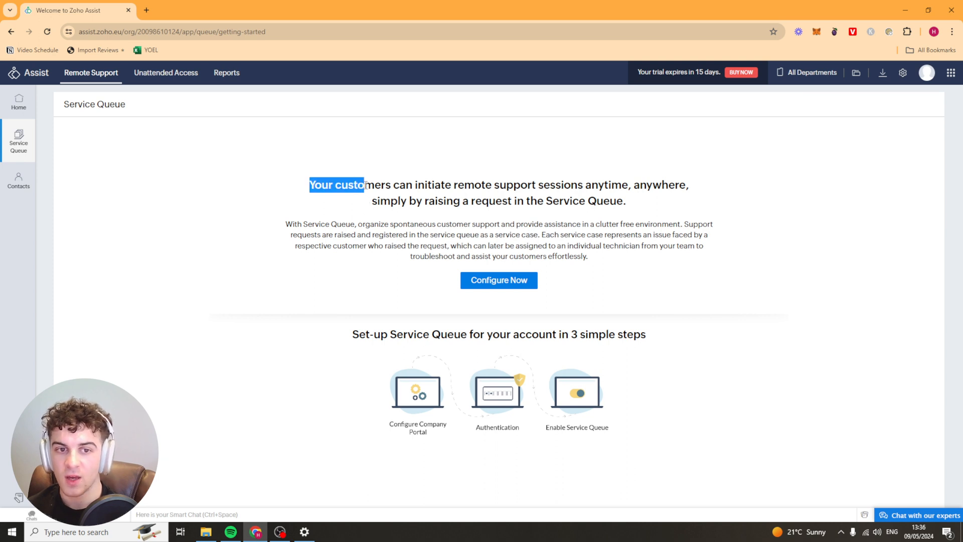
Start Configure Now to reach the Self-Service Portal configuration page
{"action": "left_click", "coordinate": [549, 185]}
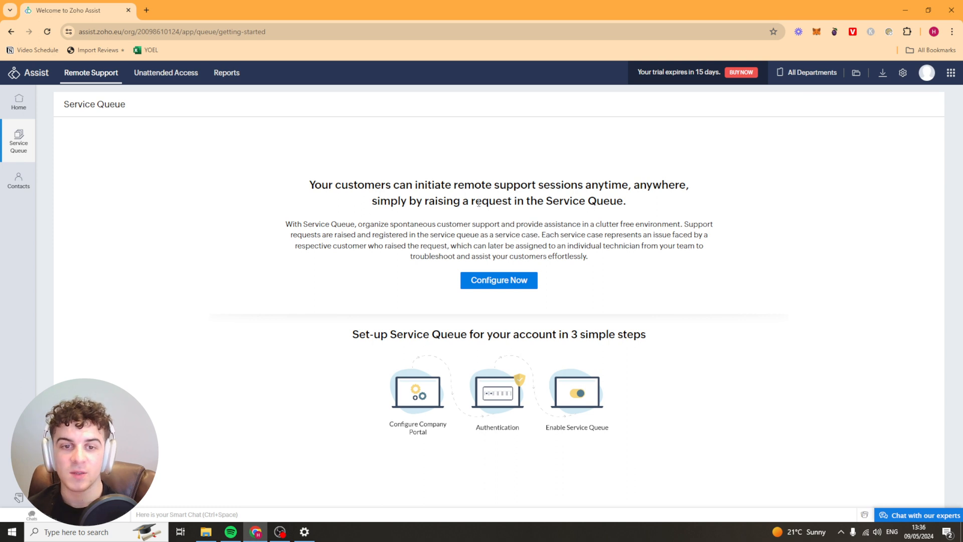
{"action": "mouse_move", "coordinate": [561, 213]}
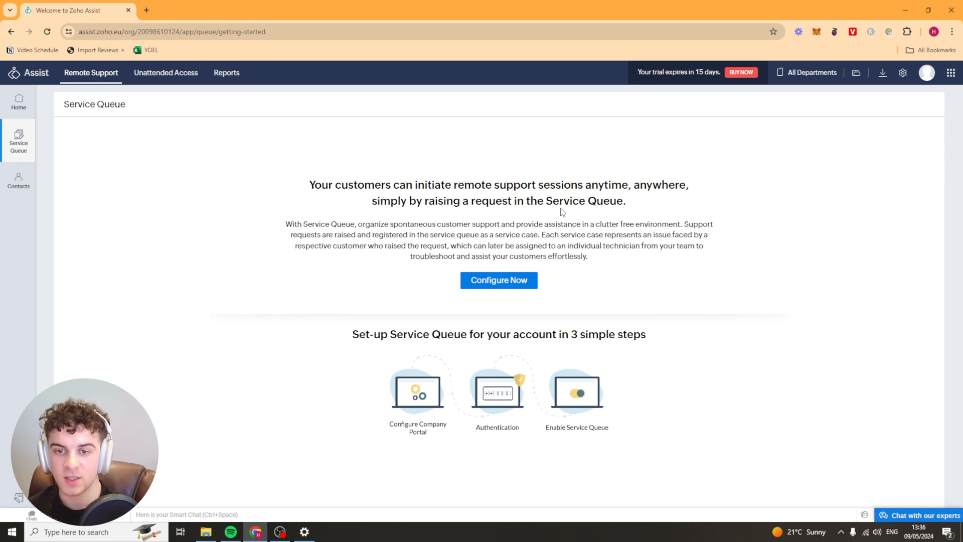
{"action": "mouse_move", "coordinate": [410, 250]}
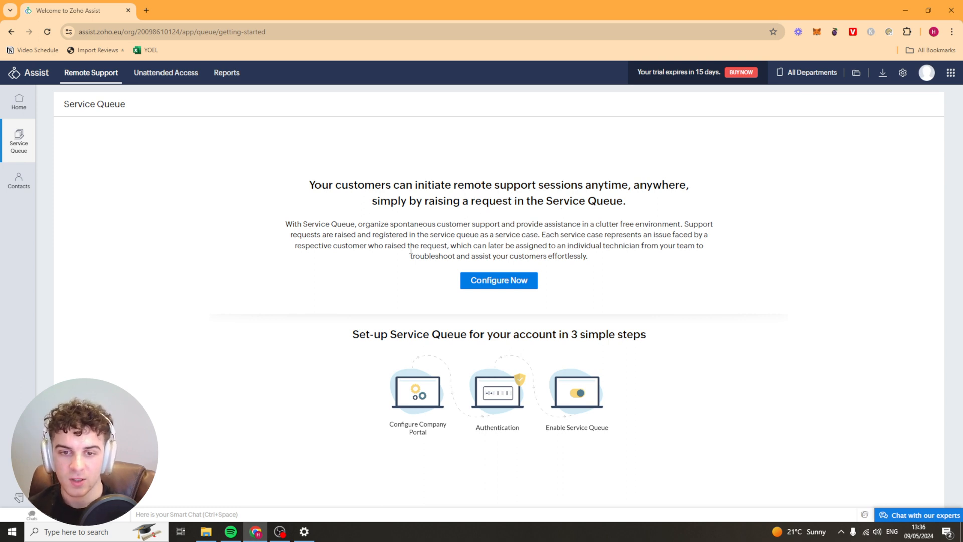
{"action": "left_click", "coordinate": [498, 280]}
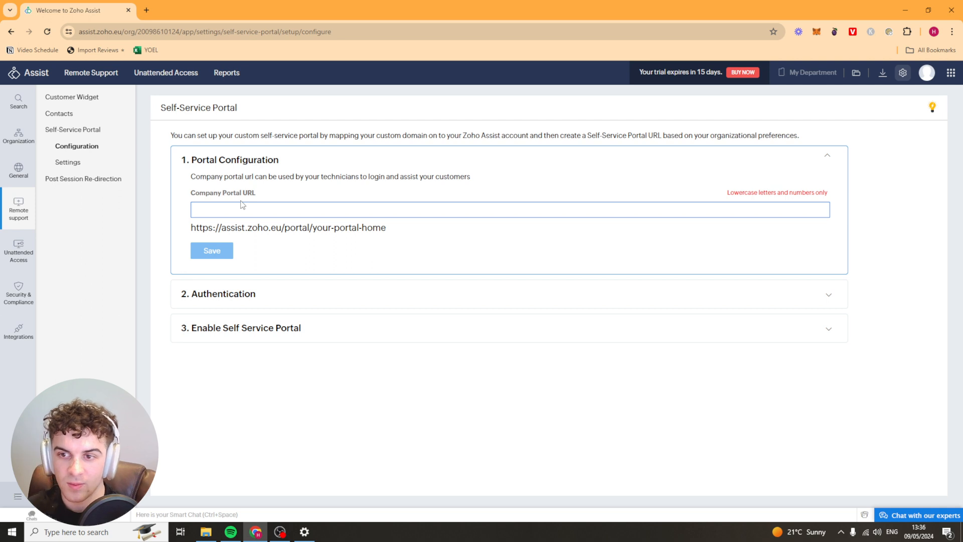
Save 'andyguide' as the company portal URL and Unauthenticated as the access method
{"action": "type", "text": "andy"}
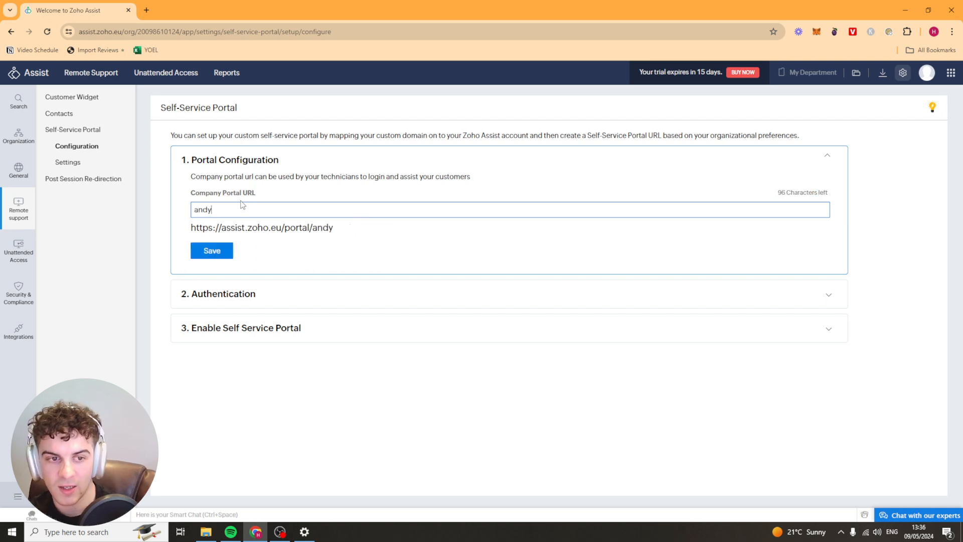
{"action": "type", "text": "guide"}
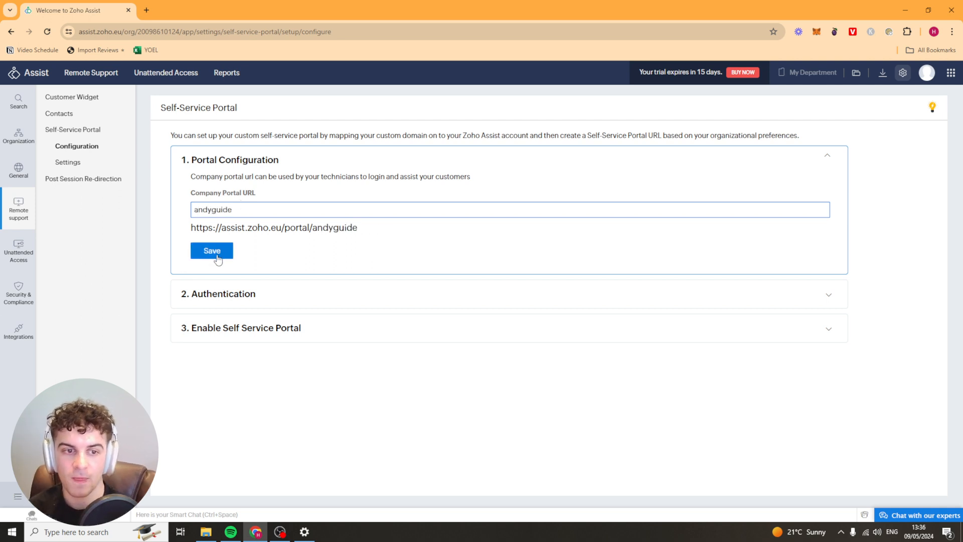
{"action": "left_click", "coordinate": [212, 250]}
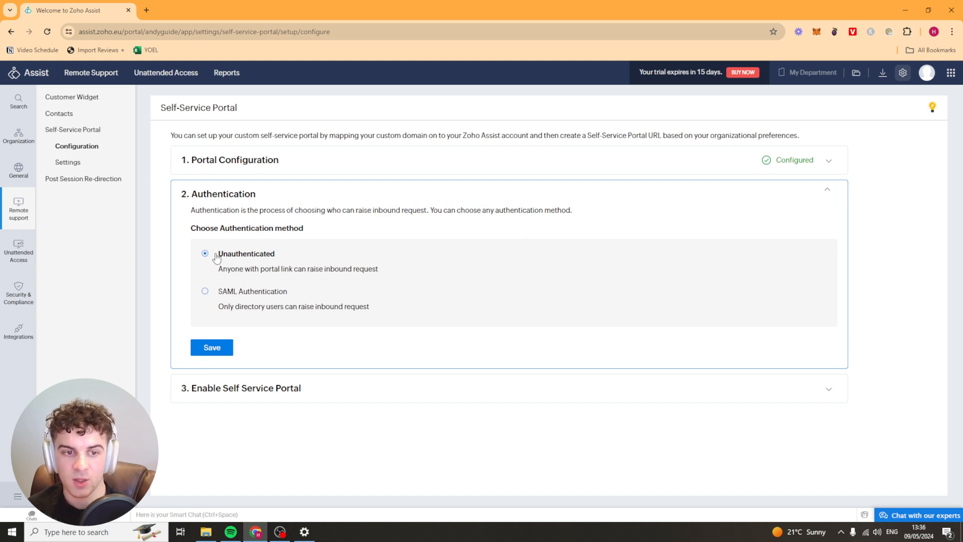
{"action": "mouse_move", "coordinate": [242, 258]}
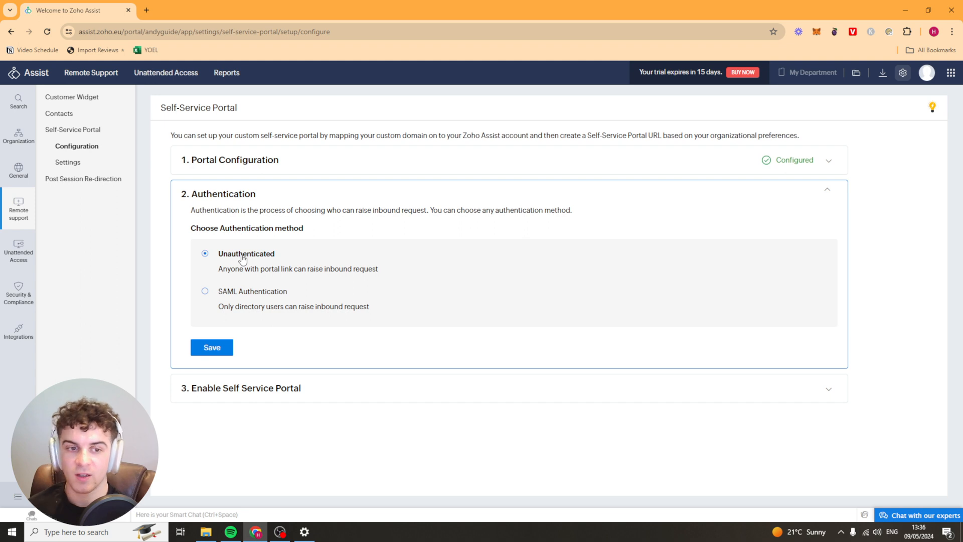
{"action": "mouse_move", "coordinate": [238, 297]}
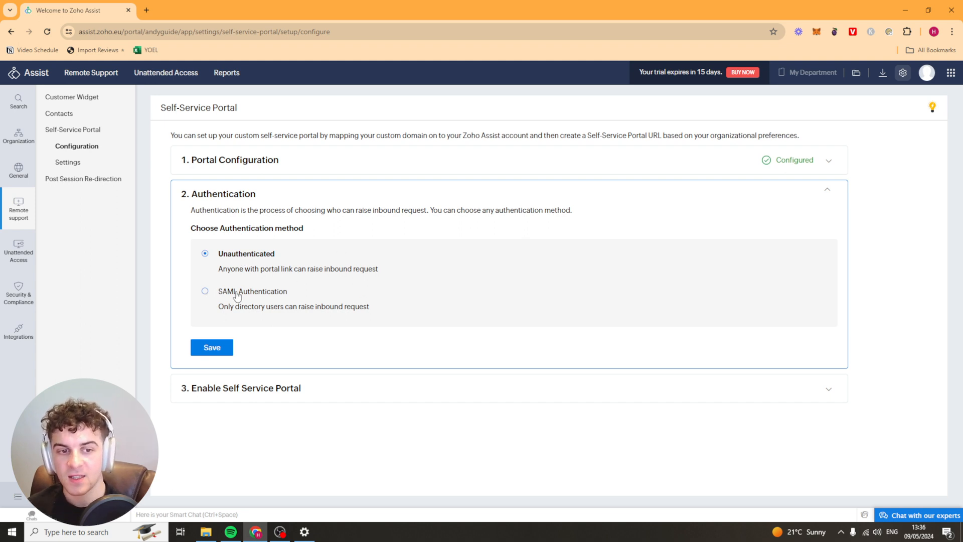
{"action": "mouse_move", "coordinate": [263, 313]}
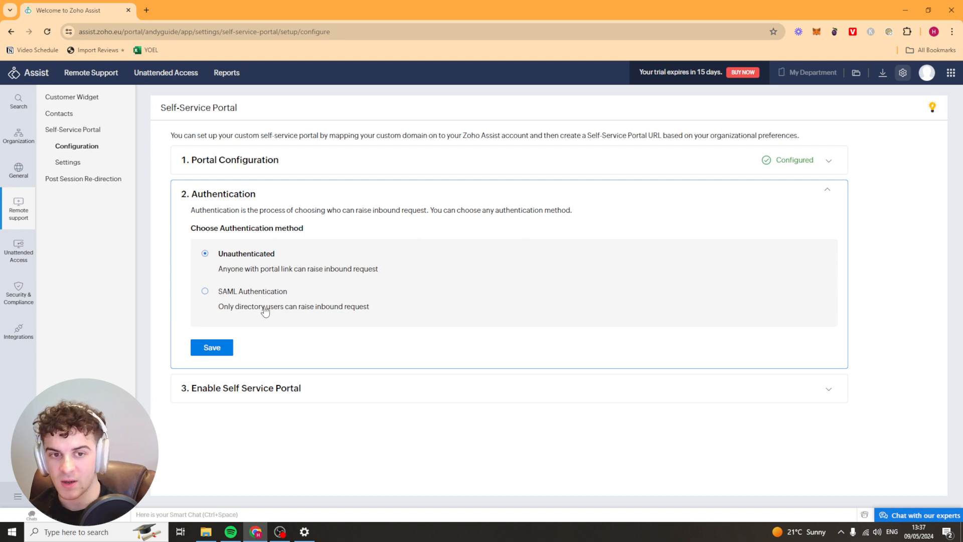
{"action": "mouse_move", "coordinate": [243, 250]}
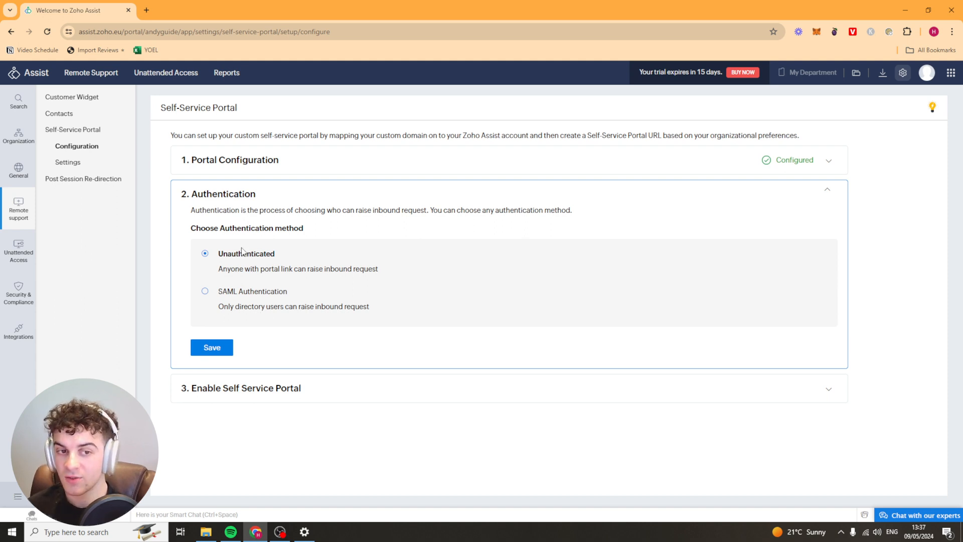
{"action": "mouse_move", "coordinate": [311, 291]}
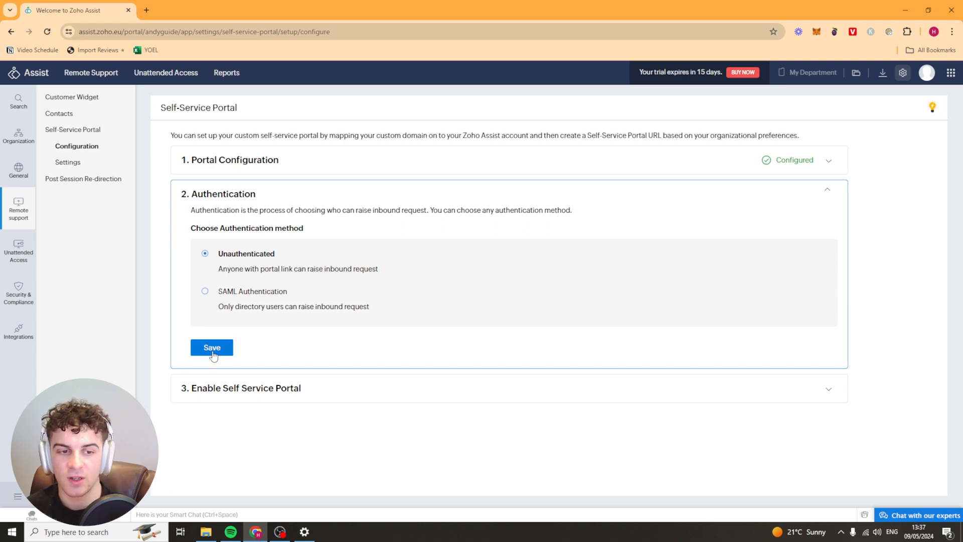
{"action": "left_click", "coordinate": [212, 347]}
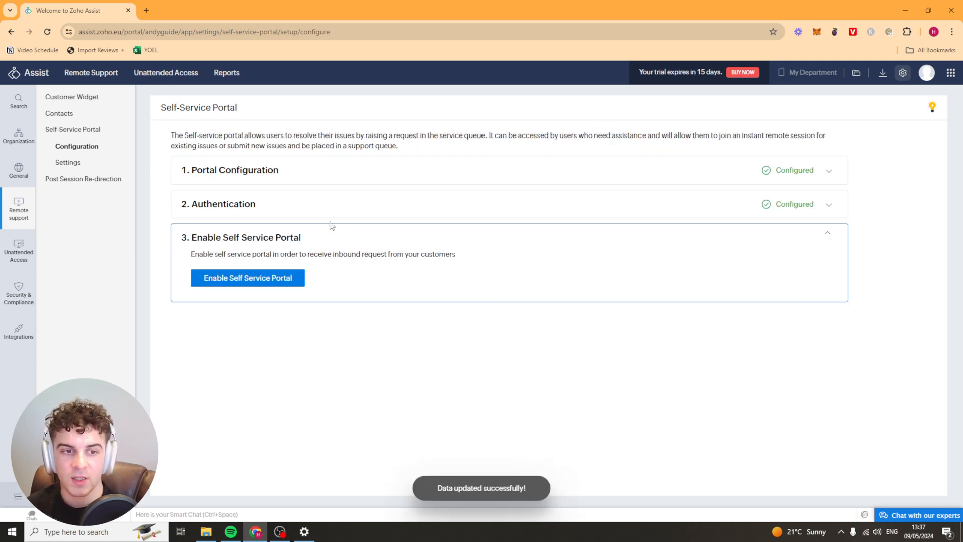
Enable the self-service portal and view its client request page and technician portal in new tabs
{"action": "left_click", "coordinate": [247, 278]}
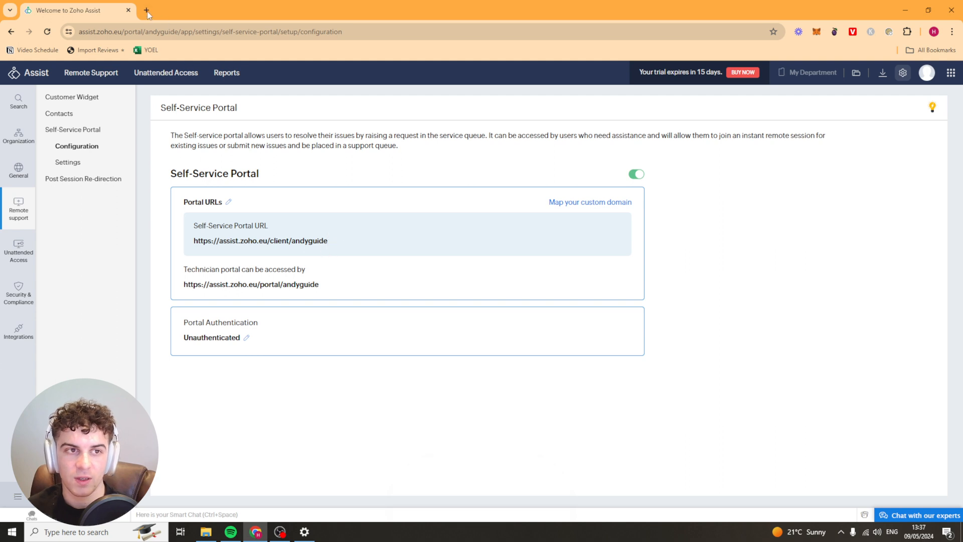
{"action": "left_click", "coordinate": [259, 240]}
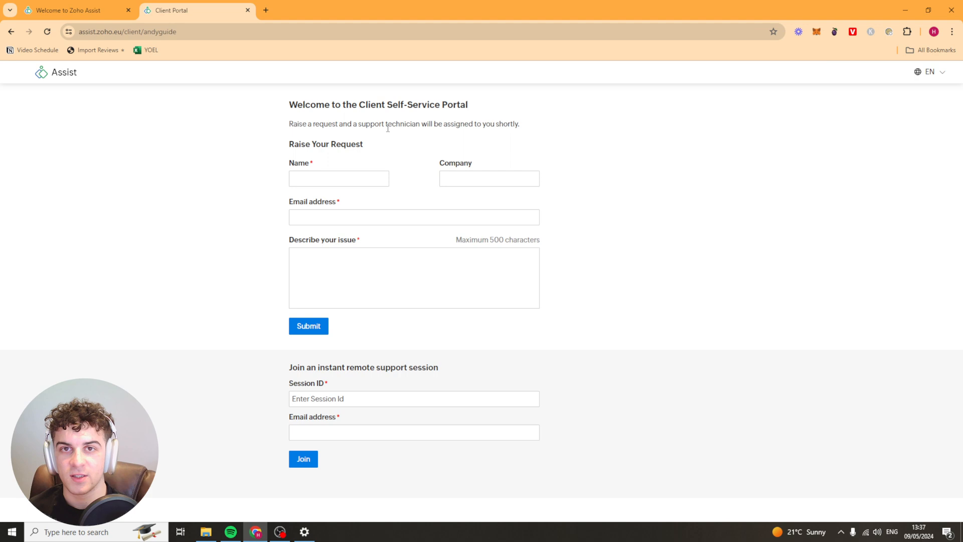
{"action": "mouse_move", "coordinate": [294, 100]}
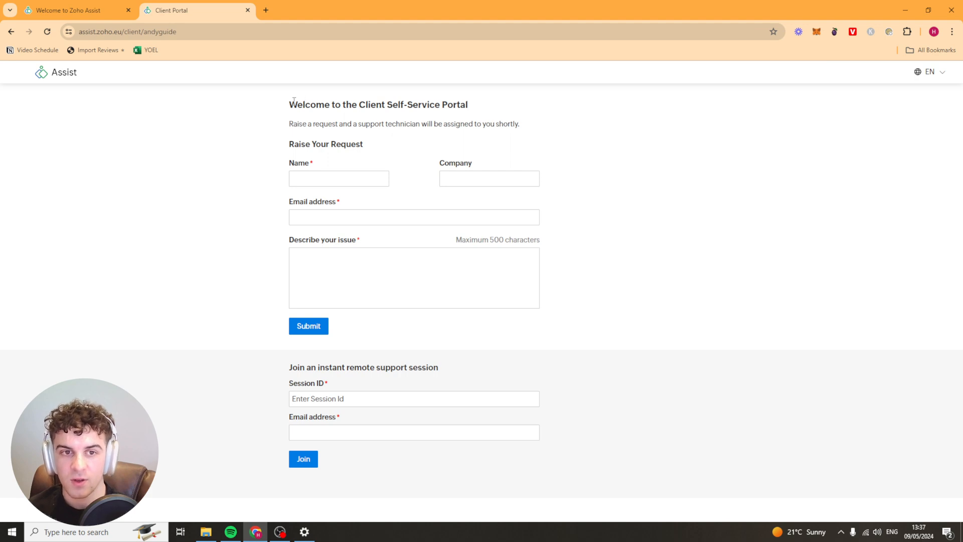
{"action": "double_click", "coordinate": [436, 104]}
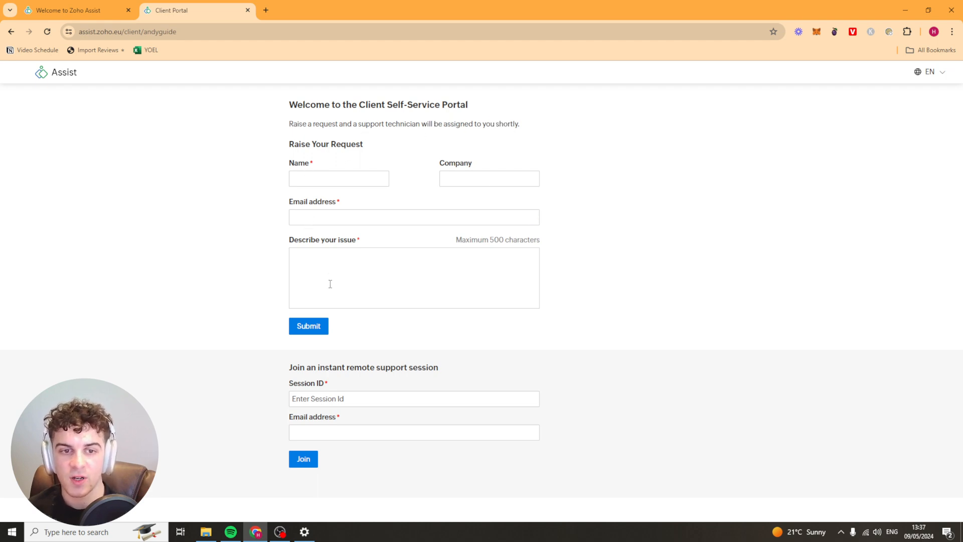
{"action": "mouse_move", "coordinate": [404, 350]}
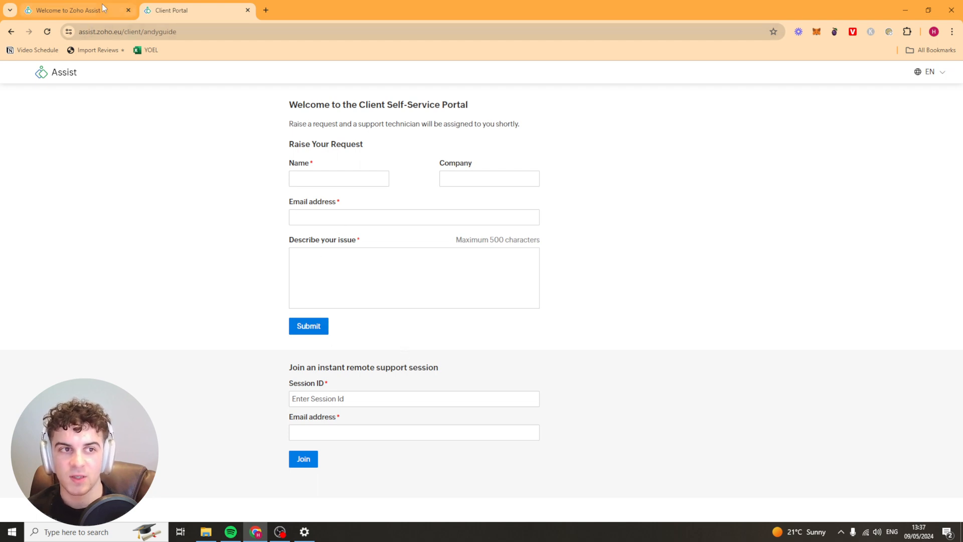
{"action": "left_click", "coordinate": [67, 10]}
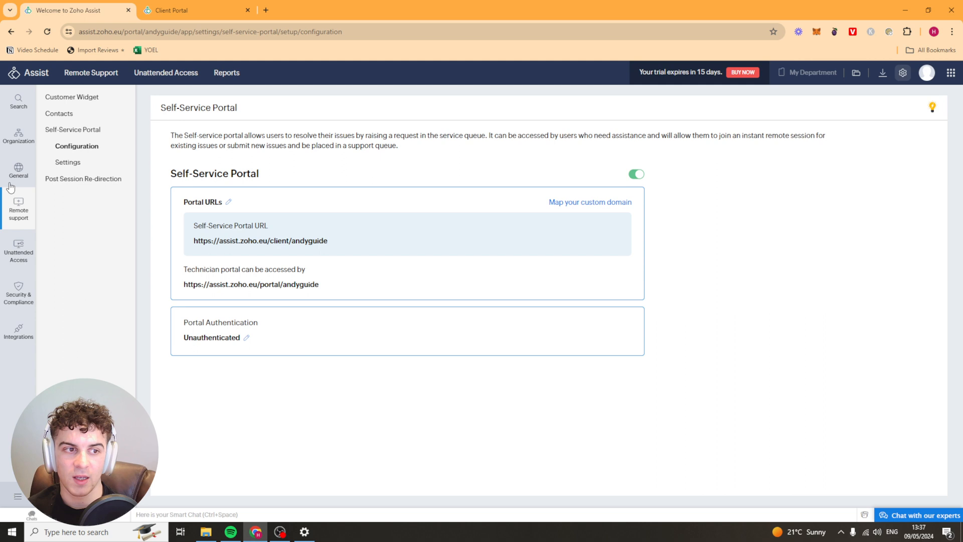
{"action": "left_click", "coordinate": [197, 10]}
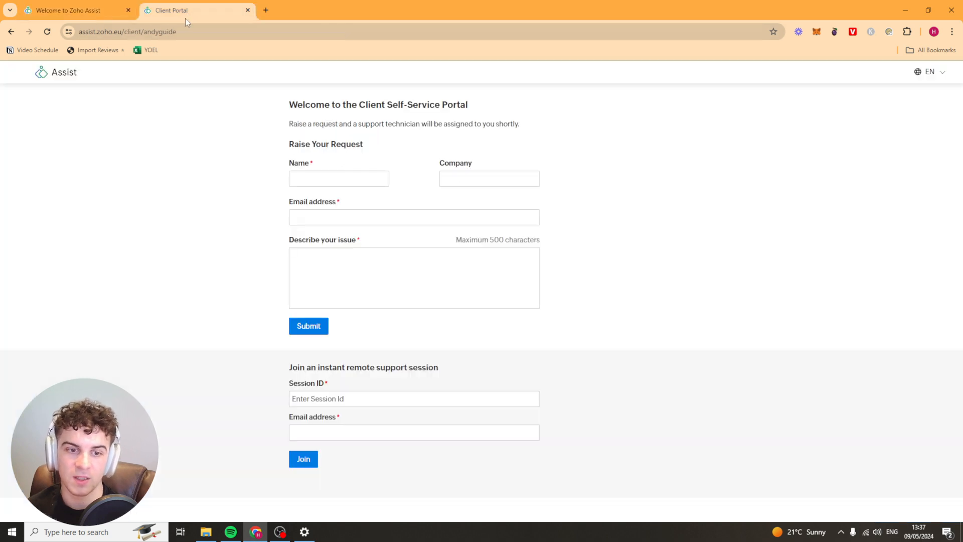
{"action": "mouse_move", "coordinate": [335, 392]}
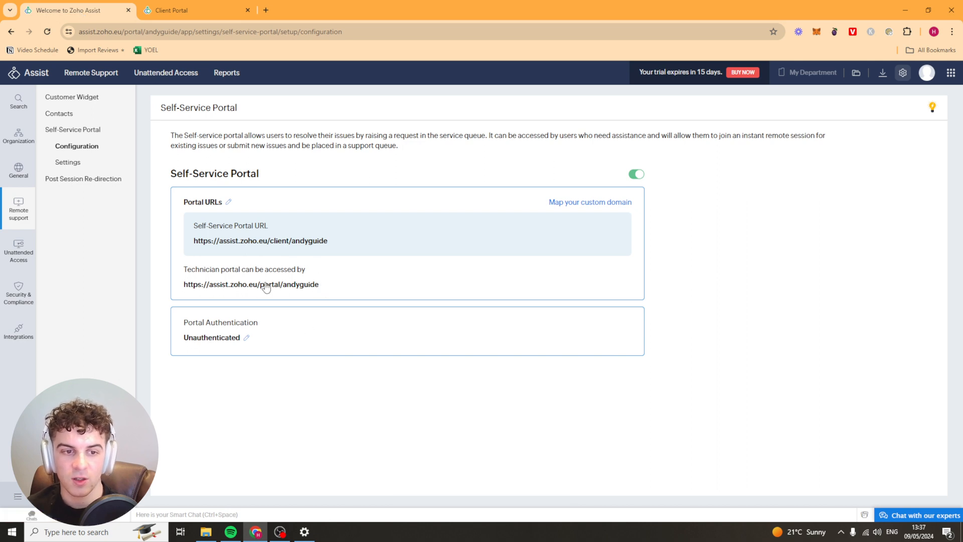
{"action": "left_click", "coordinate": [265, 11]}
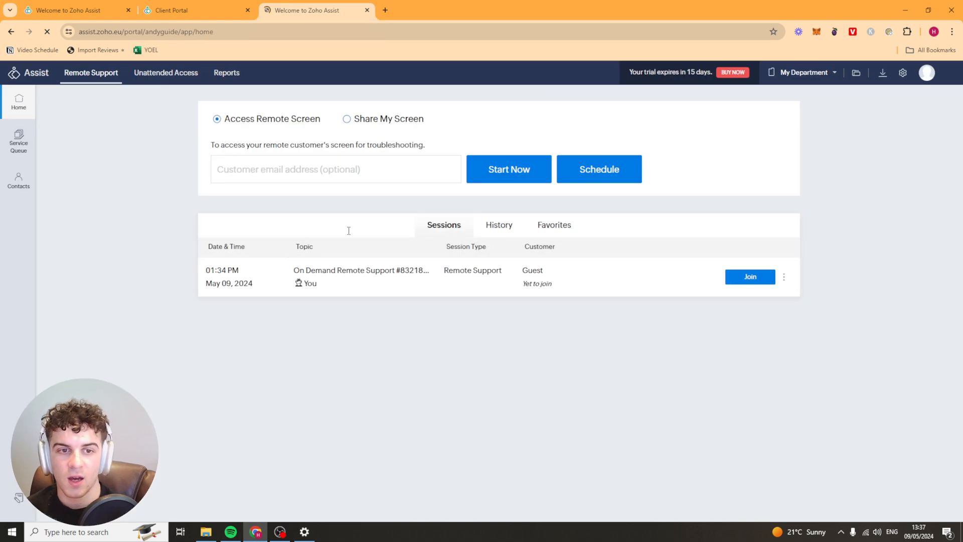
{"action": "left_click", "coordinate": [67, 10]}
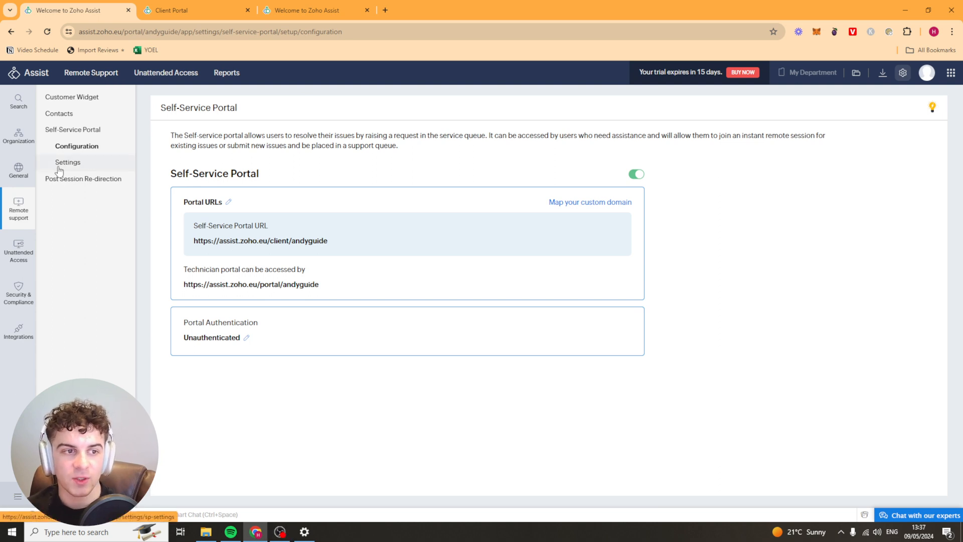
Browse portal settings and Post Session Re-direction, then view the Customer Widget sample page
{"action": "left_click", "coordinate": [68, 161]}
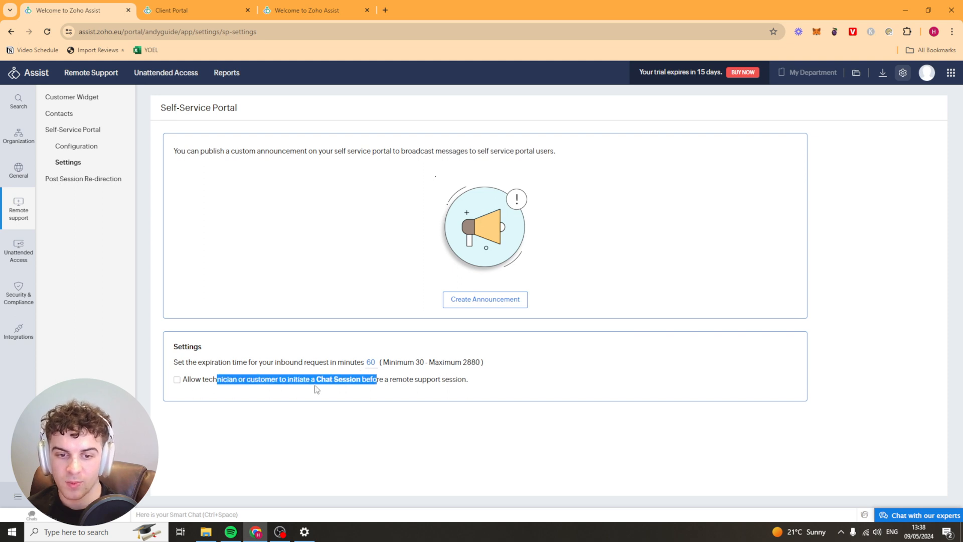
{"action": "mouse_move", "coordinate": [83, 179]}
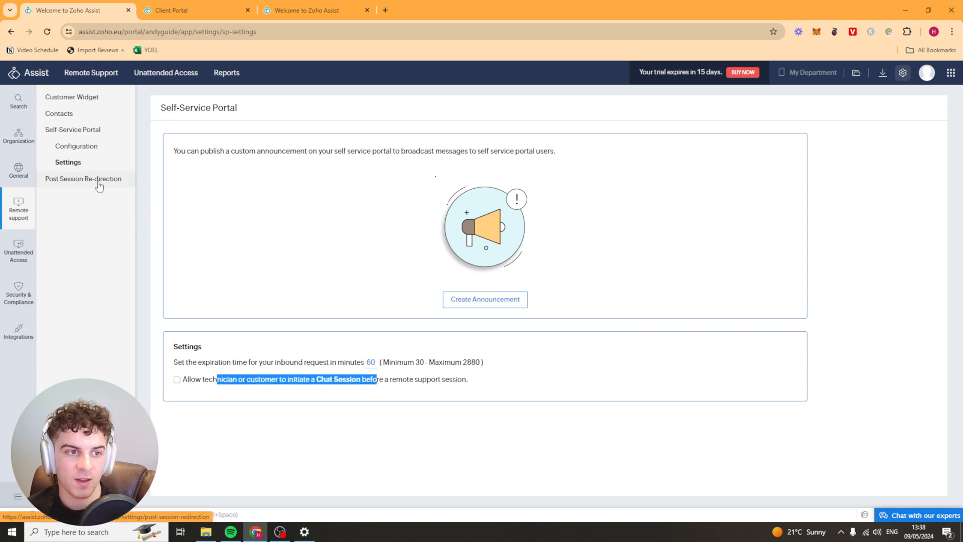
{"action": "left_click", "coordinate": [83, 178]}
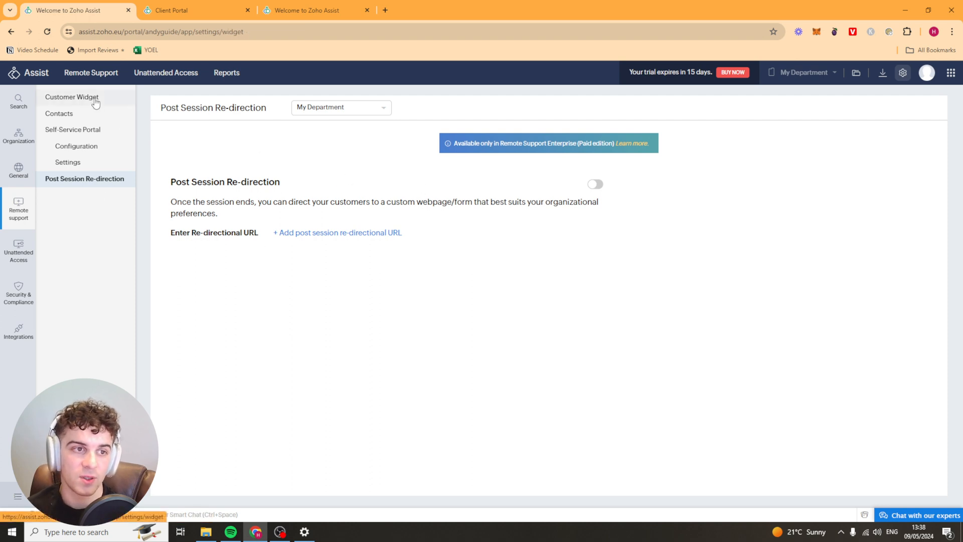
{"action": "left_click", "coordinate": [73, 96]}
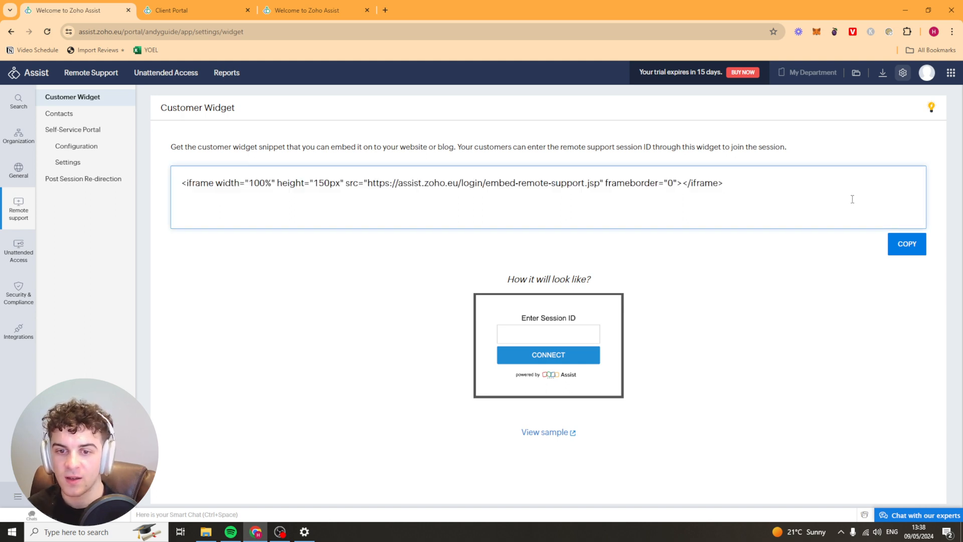
{"action": "left_click", "coordinate": [906, 243]}
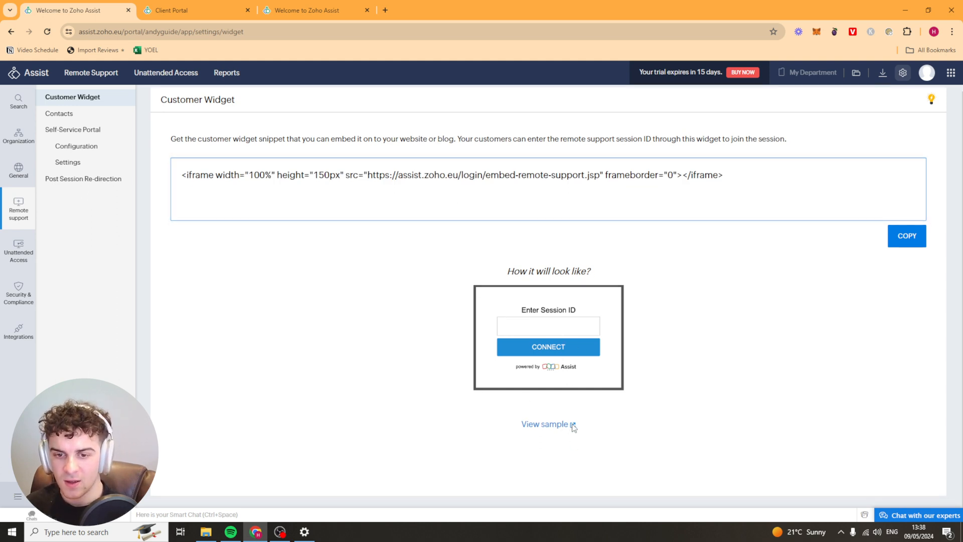
{"action": "left_click", "coordinate": [544, 424]}
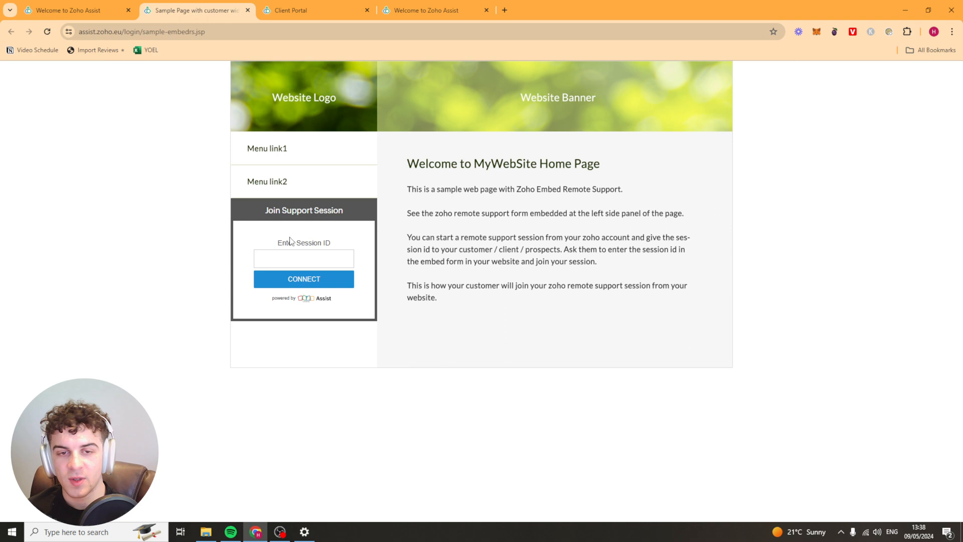
{"action": "mouse_move", "coordinate": [297, 278]}
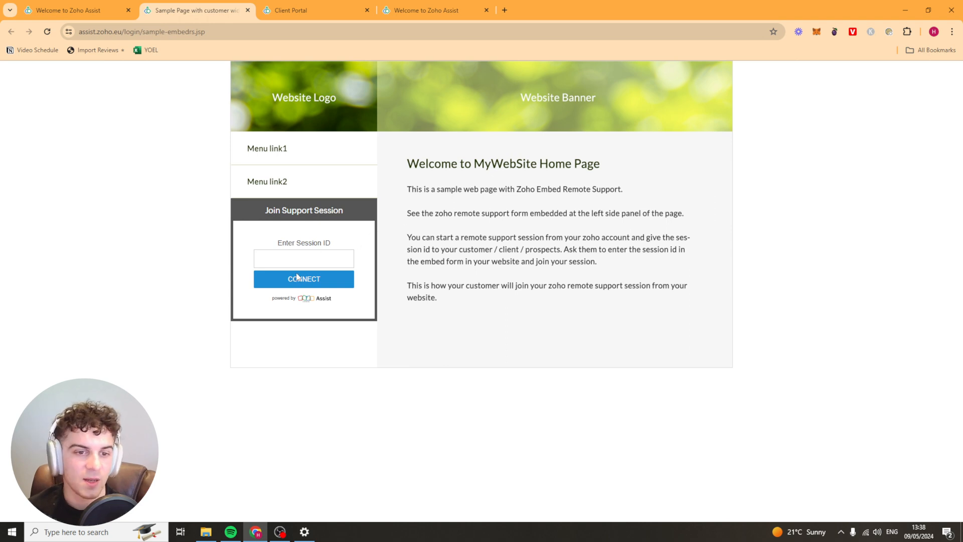
{"action": "left_click", "coordinate": [67, 10]}
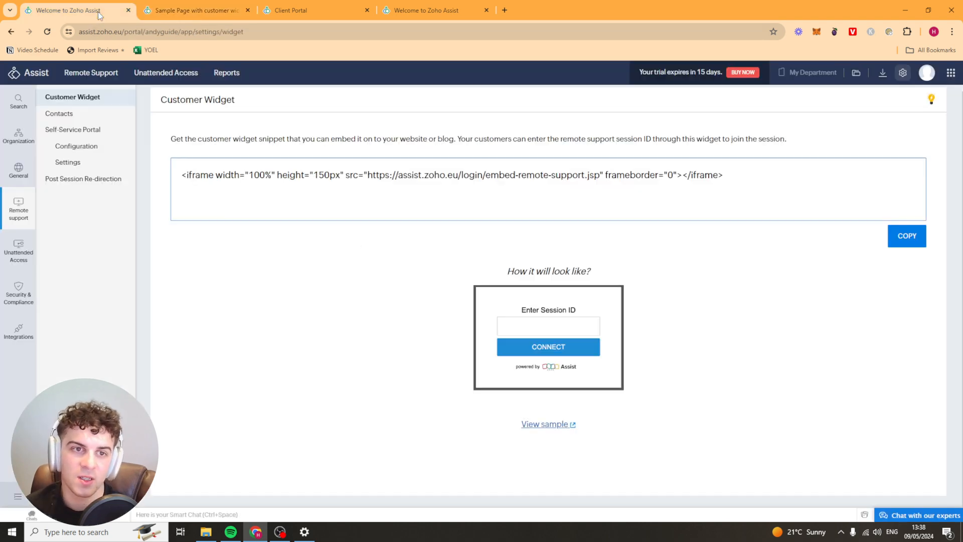
{"action": "mouse_move", "coordinate": [260, 225]}
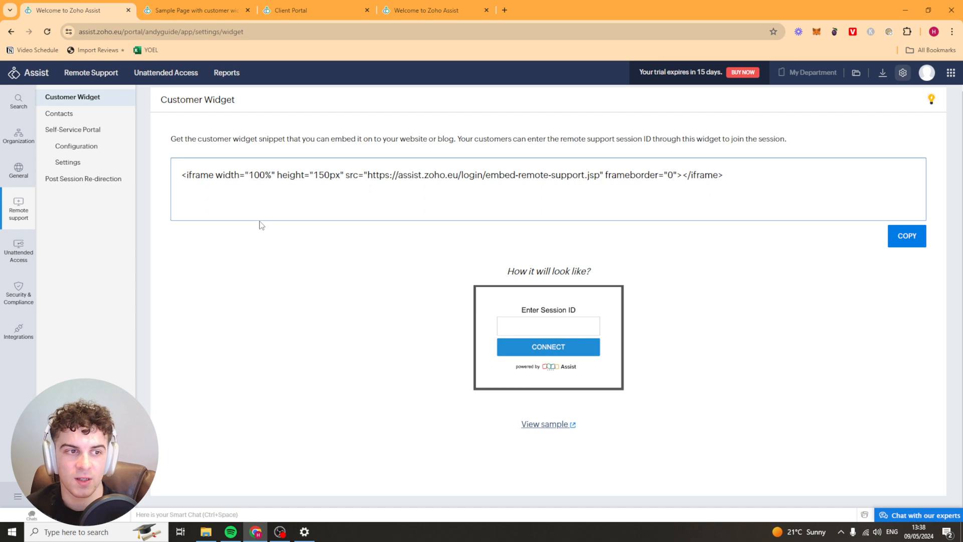
Review General preferences, then preview the Default remote support session invite email template
{"action": "left_click", "coordinate": [18, 171]}
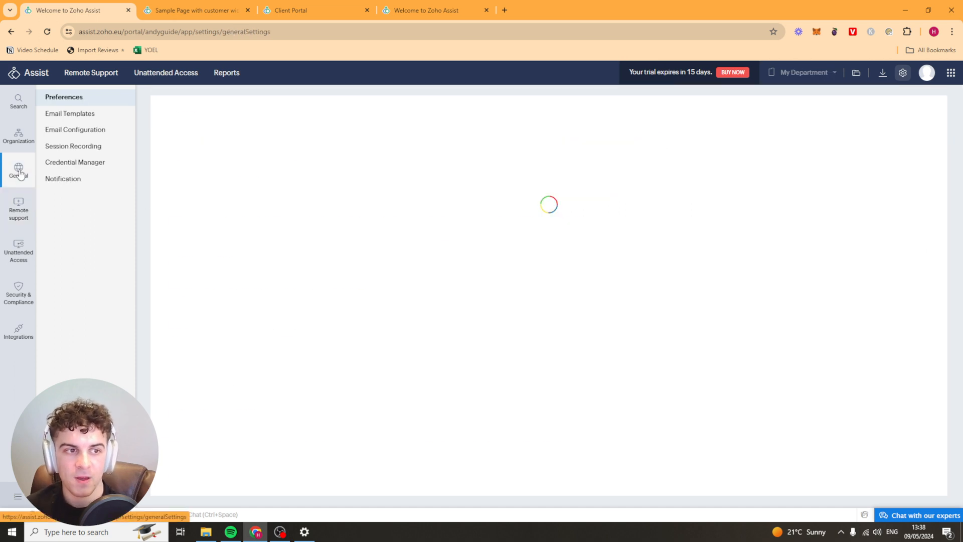
{"action": "left_click", "coordinate": [18, 171]}
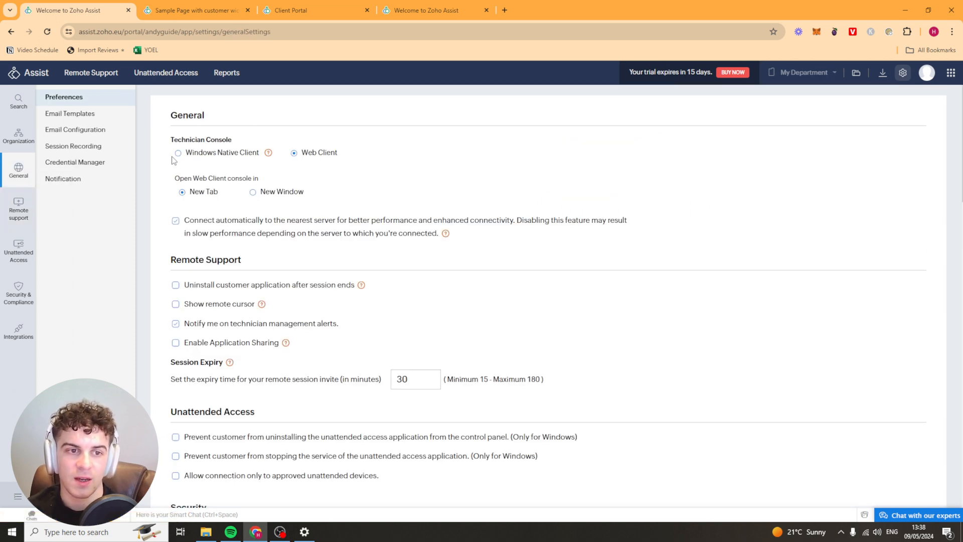
{"action": "scroll", "scroll_direction": "down", "scroll_amount": 3}
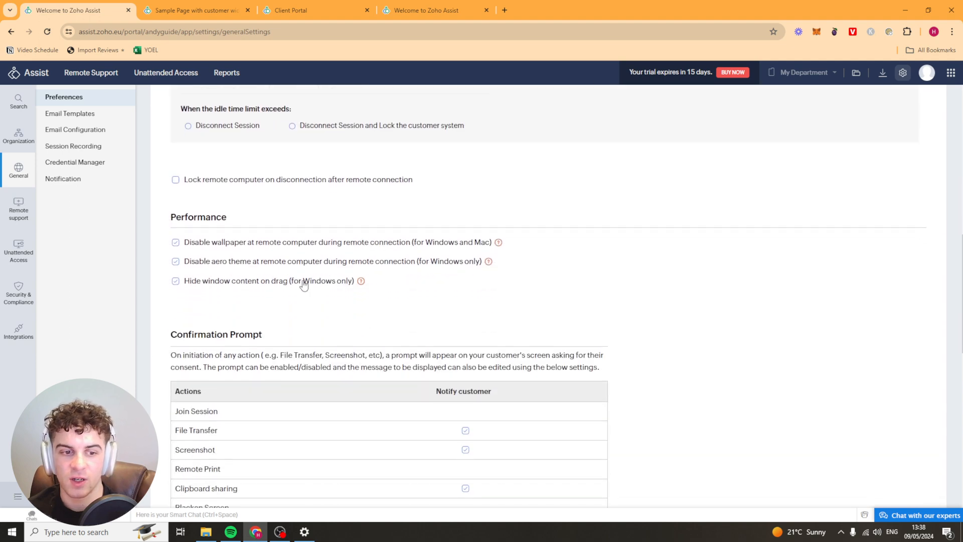
{"action": "scroll", "scroll_direction": "down", "scroll_amount": 3}
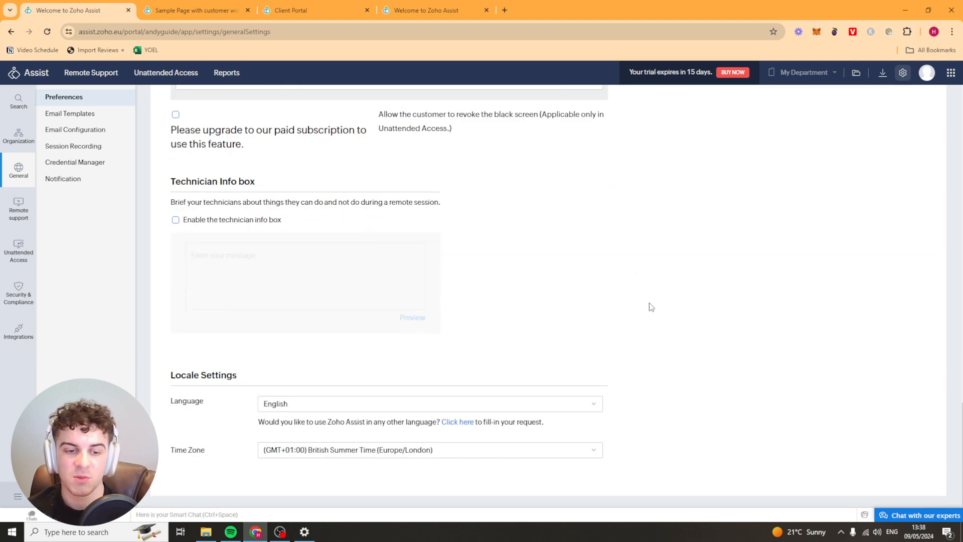
{"action": "scroll", "scroll_direction": "up", "scroll_amount": 3}
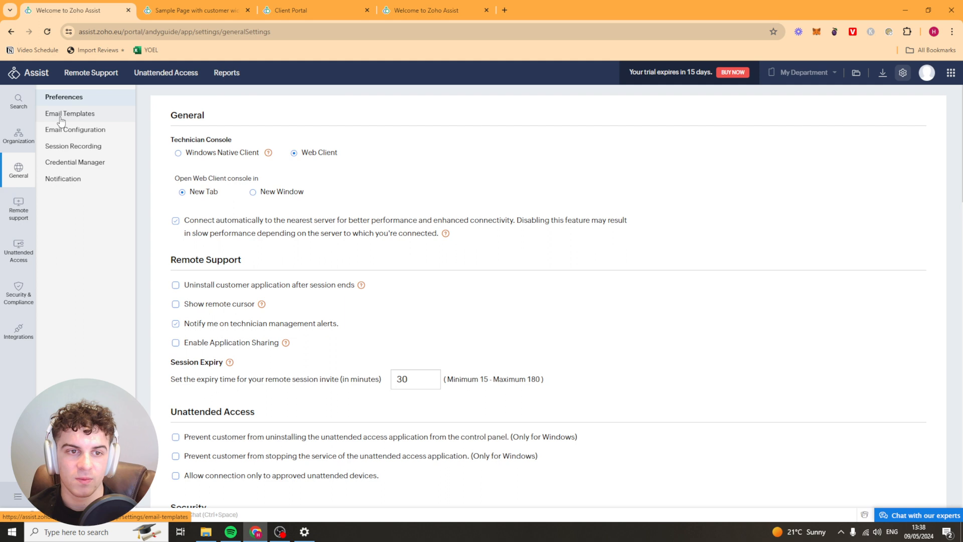
{"action": "left_click", "coordinate": [69, 114]}
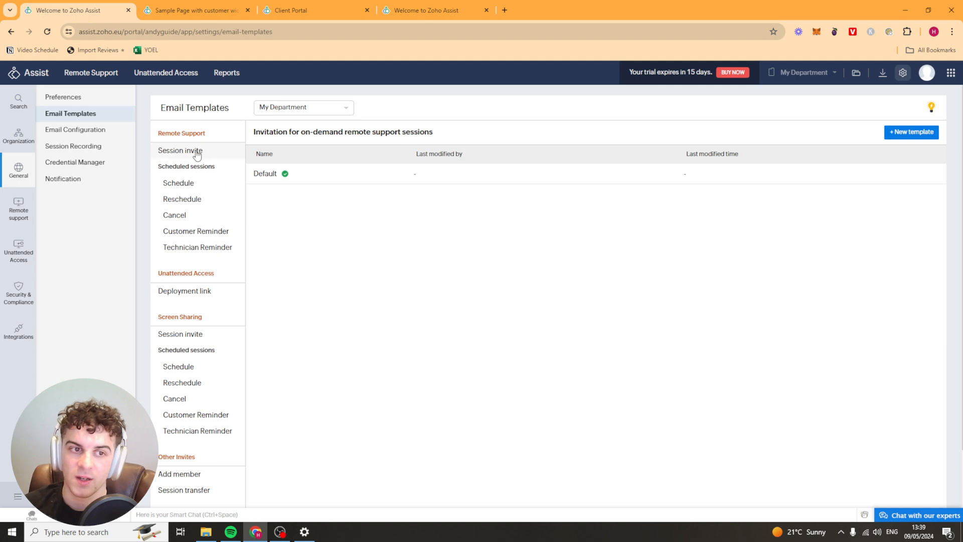
{"action": "left_click", "coordinate": [180, 151]}
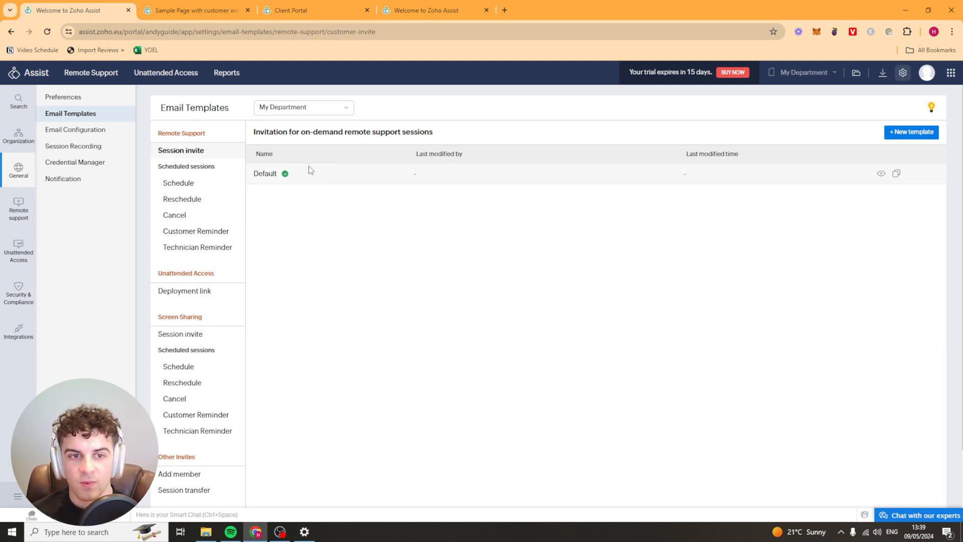
{"action": "mouse_move", "coordinate": [880, 174]}
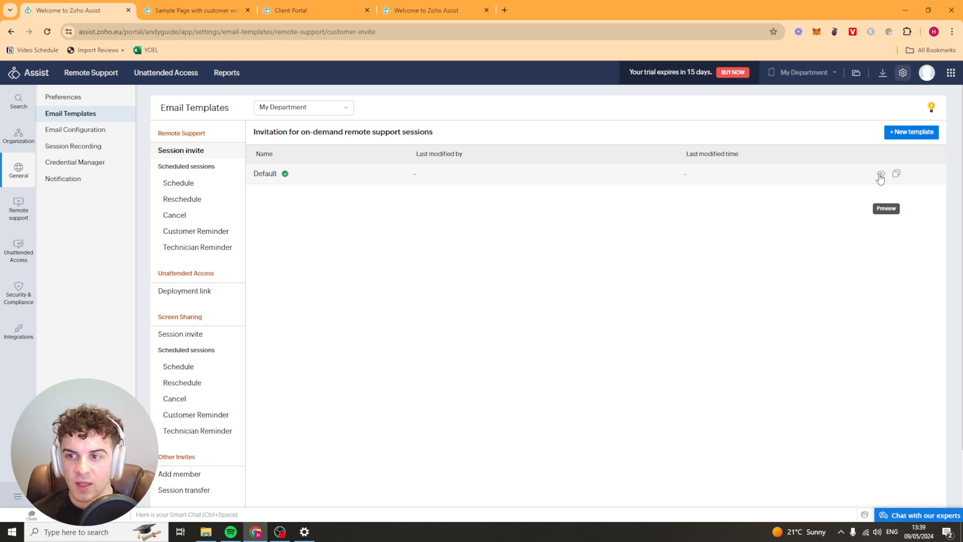
{"action": "left_click", "coordinate": [880, 174]}
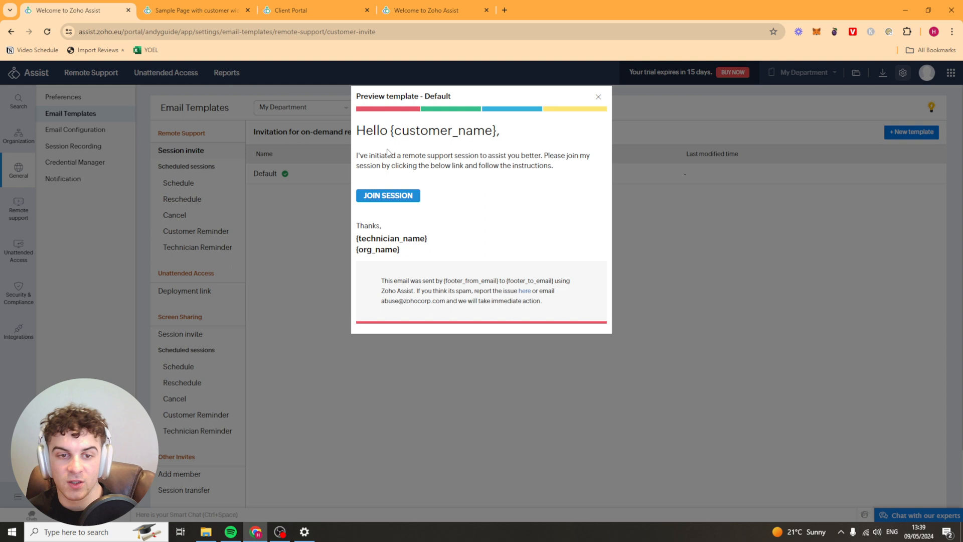
{"action": "left_click", "coordinate": [596, 96]}
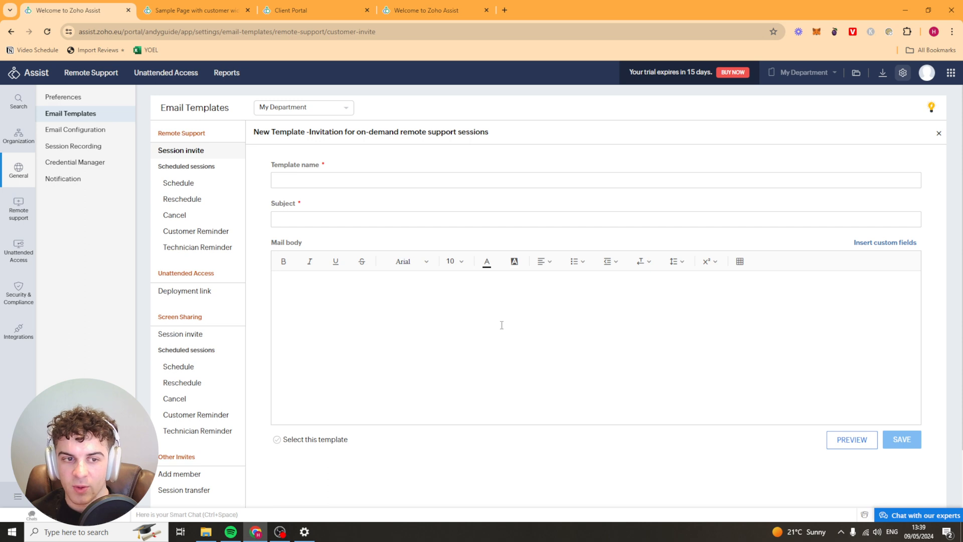
Browse the Schedule, Reschedule and Technician Reminder email template lists
{"action": "left_click", "coordinate": [179, 183]}
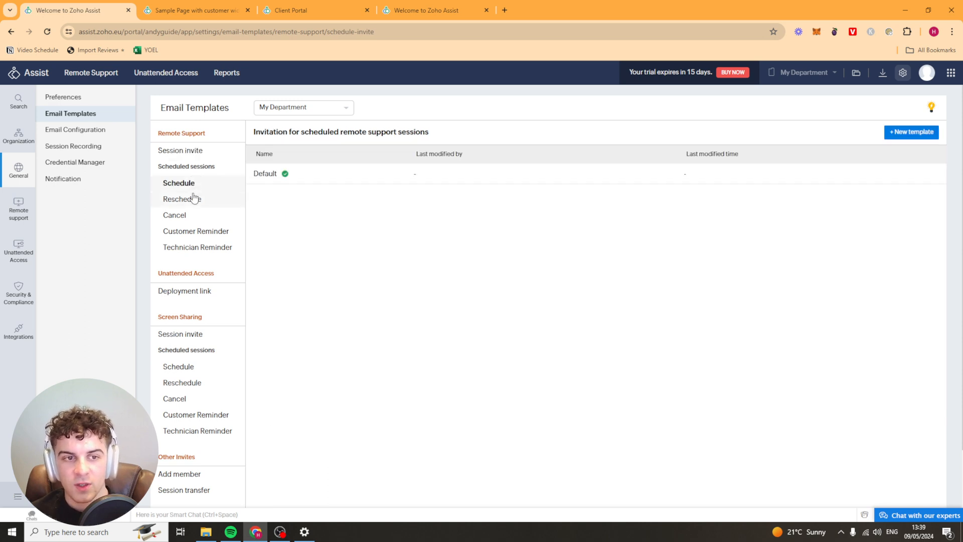
{"action": "left_click", "coordinate": [182, 199]}
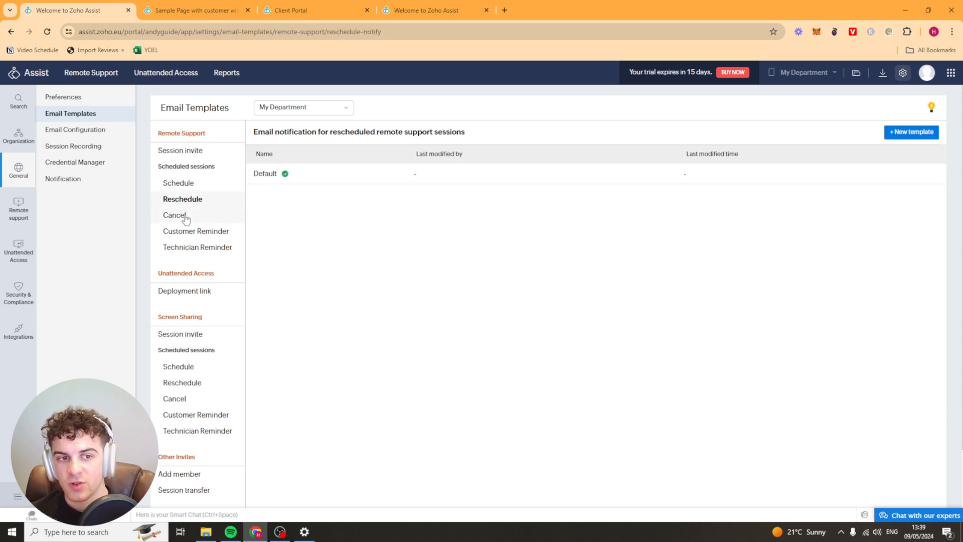
{"action": "left_click", "coordinate": [197, 247]}
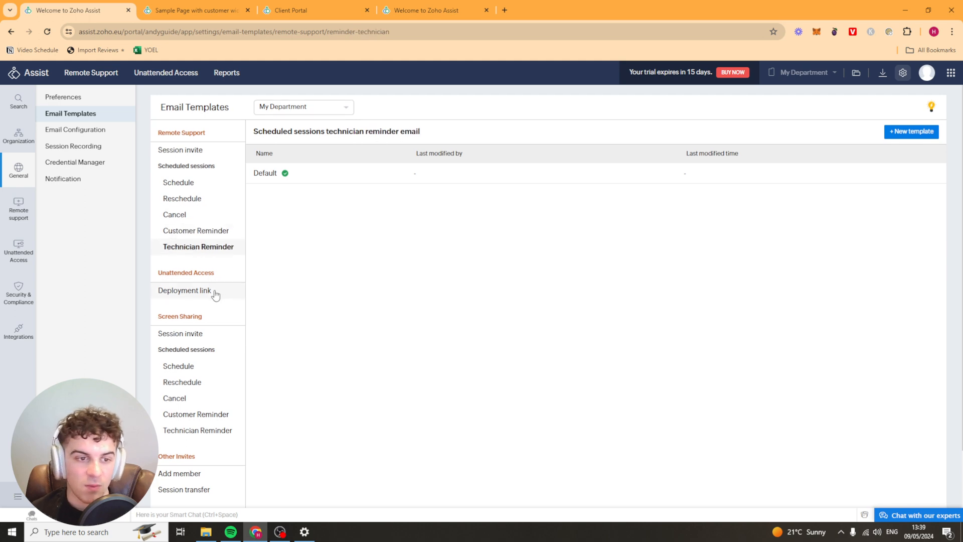
{"action": "scroll", "scroll_direction": "up", "scroll_amount": 3}
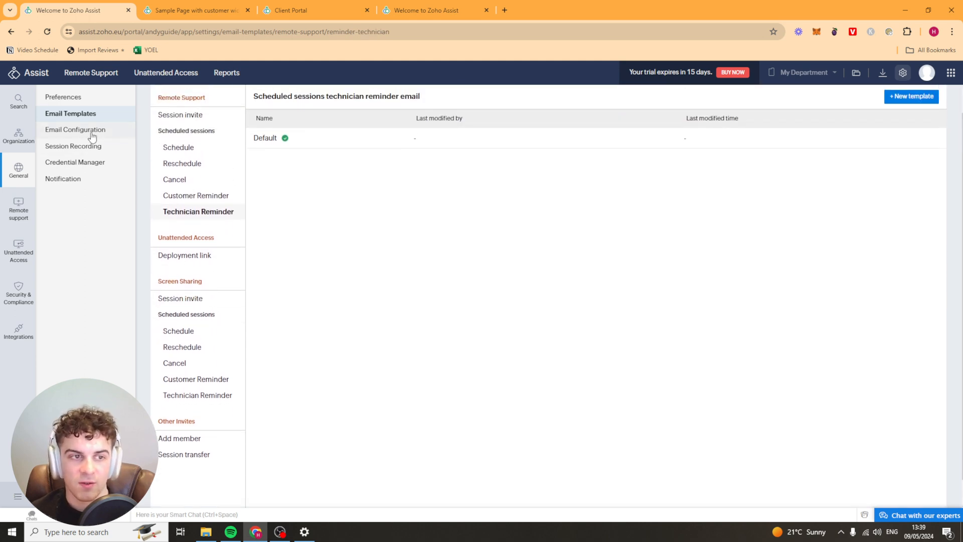
In Email Configuration, set invitations to be sent from a Custom Email address
{"action": "left_click", "coordinate": [75, 130]}
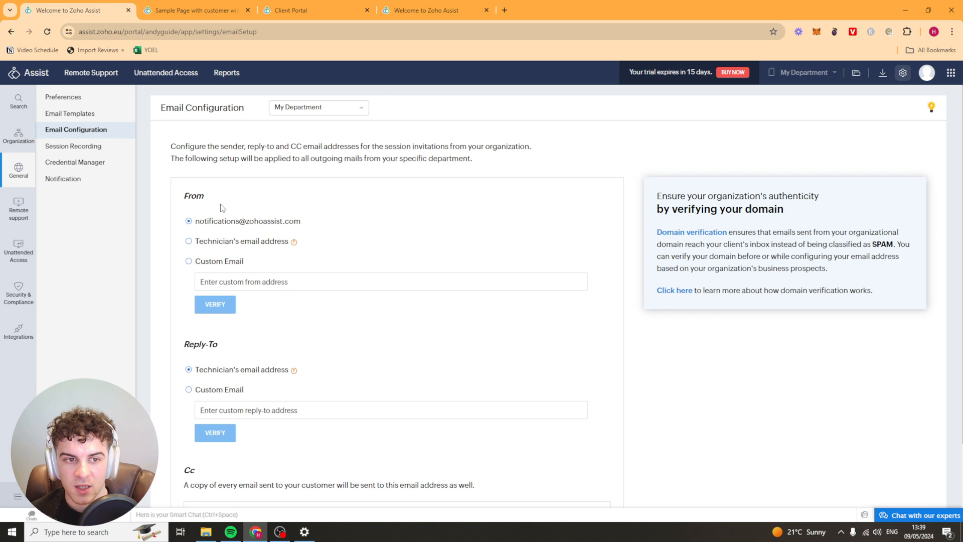
{"action": "double_click", "coordinate": [192, 196]}
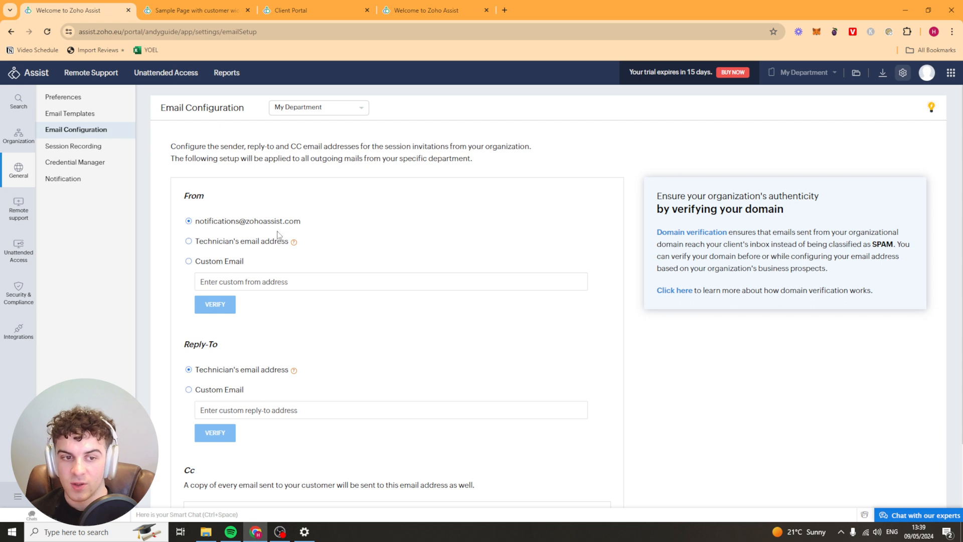
{"action": "left_click", "coordinate": [188, 240]}
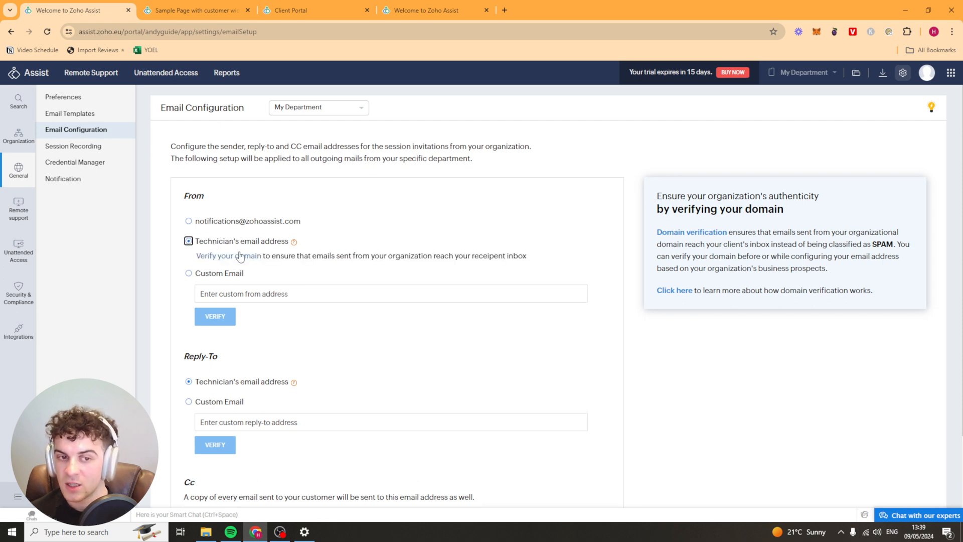
{"action": "left_click", "coordinate": [188, 261]}
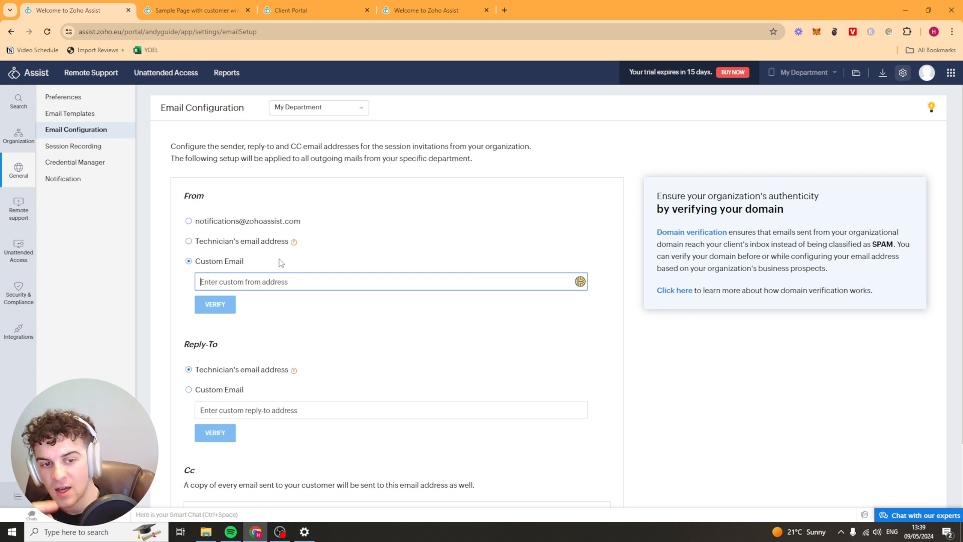
{"action": "mouse_move", "coordinate": [196, 310]}
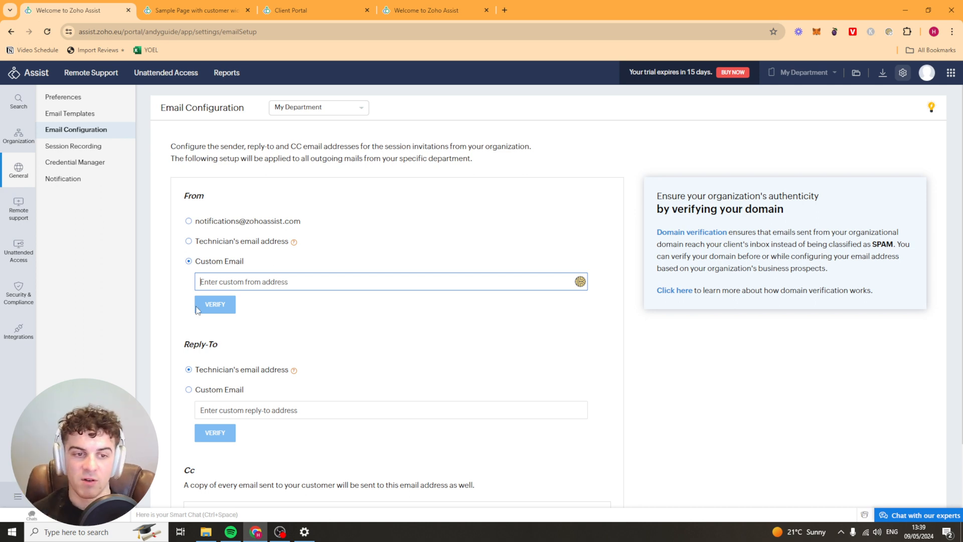
{"action": "scroll", "scroll_direction": "down", "scroll_amount": 3}
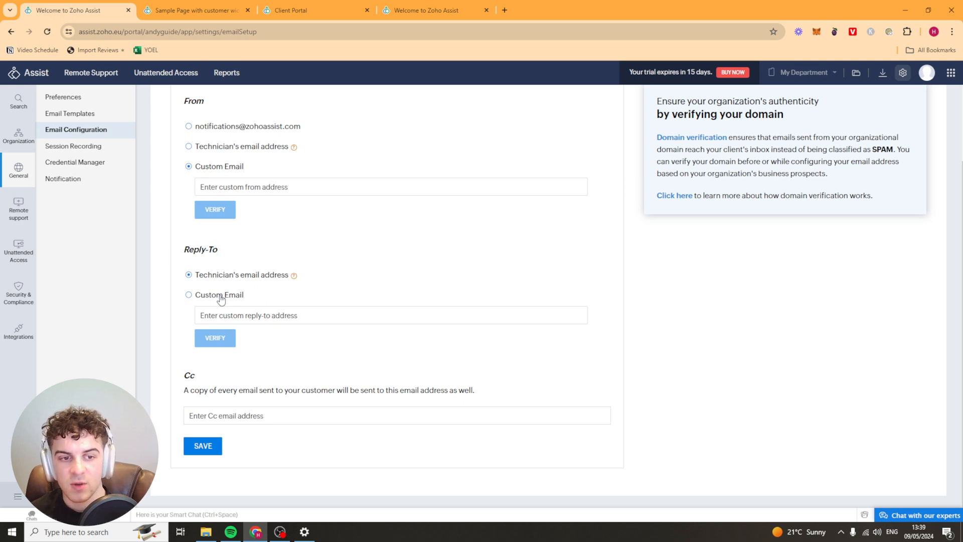
{"action": "mouse_move", "coordinate": [235, 247]}
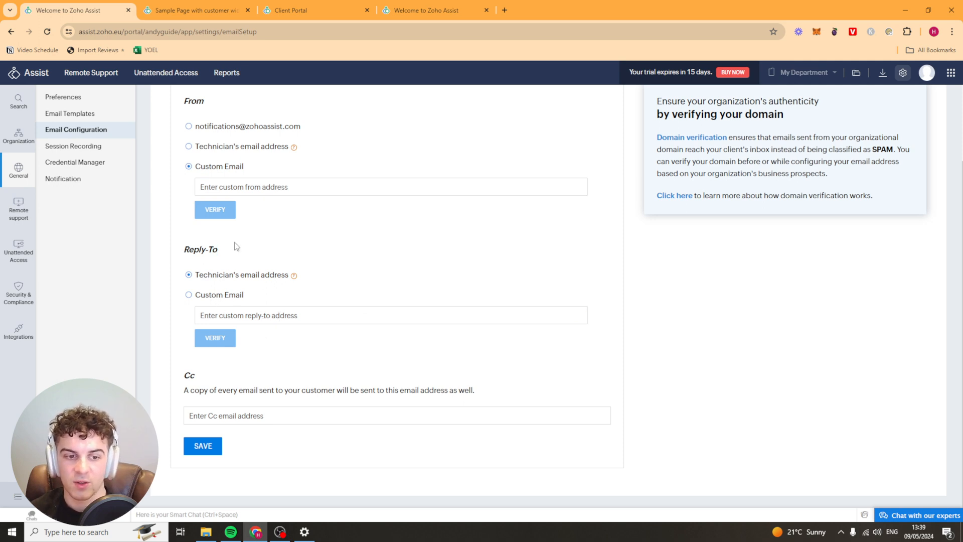
Set Session Recording quality to 100%
{"action": "left_click", "coordinate": [74, 146]}
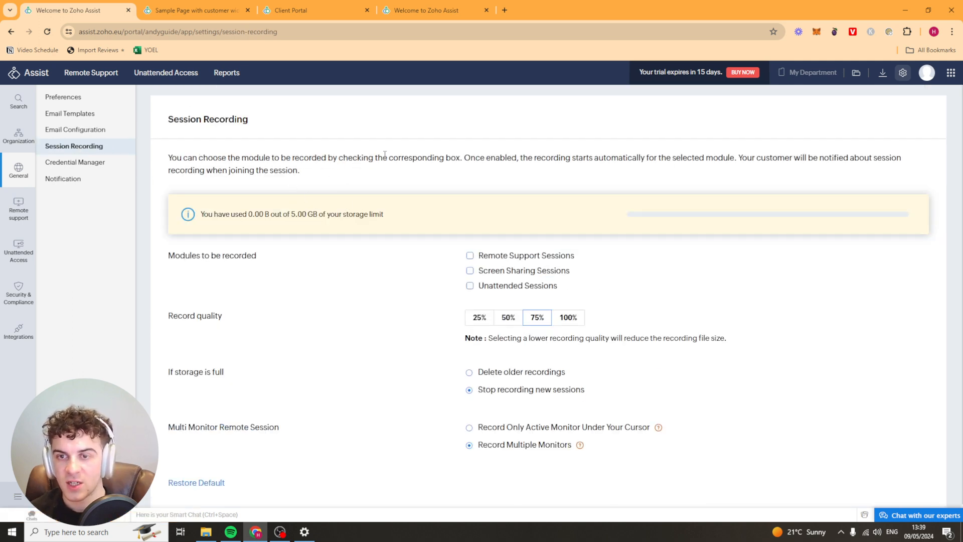
{"action": "double_click", "coordinate": [279, 157]}
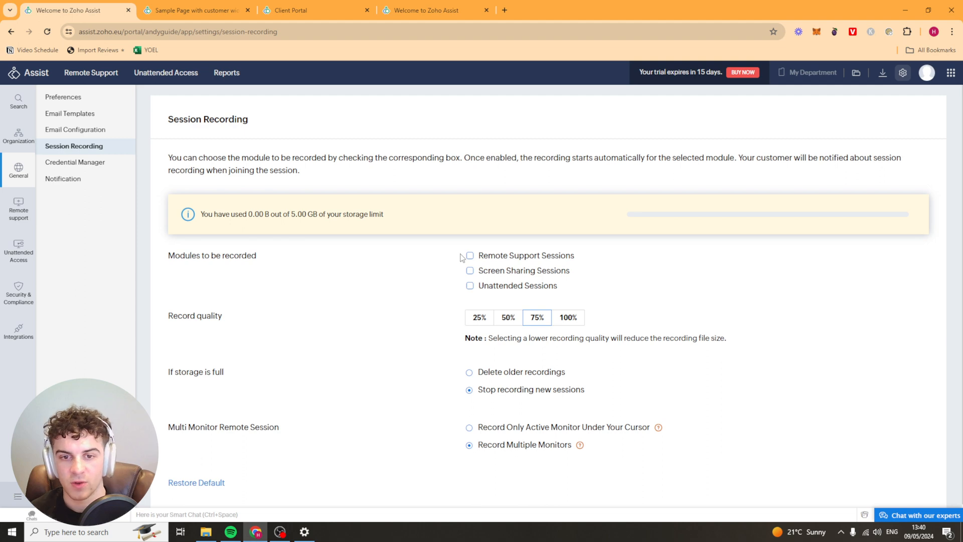
{"action": "mouse_move", "coordinate": [471, 265]}
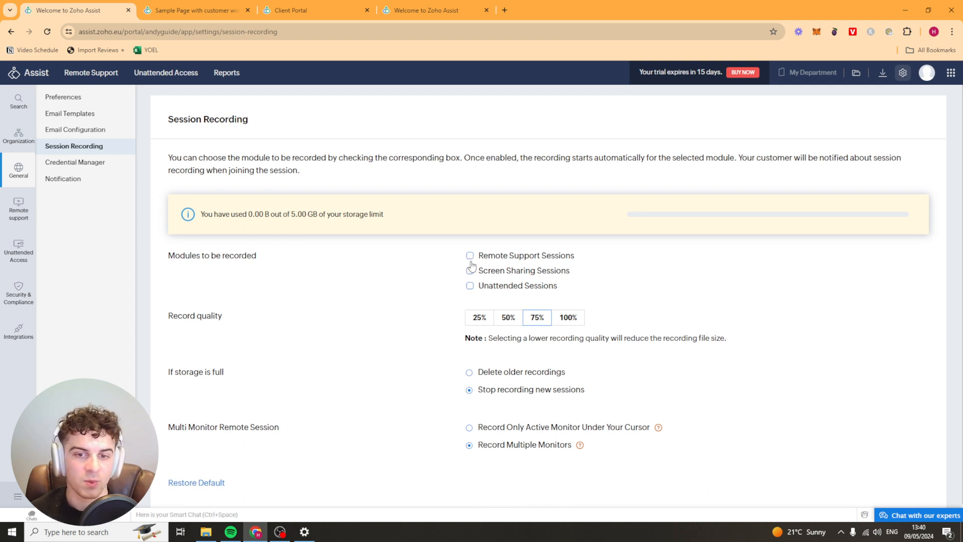
{"action": "mouse_move", "coordinate": [472, 292]}
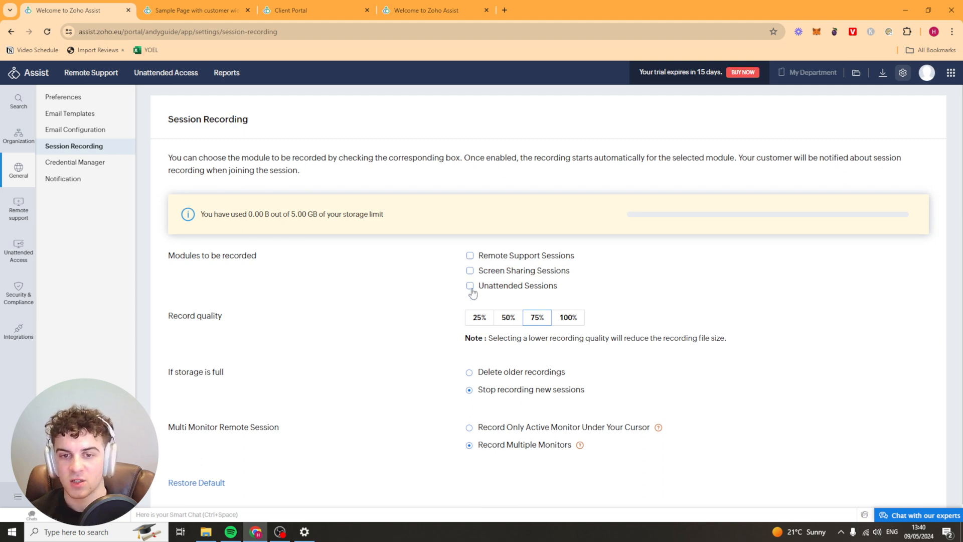
{"action": "mouse_move", "coordinate": [584, 280]}
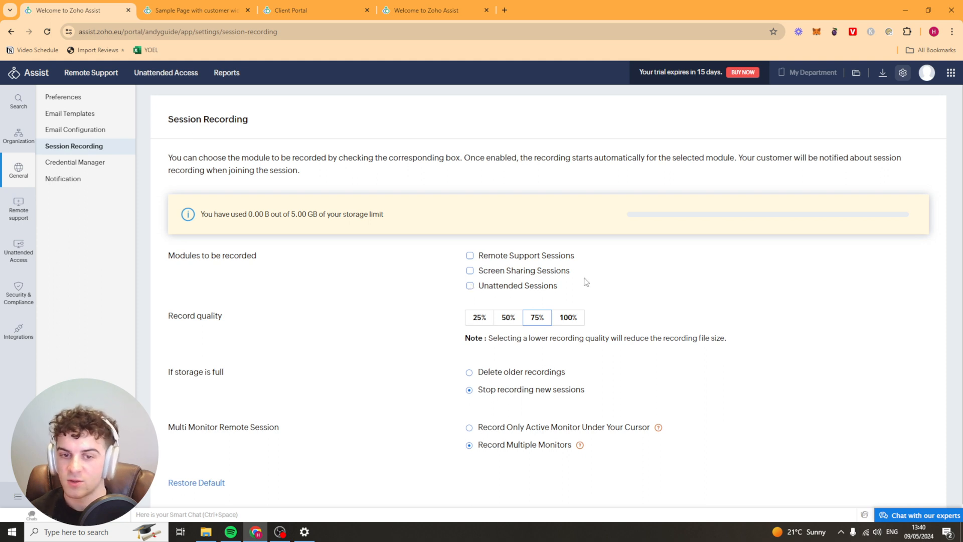
{"action": "double_click", "coordinate": [202, 297]}
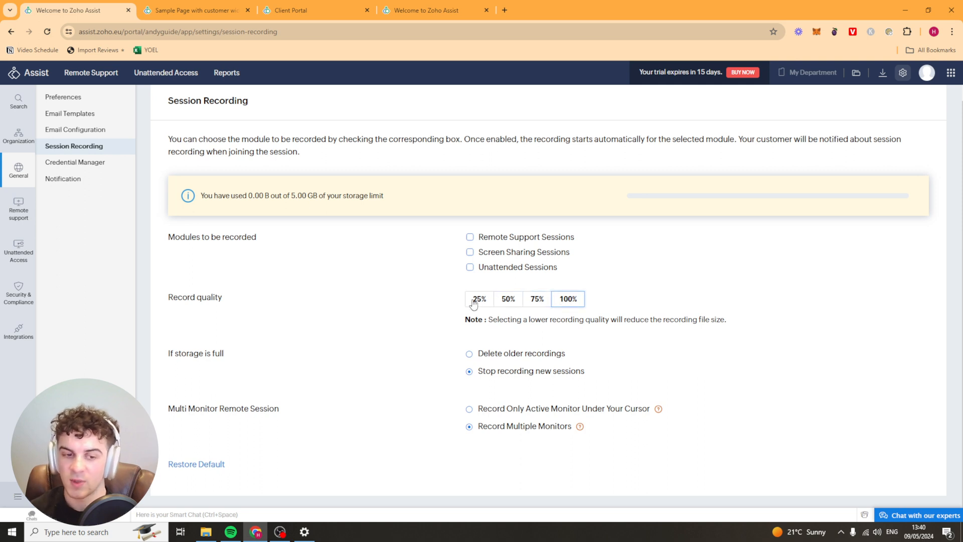
{"action": "mouse_move", "coordinate": [200, 368]}
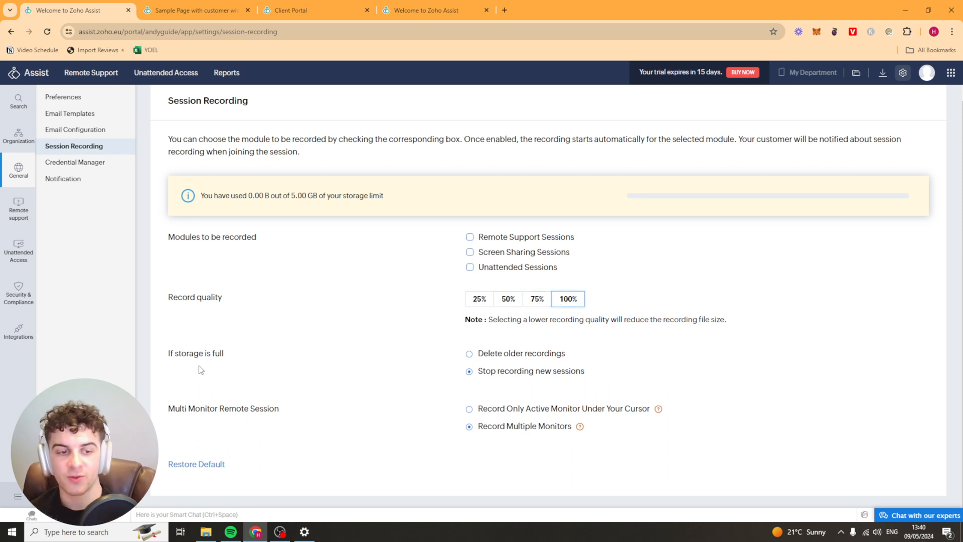
{"action": "mouse_move", "coordinate": [491, 356]}
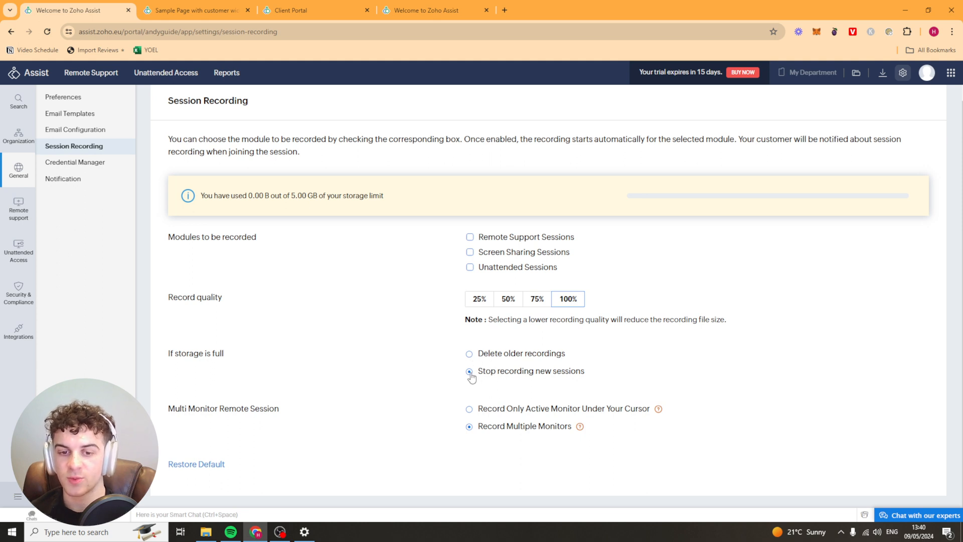
Keep stopping recordings when storage is full and record only the active monitor under the cursor
{"action": "left_click", "coordinate": [469, 370]}
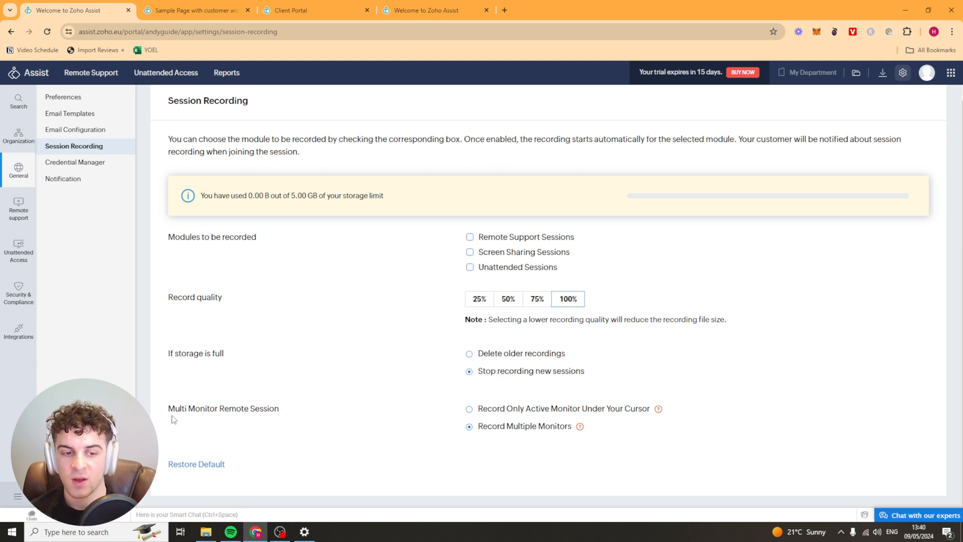
{"action": "mouse_move", "coordinate": [258, 406]}
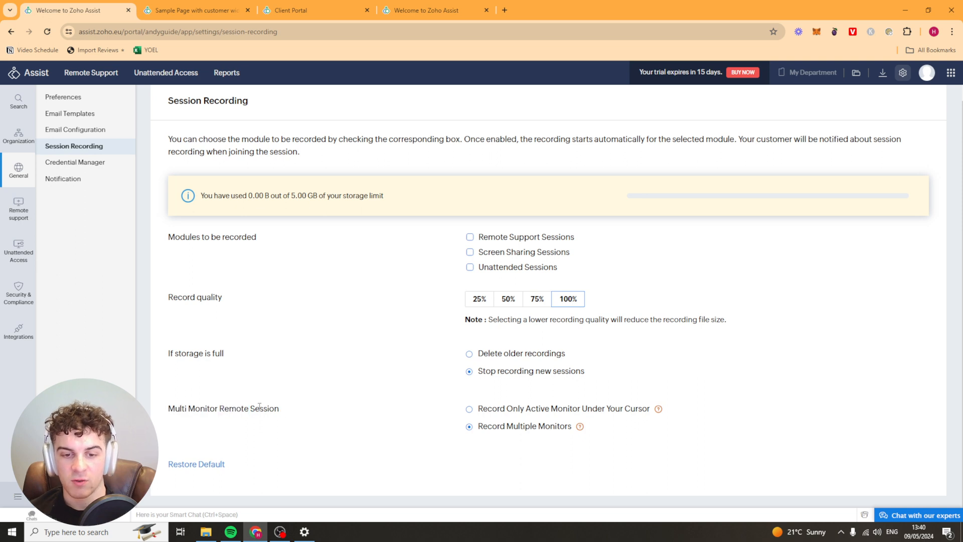
{"action": "mouse_move", "coordinate": [508, 436]}
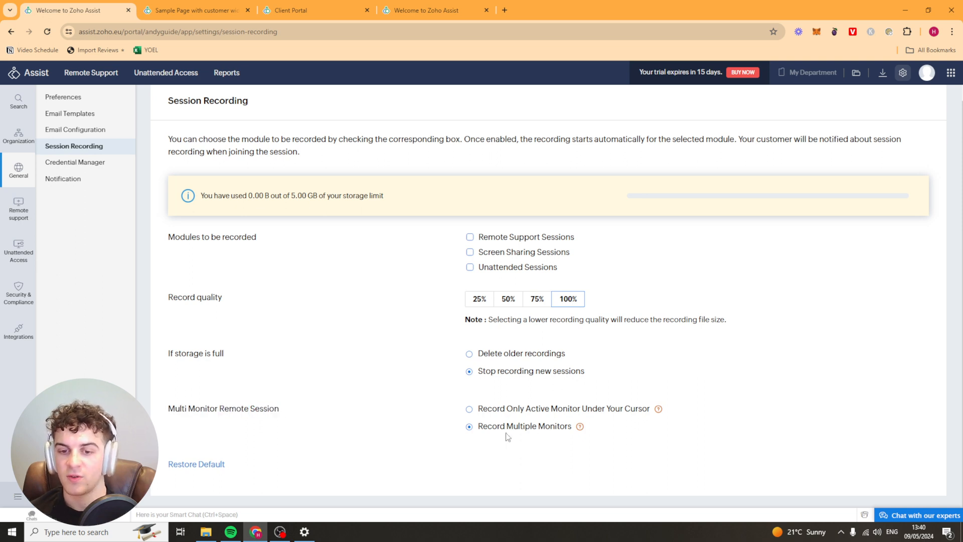
{"action": "left_click", "coordinate": [470, 408]}
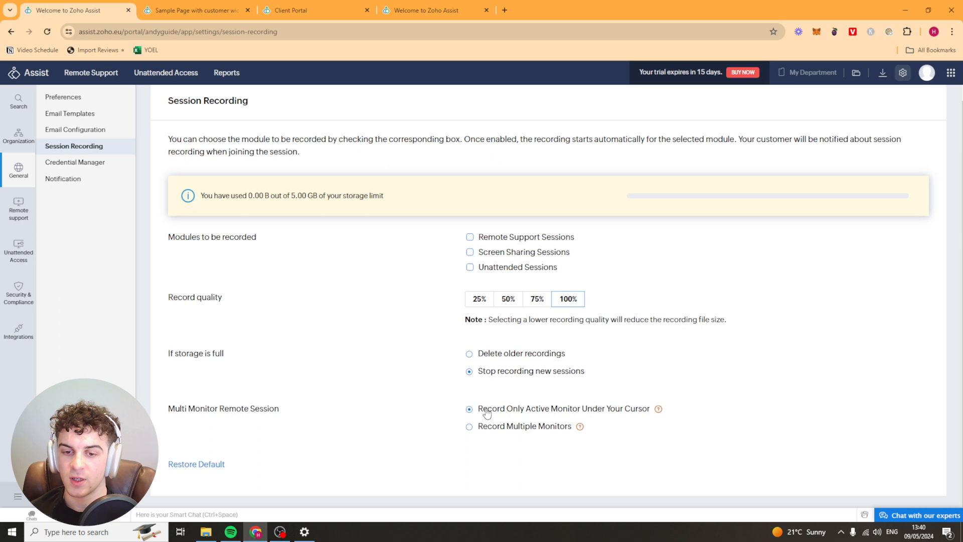
{"action": "mouse_move", "coordinate": [643, 422]}
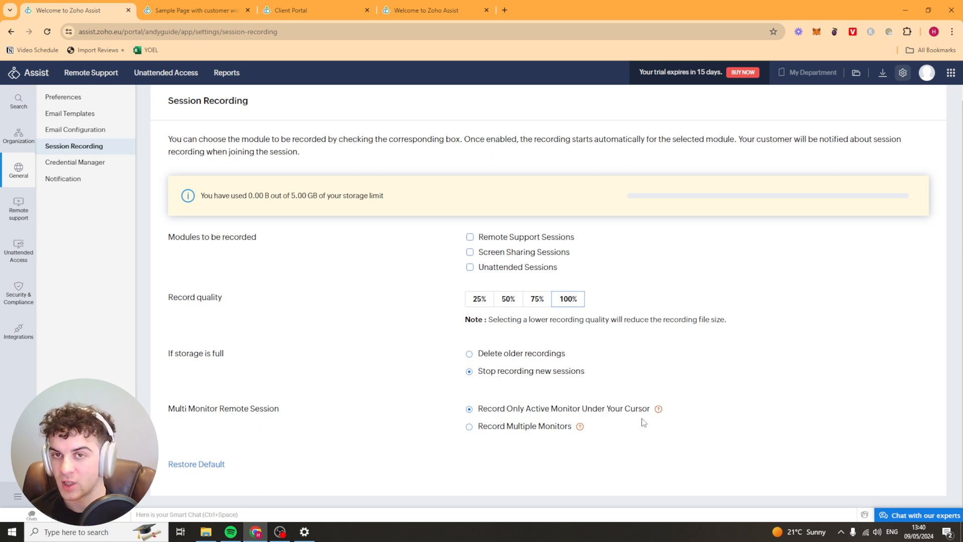
{"action": "left_click", "coordinate": [470, 425]}
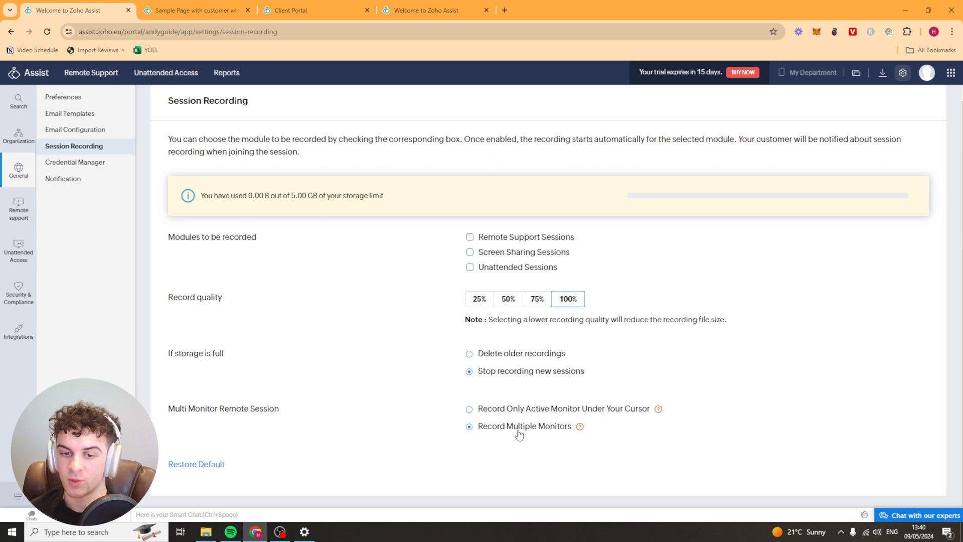
{"action": "left_click", "coordinate": [470, 408]}
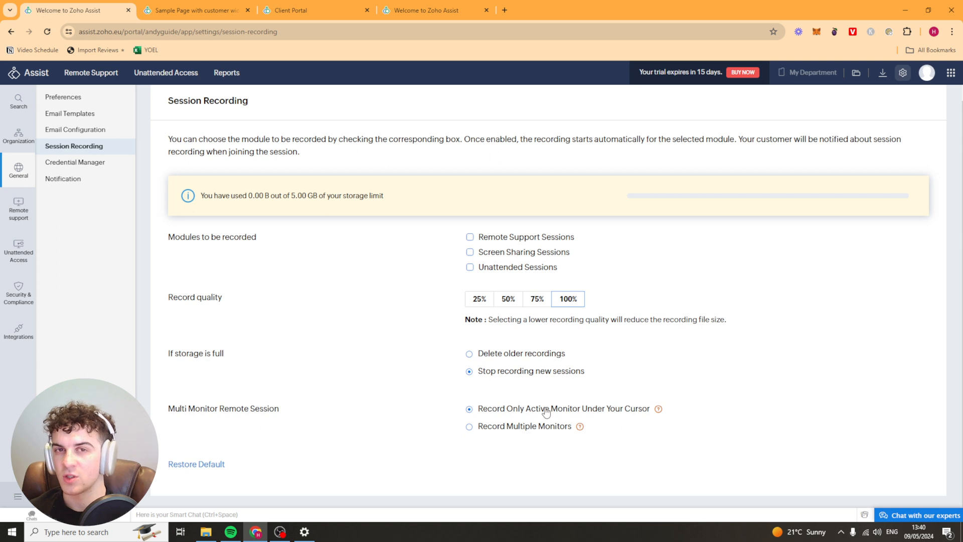
{"action": "scroll", "scroll_direction": "up", "scroll_amount": 3}
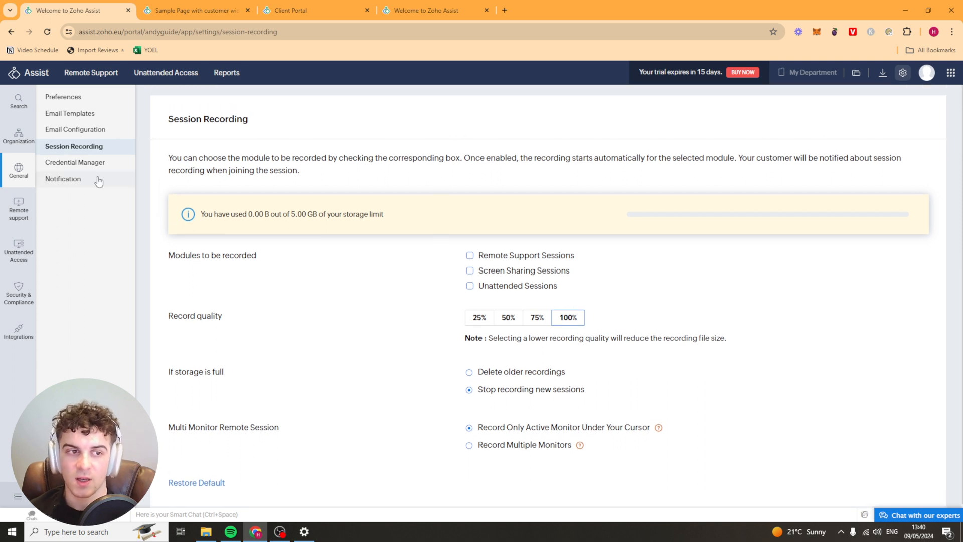
Start adding a login credential in Credential Manager, dismiss it, then show Notification settings
{"action": "left_click", "coordinate": [75, 162]}
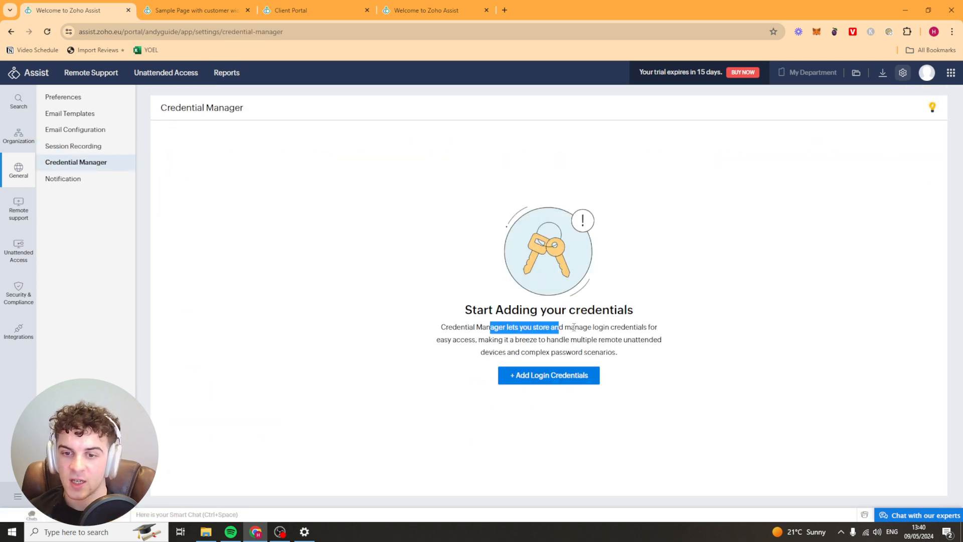
{"action": "left_click", "coordinate": [548, 374]}
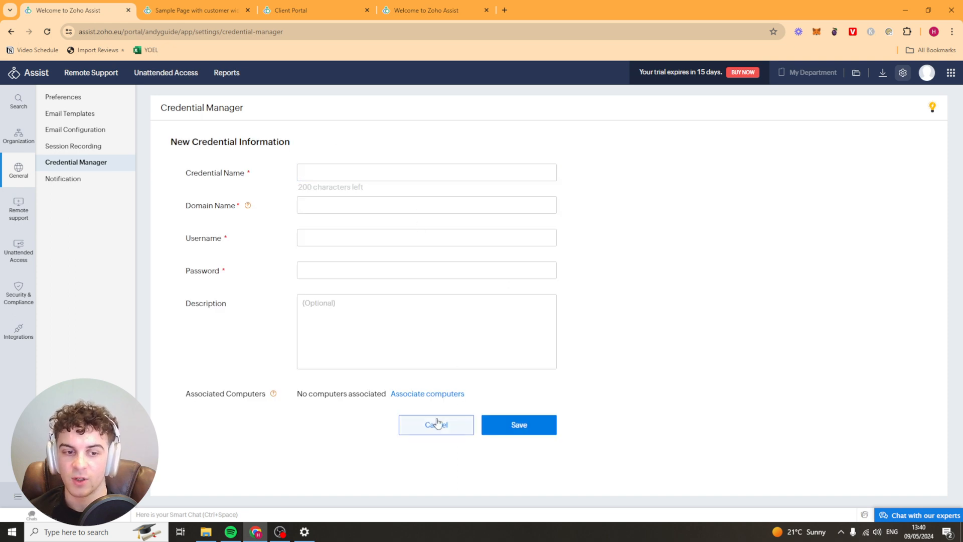
{"action": "left_click", "coordinate": [62, 179]}
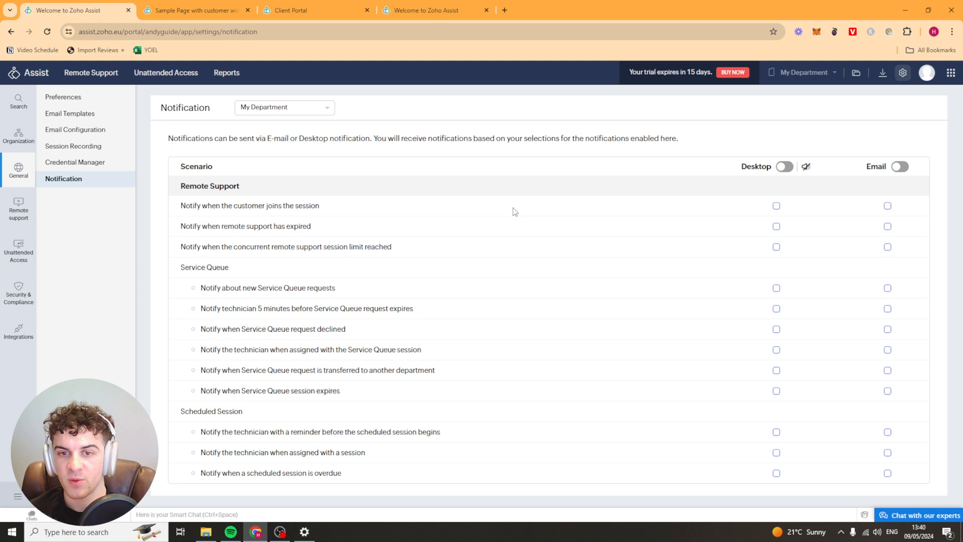
{"action": "mouse_move", "coordinate": [949, 170]}
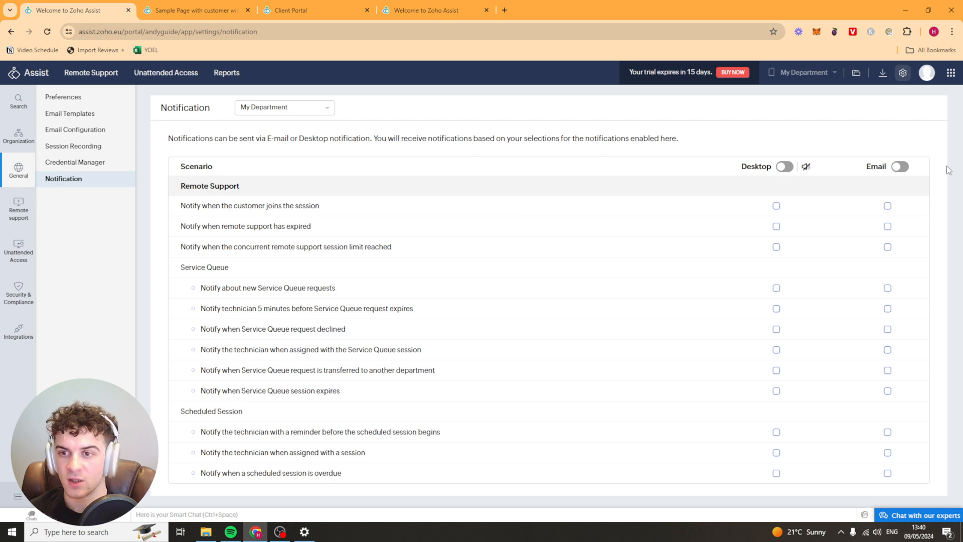
{"action": "mouse_move", "coordinate": [32, 277]}
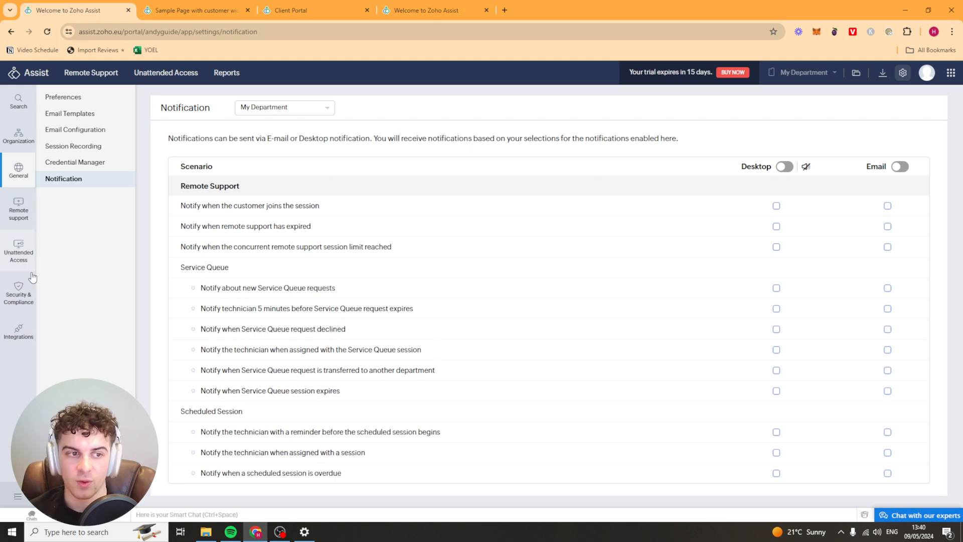
Browse Organization info and Department pages, landing on Rebranding settings
{"action": "left_click", "coordinate": [18, 135]}
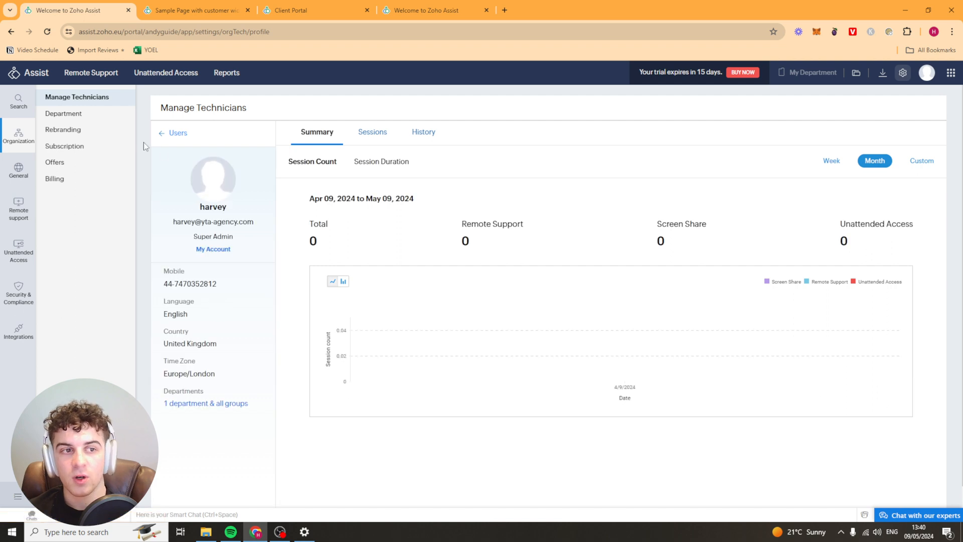
{"action": "left_click", "coordinate": [63, 113]}
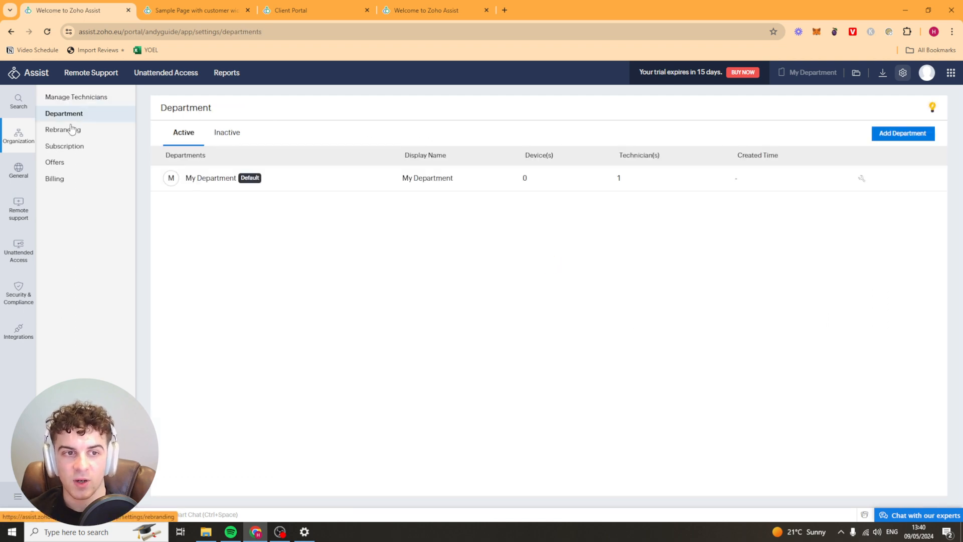
{"action": "left_click", "coordinate": [63, 130]}
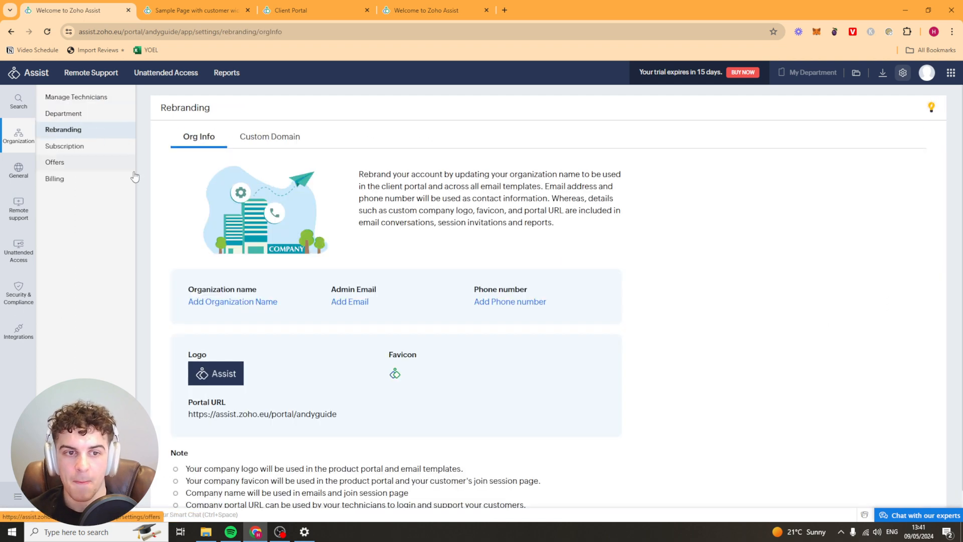
{"action": "mouse_move", "coordinate": [188, 304]}
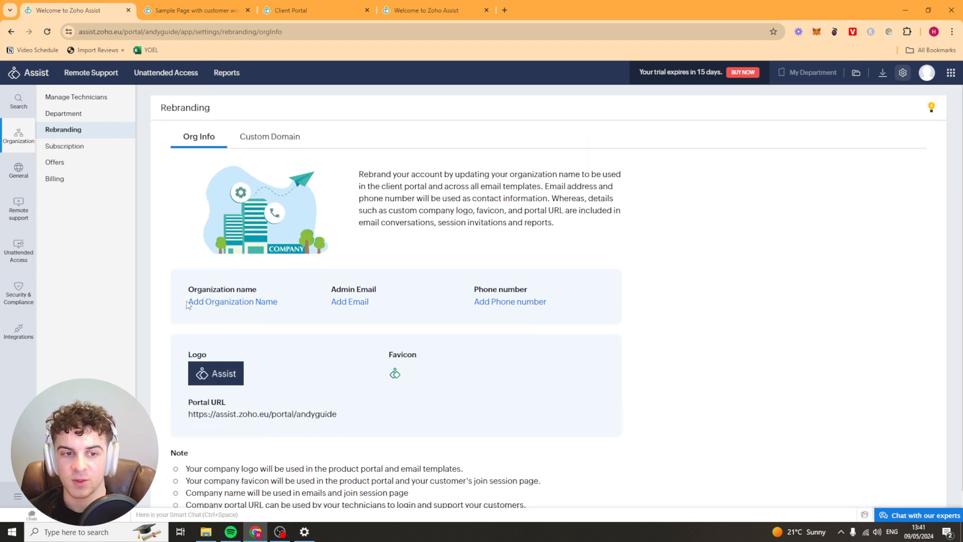
Show the Custom Domain mapping steps and highlight the SSL Certificate wording in step 3
{"action": "left_click", "coordinate": [269, 137]}
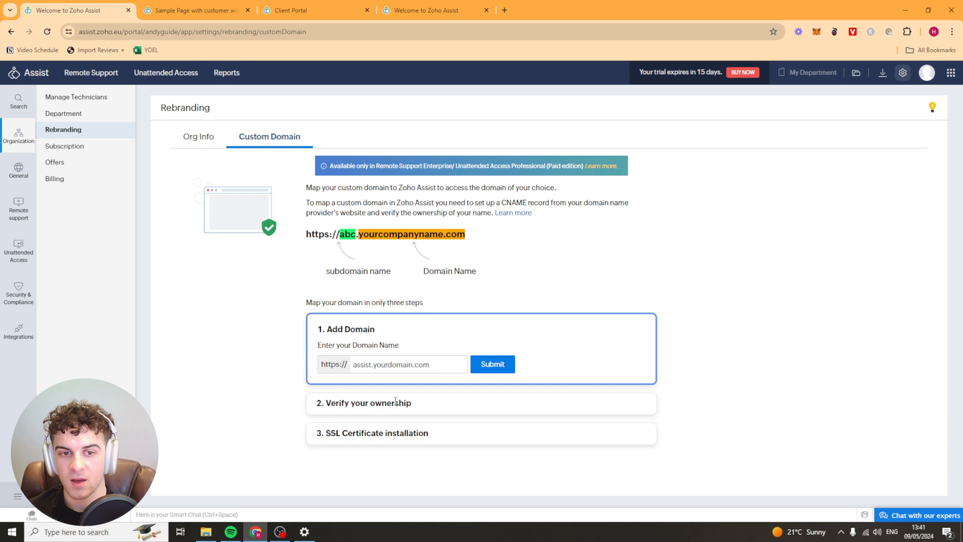
{"action": "mouse_move", "coordinate": [379, 419]}
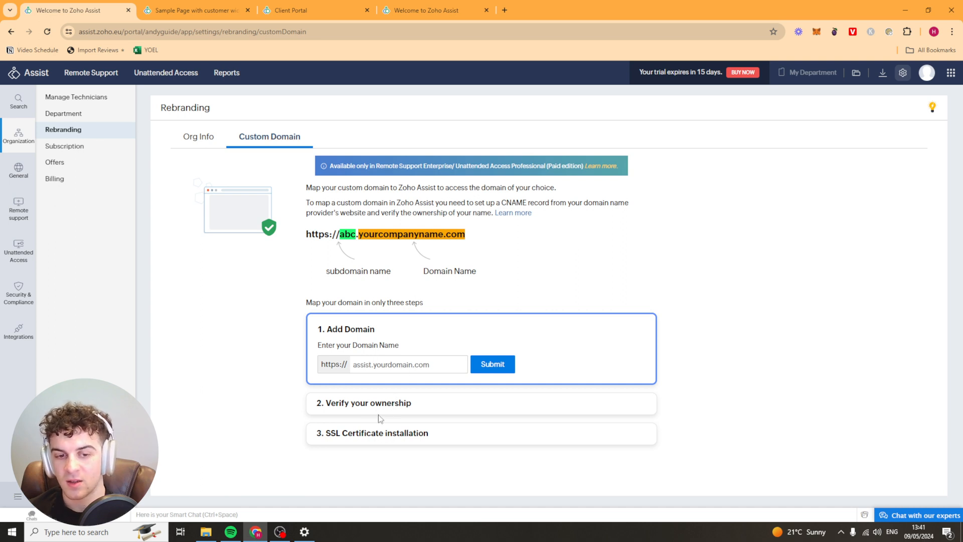
{"action": "double_click", "coordinate": [361, 434]}
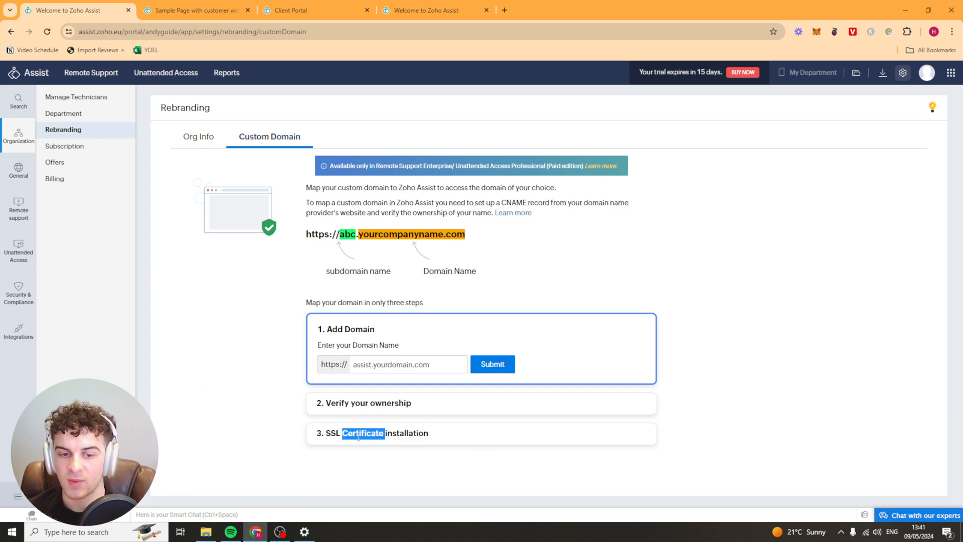
{"action": "double_click", "coordinate": [406, 434]}
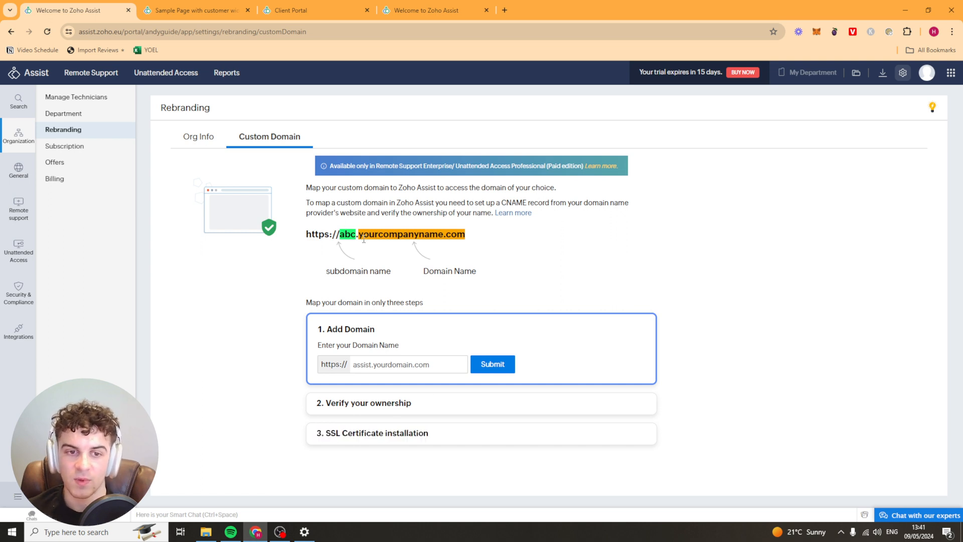
{"action": "mouse_move", "coordinate": [64, 147]}
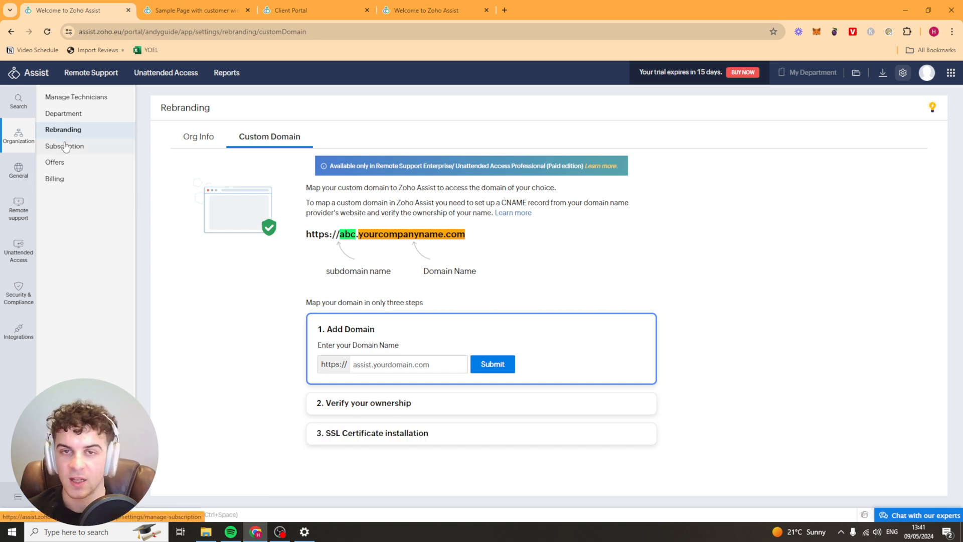
Turn on the Meeting add-on under Subscription, revealing its €7.34 per month plan table
{"action": "left_click", "coordinate": [64, 147]}
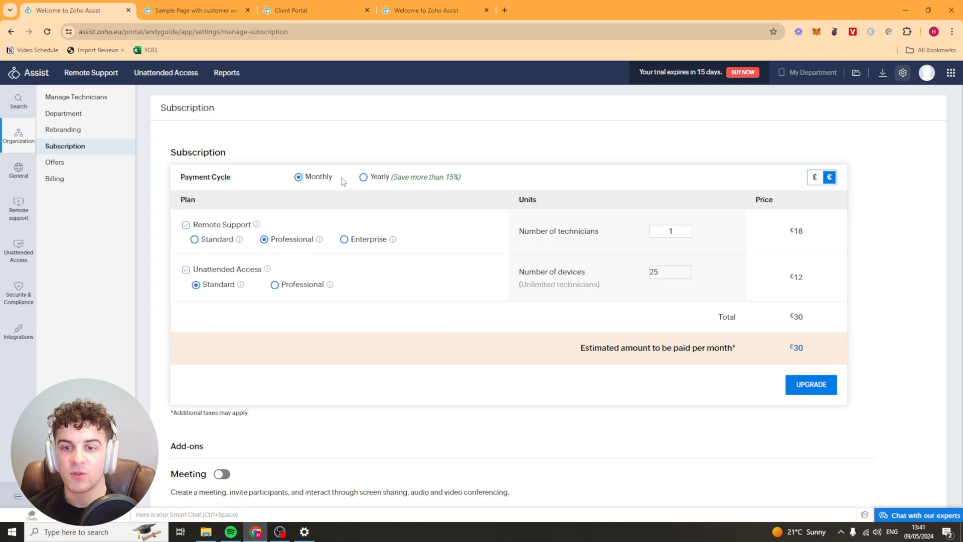
{"action": "mouse_move", "coordinate": [389, 210]}
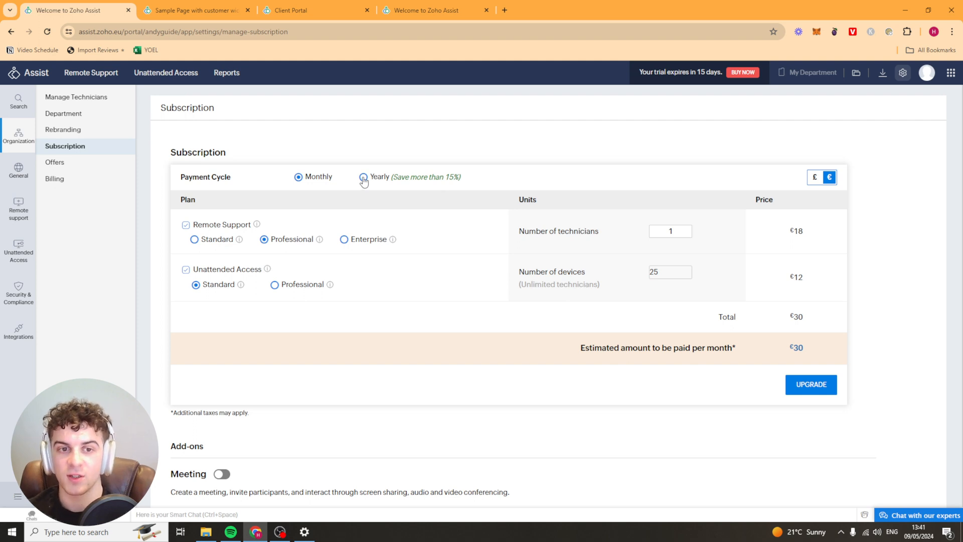
{"action": "mouse_move", "coordinate": [310, 189]}
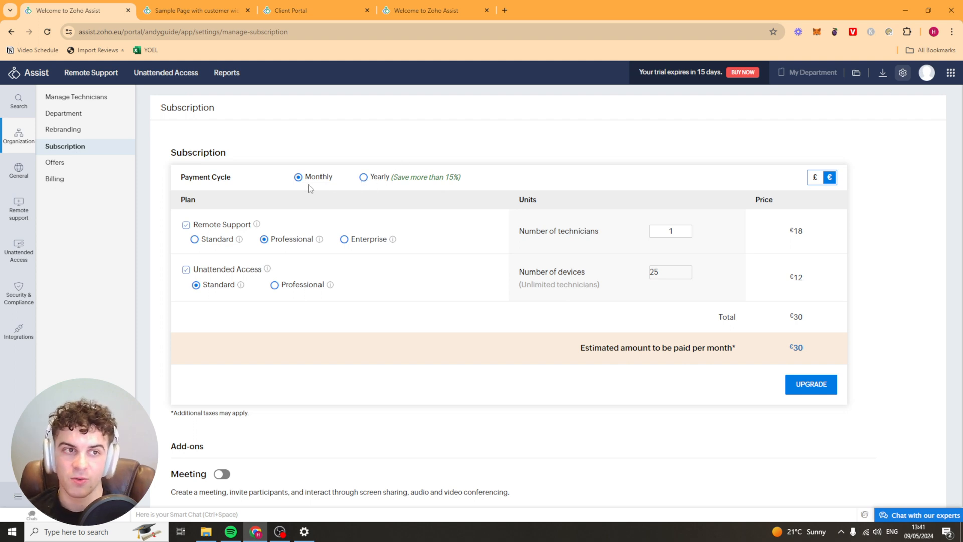
{"action": "mouse_move", "coordinate": [381, 182]}
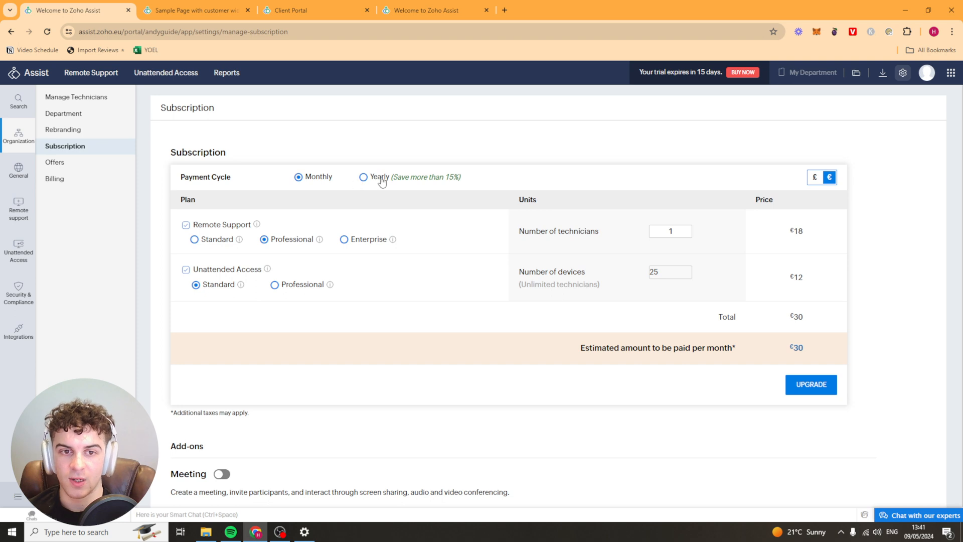
{"action": "mouse_move", "coordinate": [318, 179]}
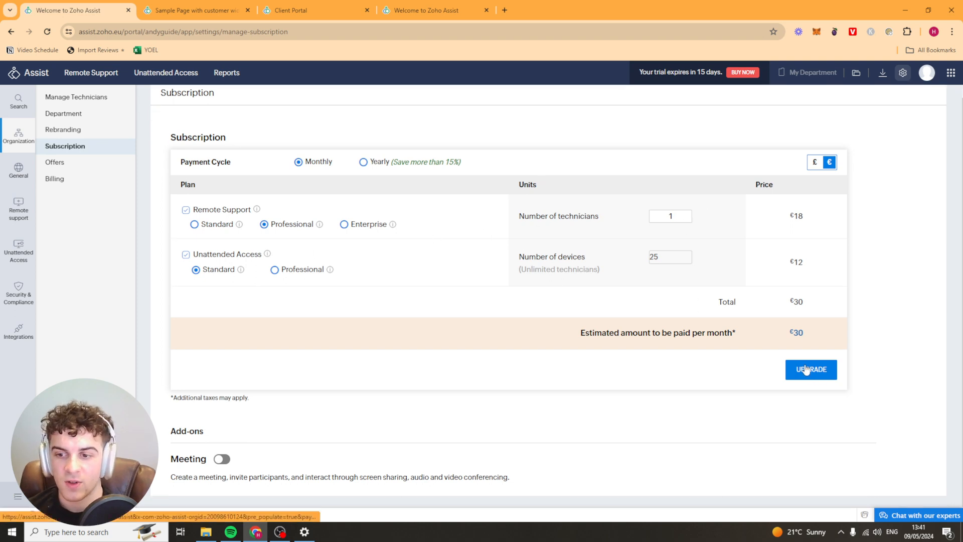
{"action": "mouse_move", "coordinate": [504, 461]}
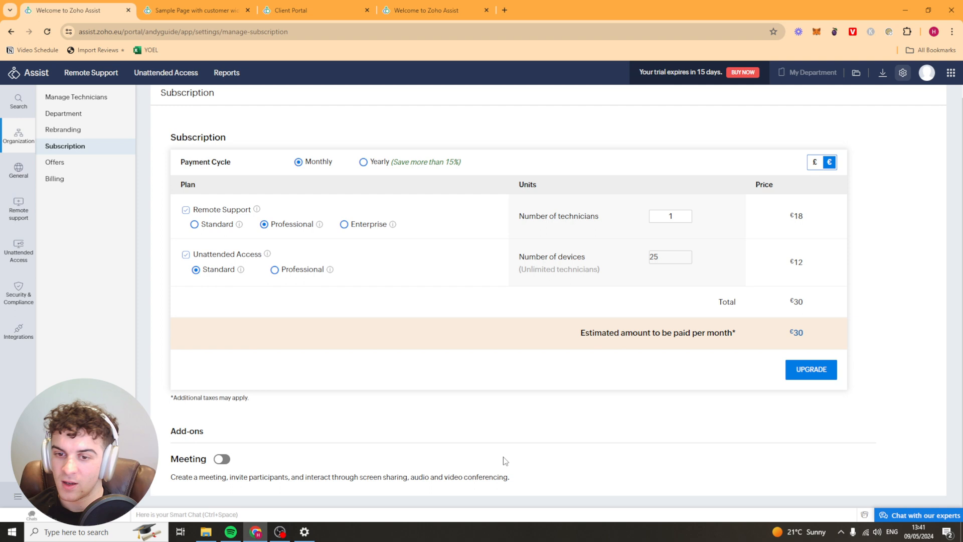
{"action": "mouse_move", "coordinate": [375, 472]}
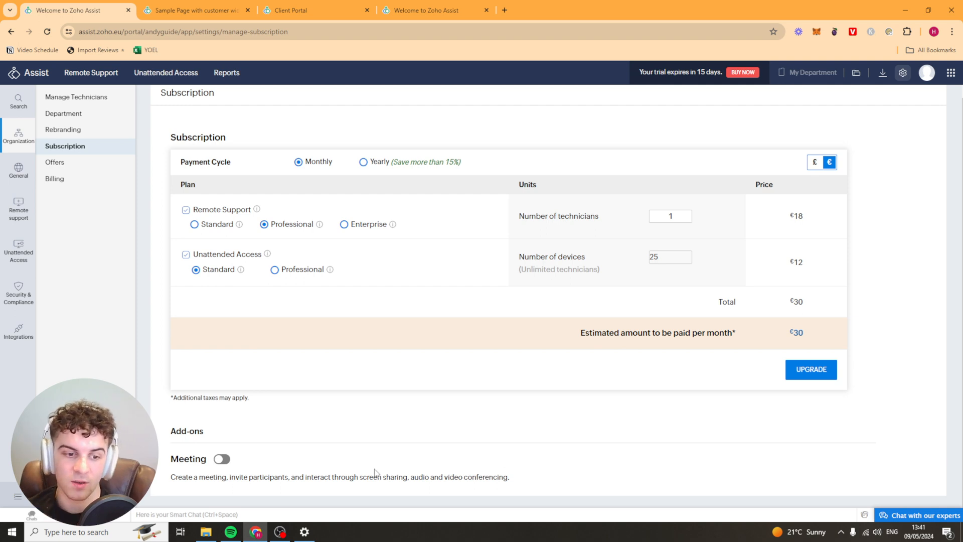
{"action": "left_click", "coordinate": [221, 458]}
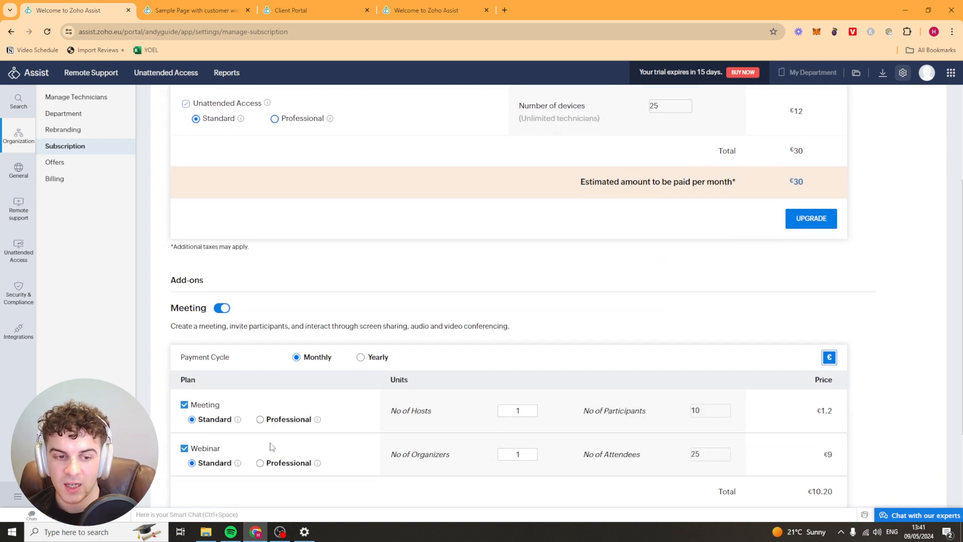
{"action": "scroll", "scroll_direction": "down", "scroll_amount": 3}
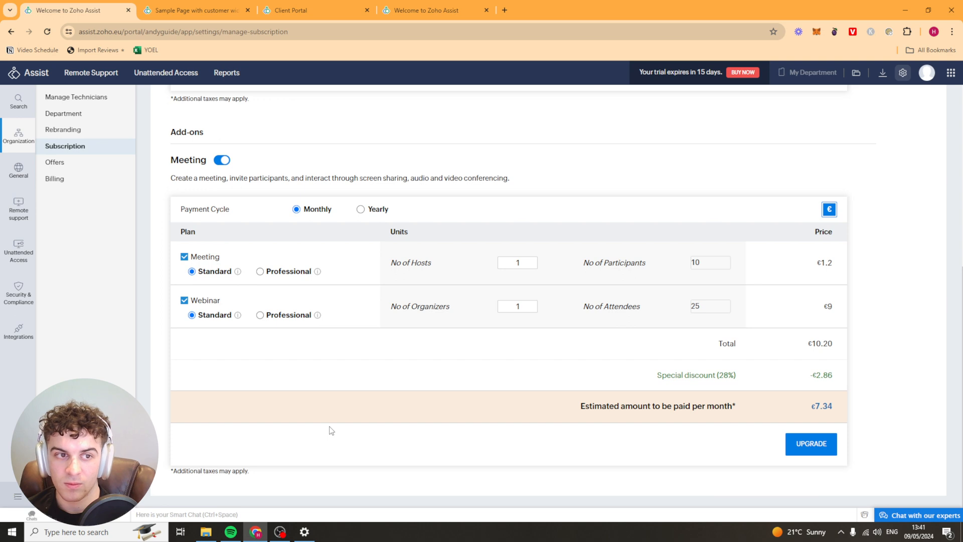
Review the Offers review-and-earn page, then show the Billing how-it-works page
{"action": "left_click", "coordinate": [54, 161]}
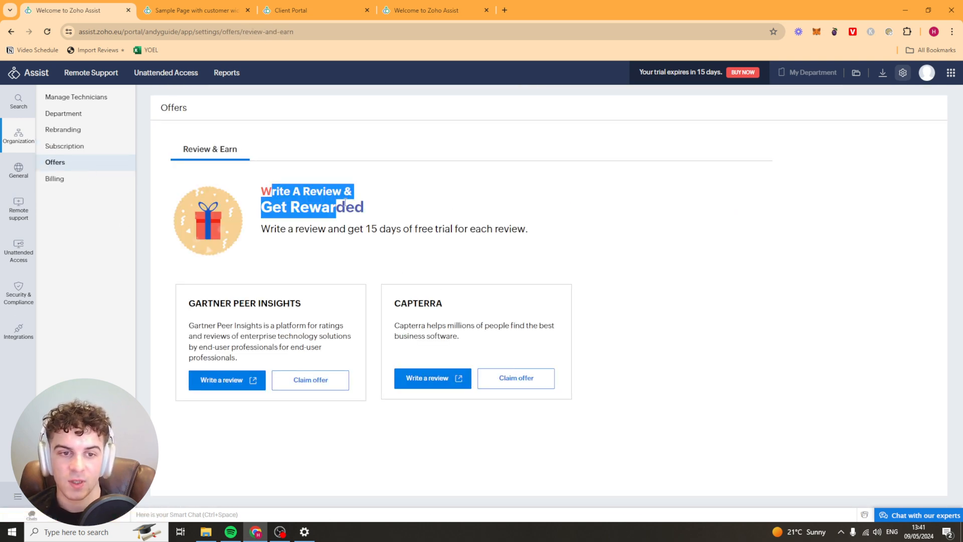
{"action": "left_click", "coordinate": [326, 251]}
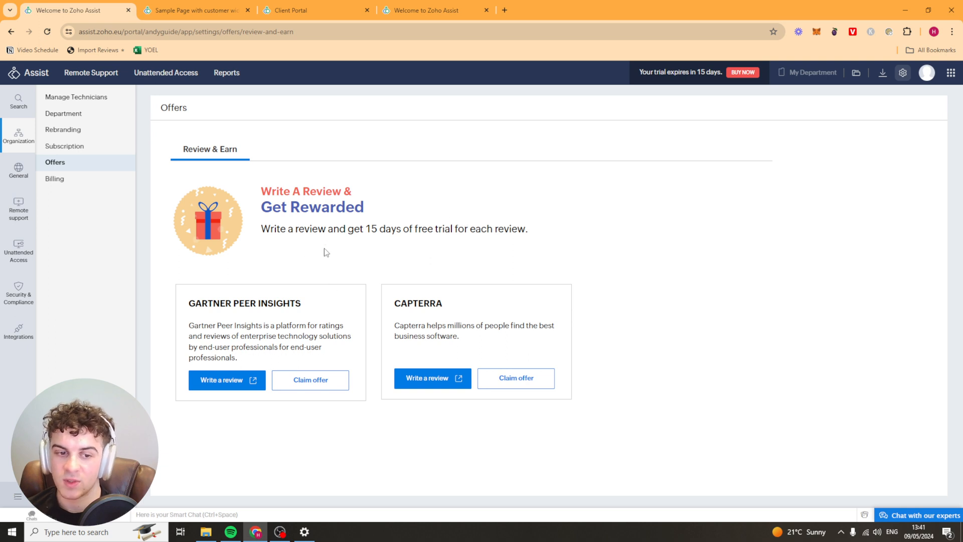
{"action": "left_click", "coordinate": [55, 179]}
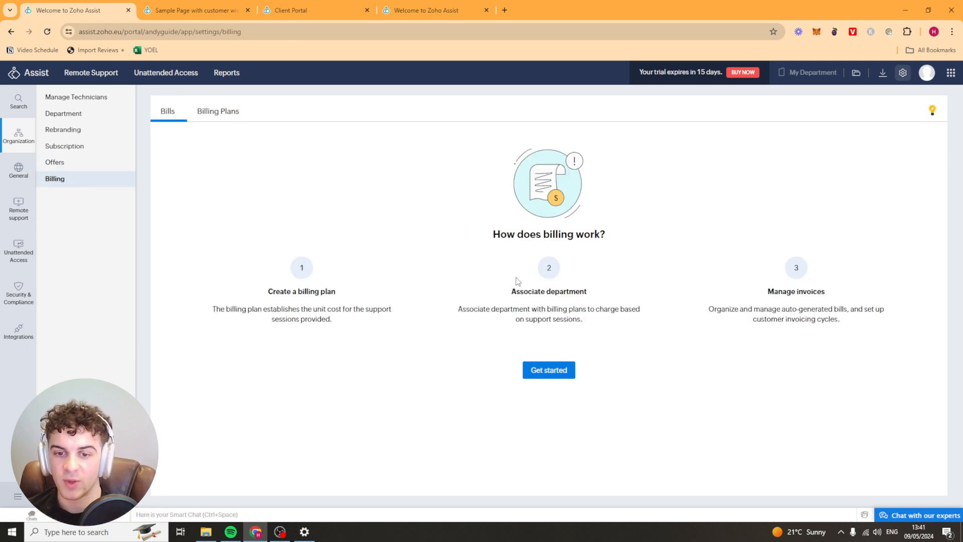
{"action": "mouse_move", "coordinate": [18, 294]}
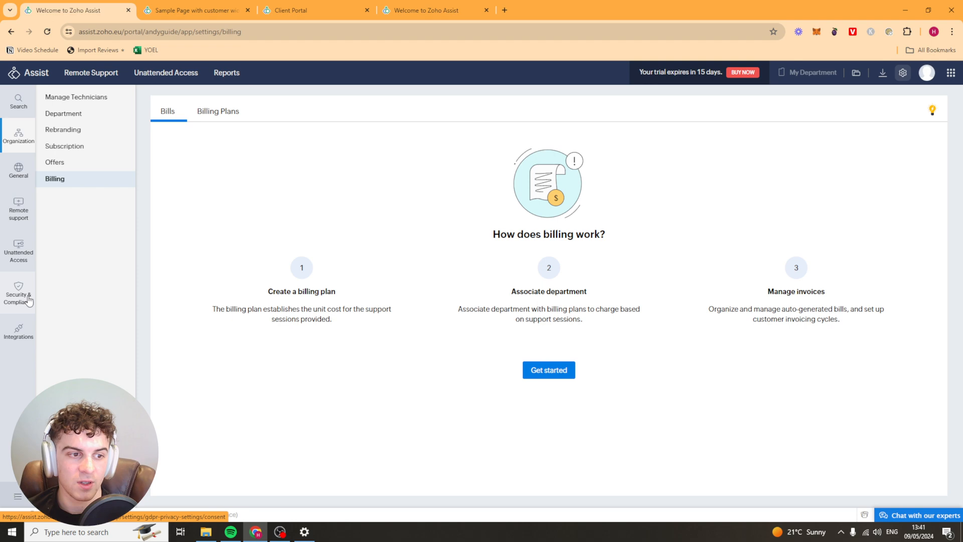
Browse Security & Compliance: Action Log Viewer and Multi-Factor Authentication pages
{"action": "left_click", "coordinate": [18, 294]}
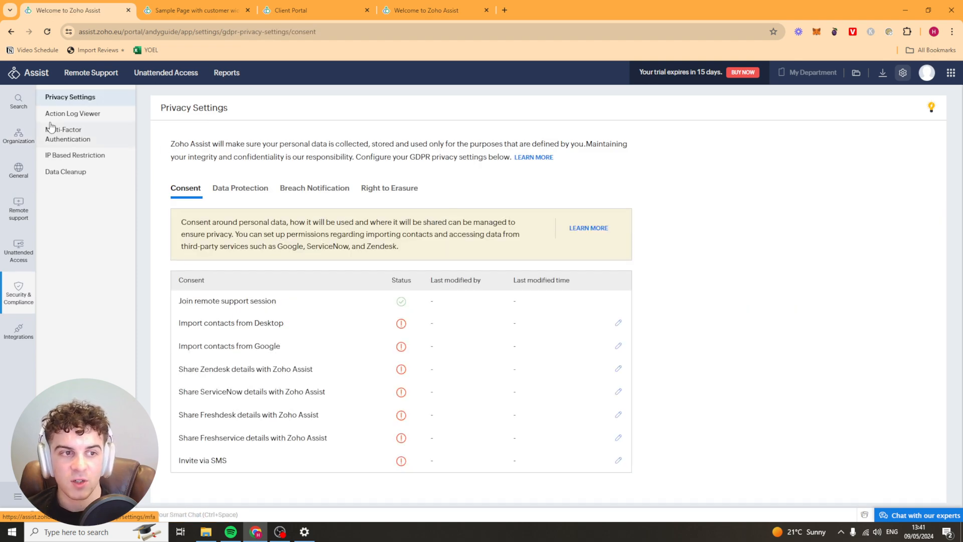
{"action": "left_click", "coordinate": [73, 114]}
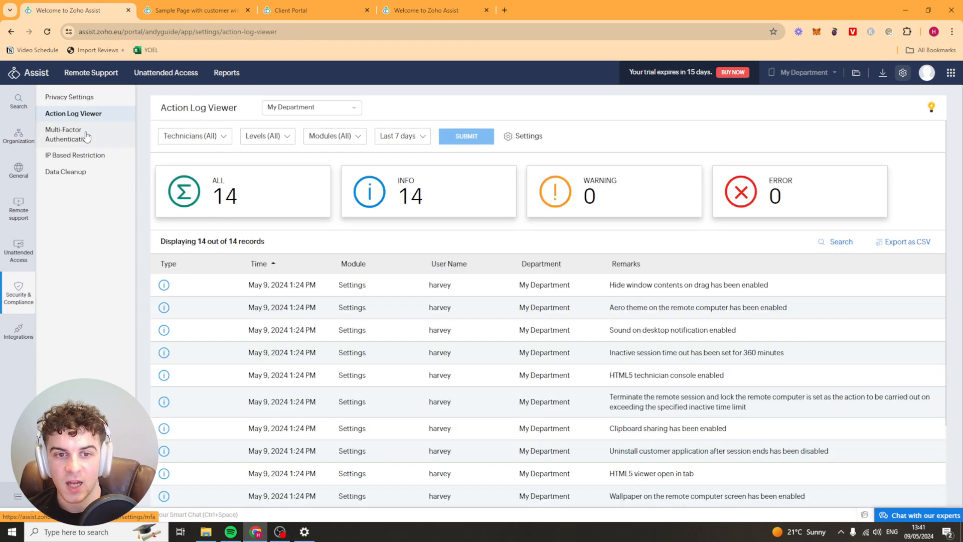
{"action": "scroll", "scroll_direction": "down", "scroll_amount": 3}
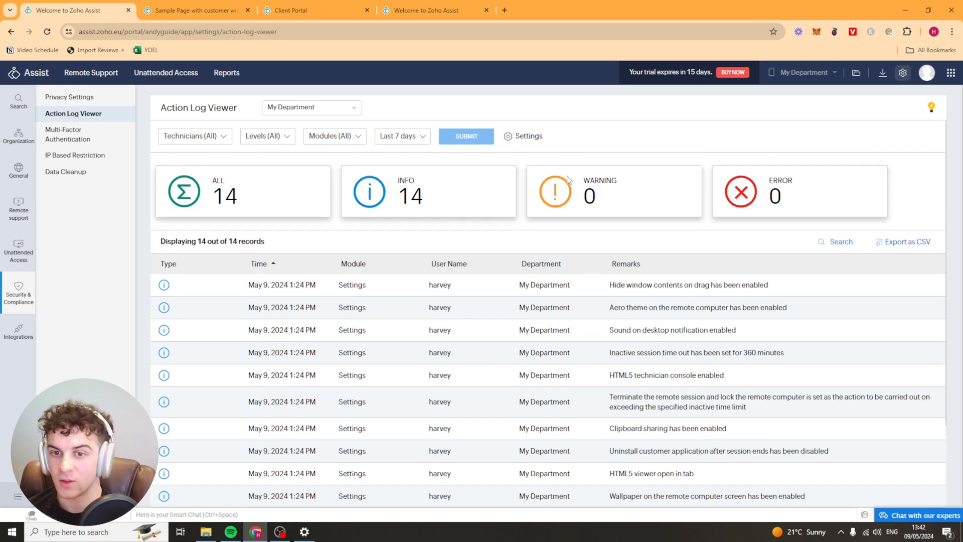
{"action": "mouse_move", "coordinate": [620, 215]}
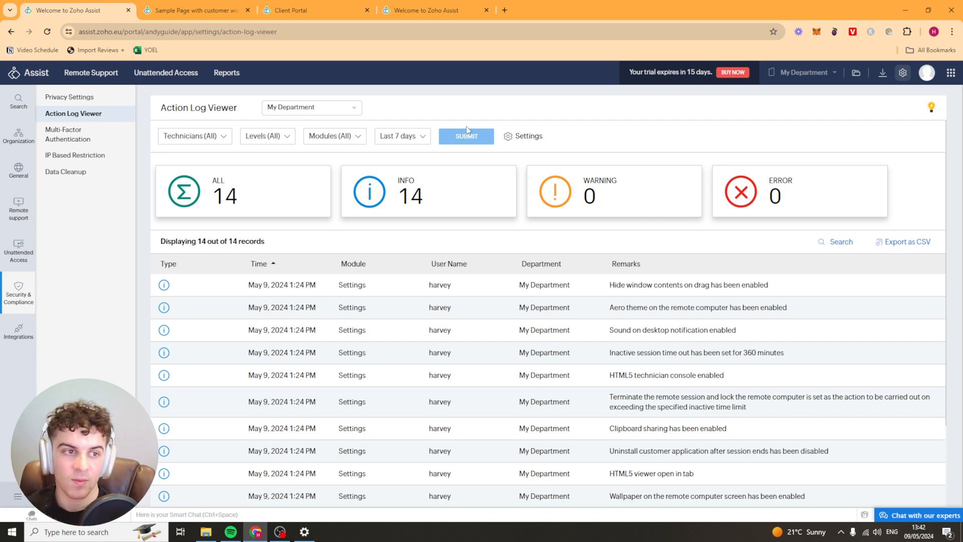
{"action": "left_click", "coordinate": [67, 133]}
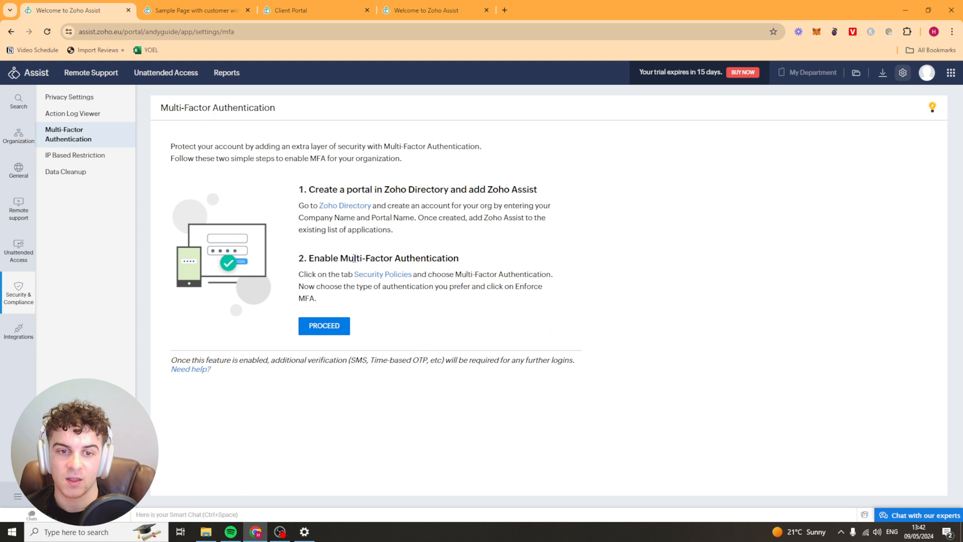
{"action": "mouse_move", "coordinate": [462, 283]}
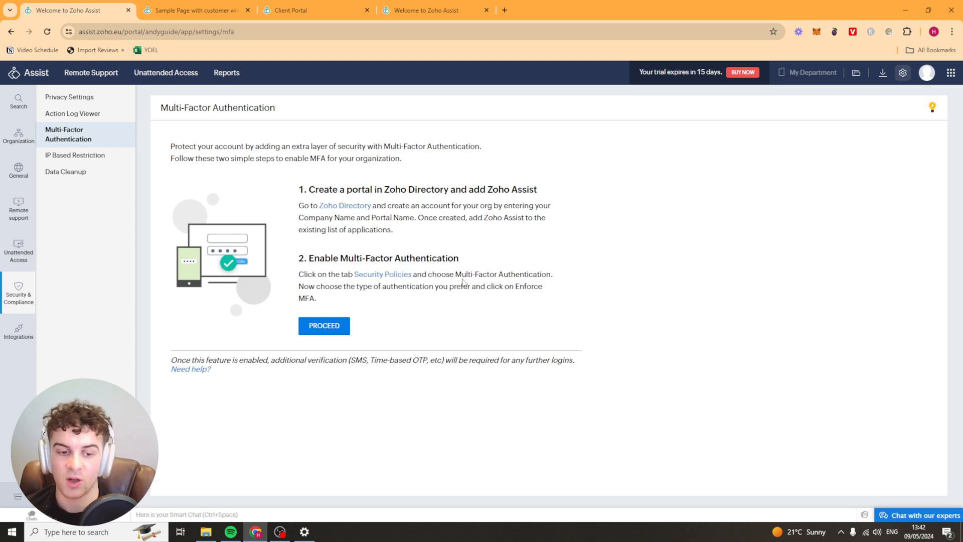
Review IP Based Restriction, then apply Data Cleanup settings, reaching the identity verification page
{"action": "left_click", "coordinate": [76, 155]}
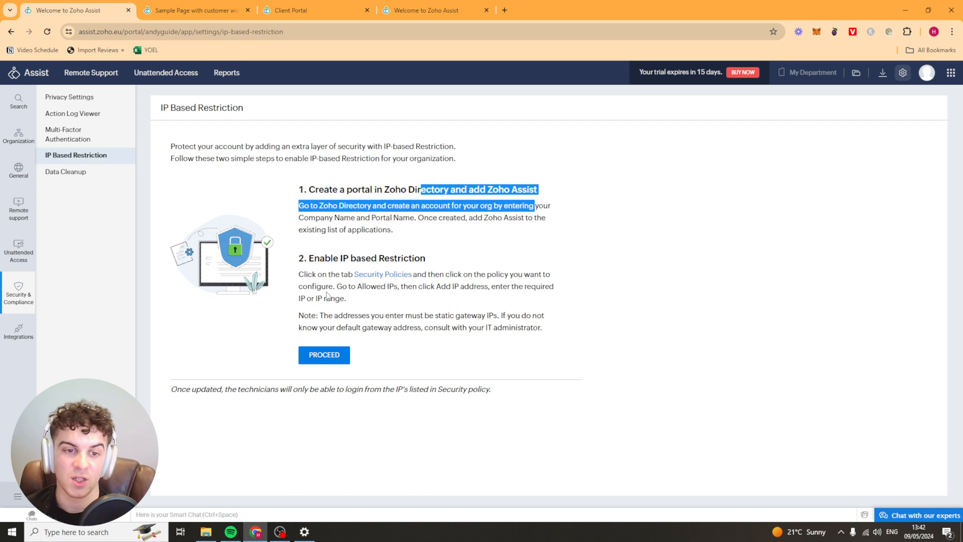
{"action": "left_click", "coordinate": [353, 220]}
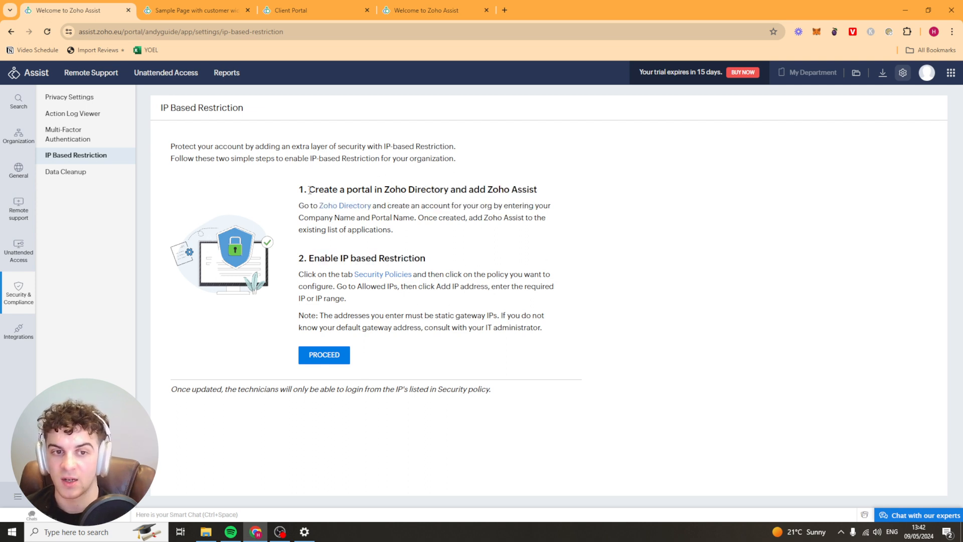
{"action": "left_click", "coordinate": [66, 171]}
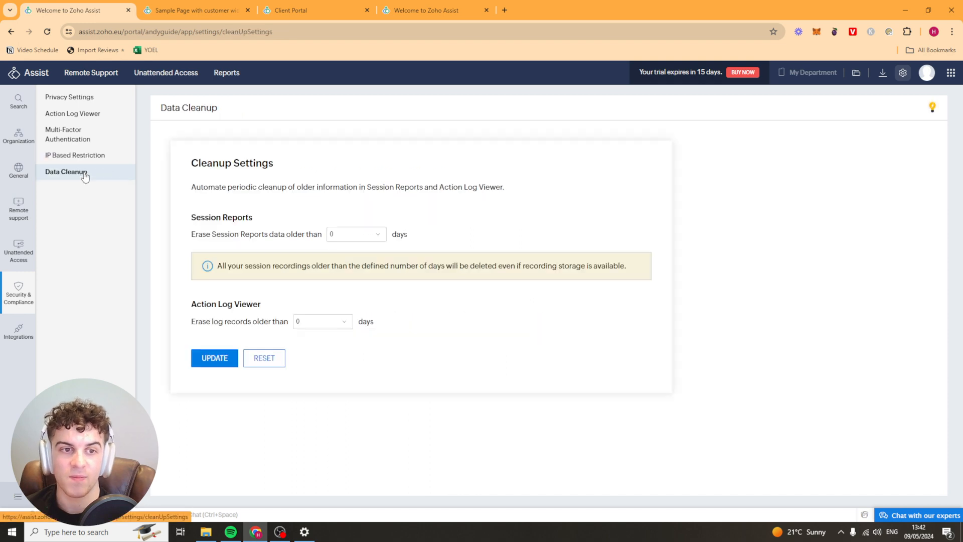
{"action": "left_click", "coordinate": [214, 357]}
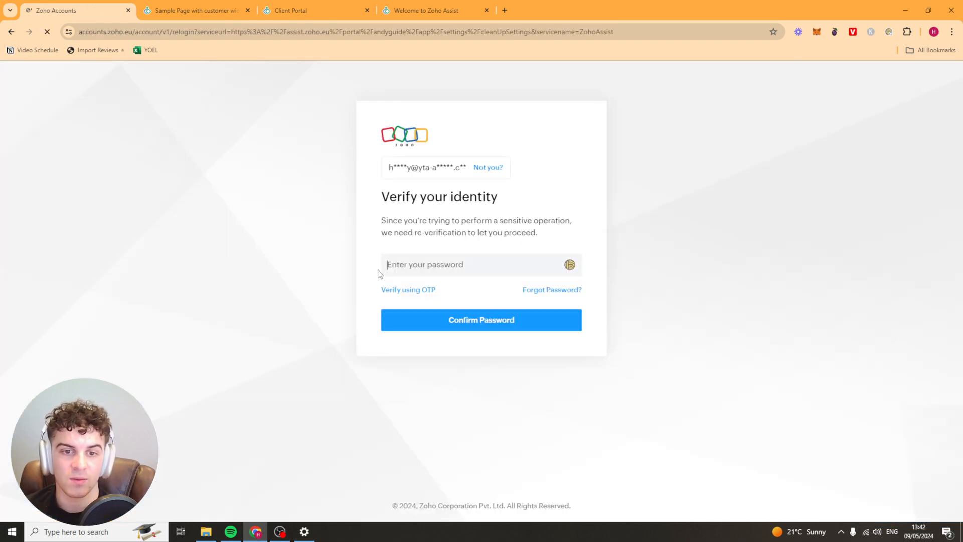
Browse the Integrations Apps list from top to bottom
{"action": "left_click", "coordinate": [481, 319]}
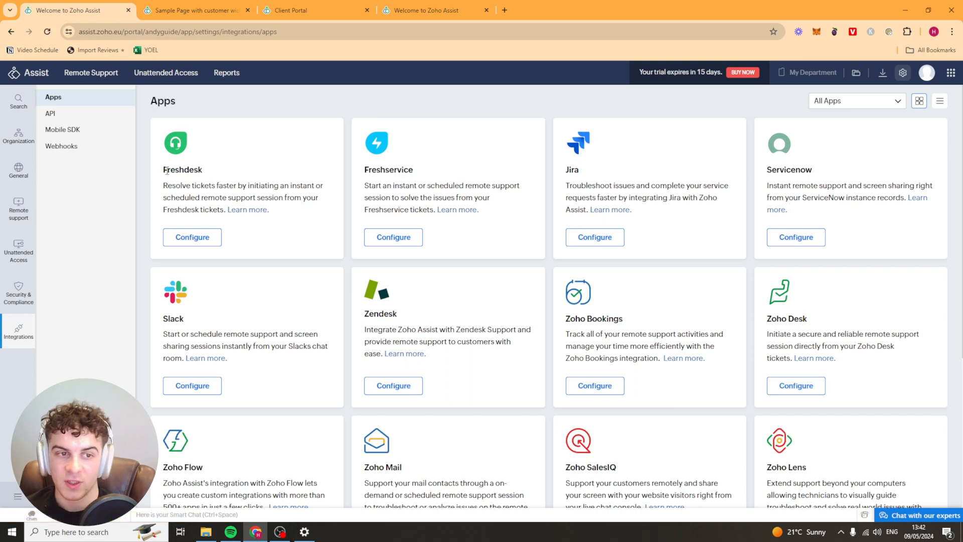
{"action": "double_click", "coordinate": [600, 185]}
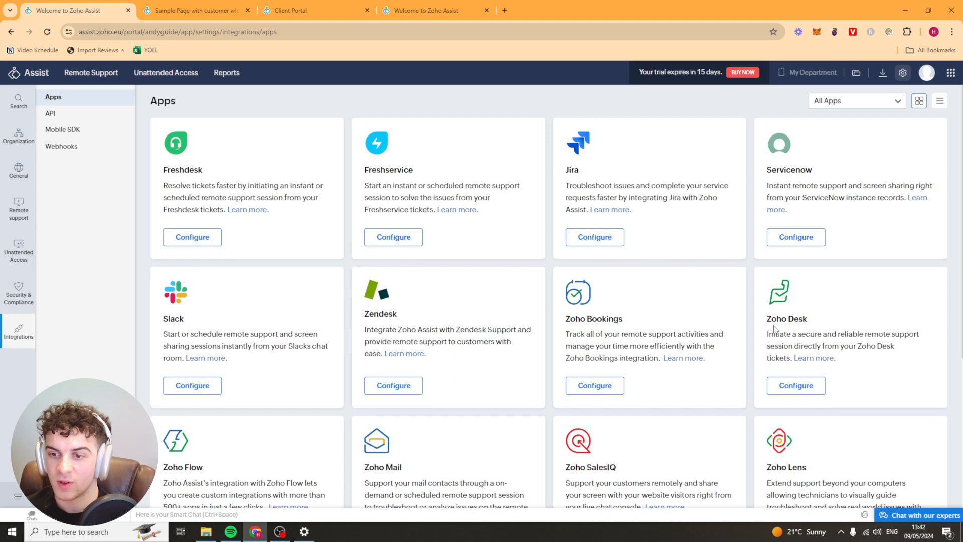
{"action": "scroll", "scroll_direction": "down", "scroll_amount": 3}
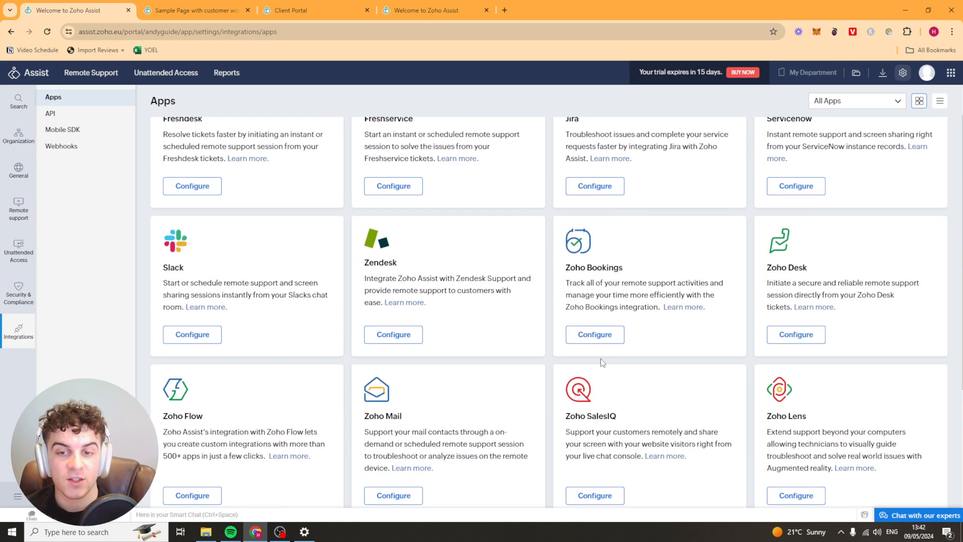
{"action": "scroll", "scroll_direction": "up", "scroll_amount": 3}
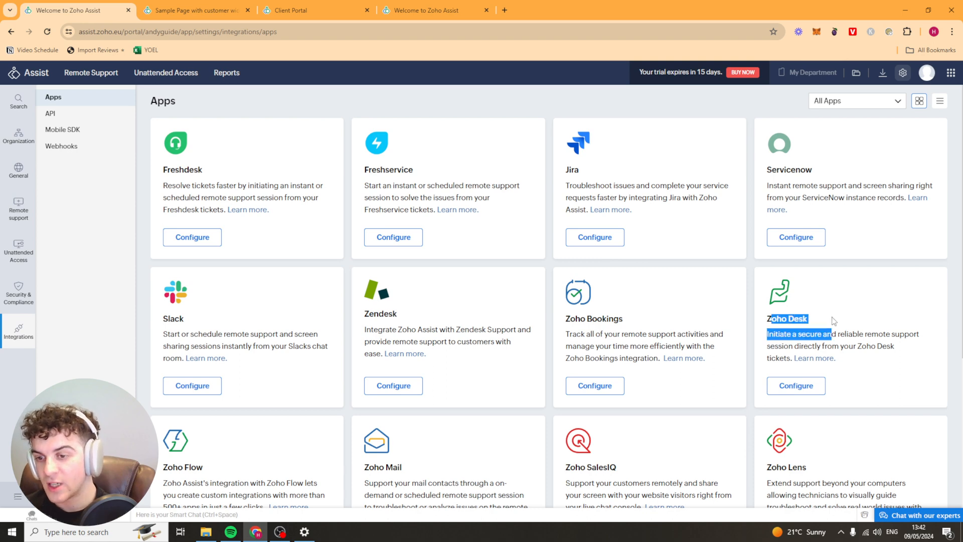
{"action": "mouse_move", "coordinate": [50, 307]}
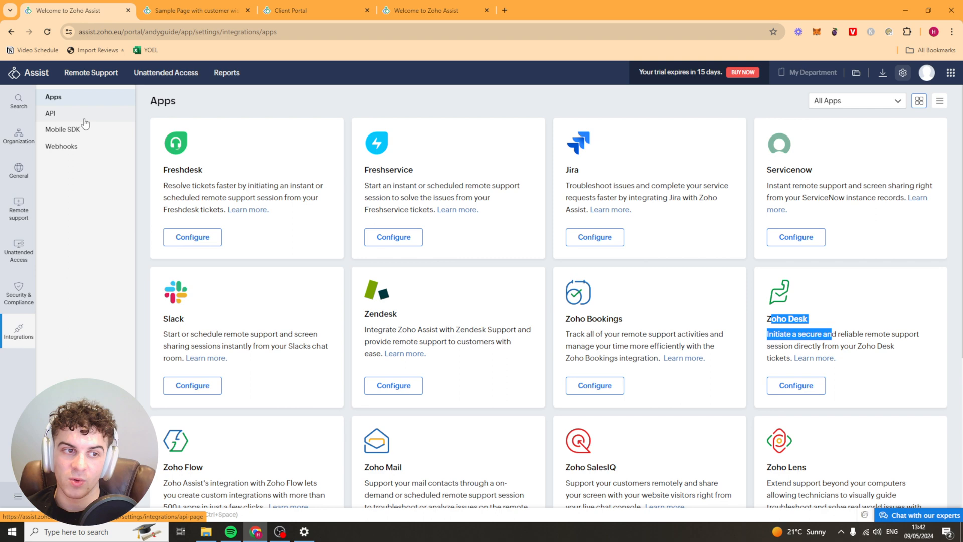
Show the API page, then the empty Webhooks integration page
{"action": "left_click", "coordinate": [50, 113]}
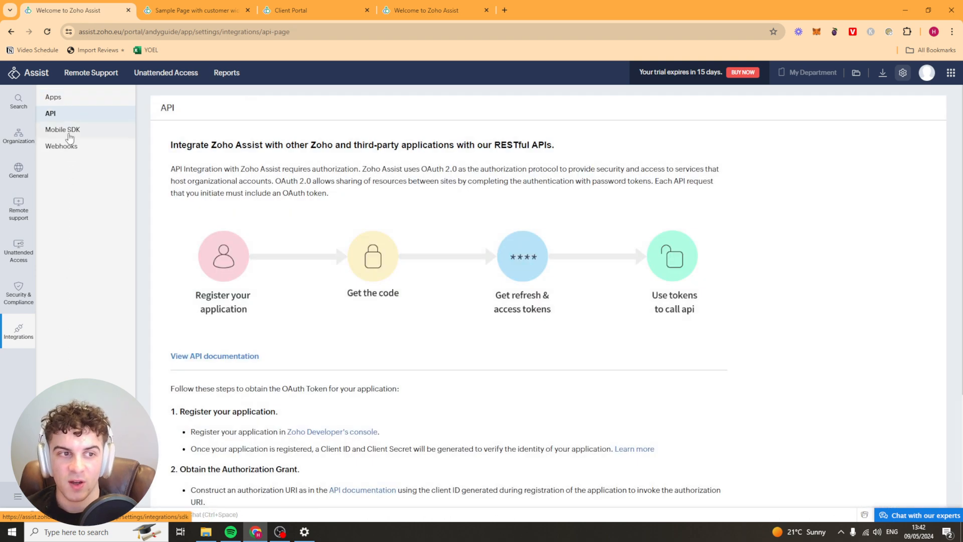
{"action": "left_click", "coordinate": [61, 145]}
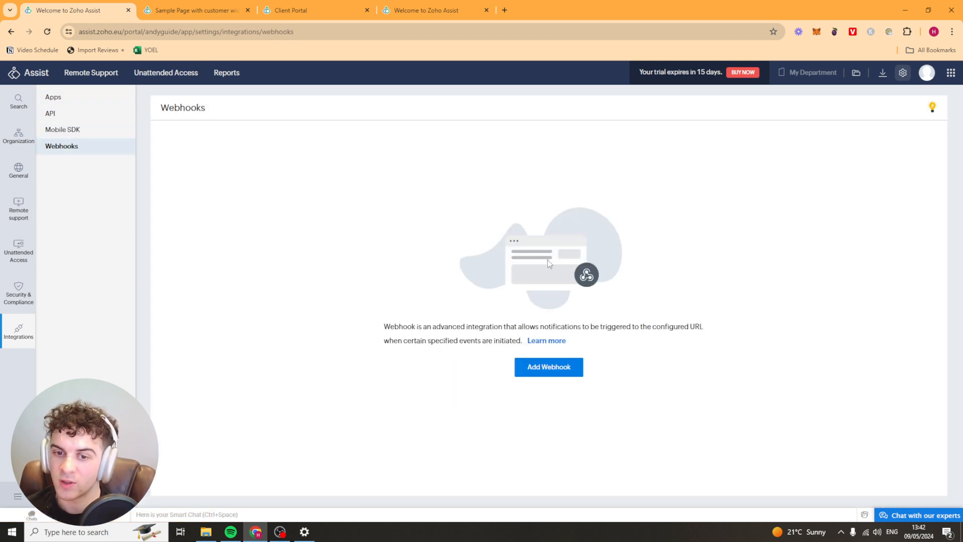
{"action": "mouse_move", "coordinate": [545, 161]}
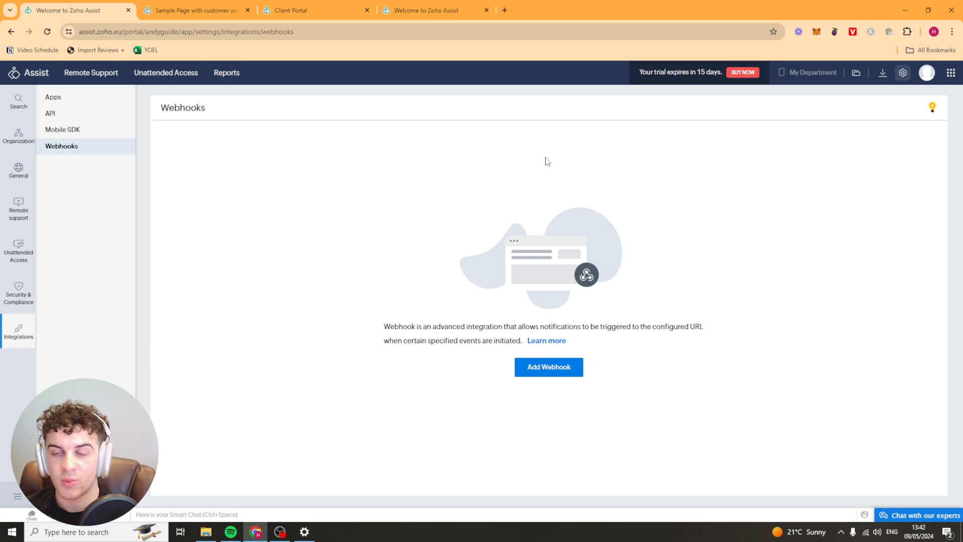
{"action": "mouse_move", "coordinate": [464, 162]}
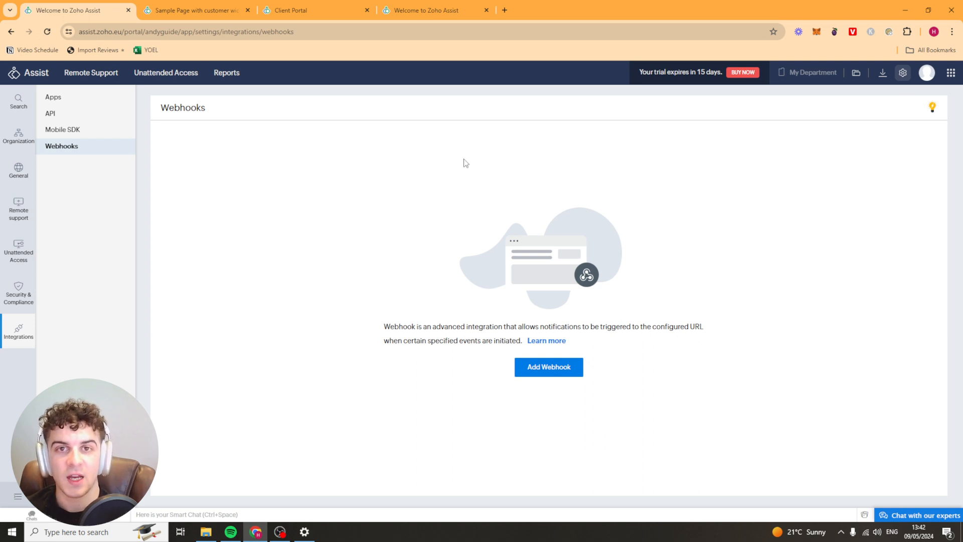